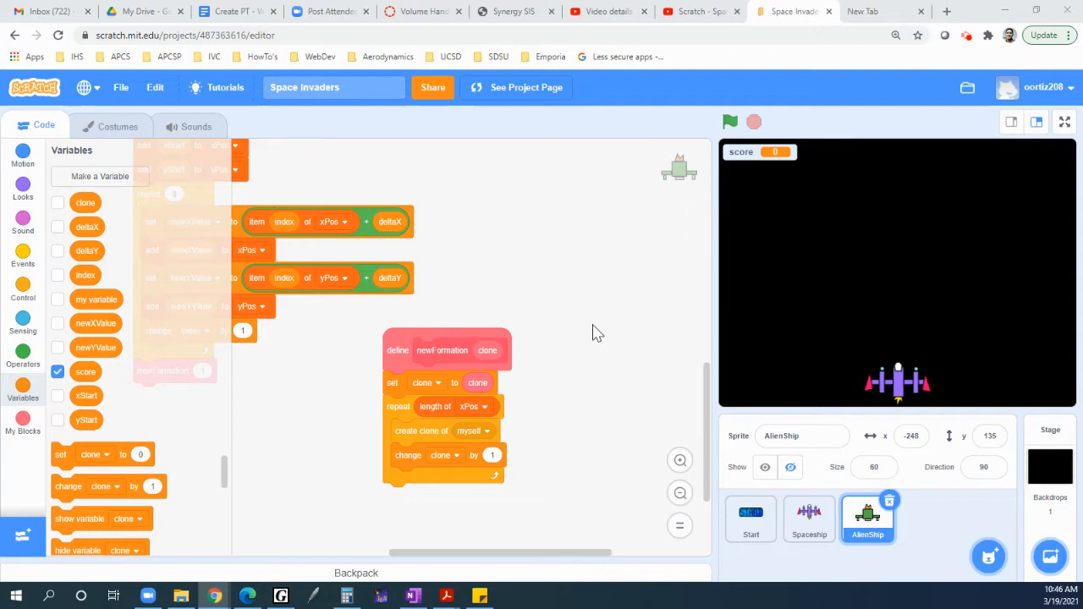
mouse_move(724, 244)
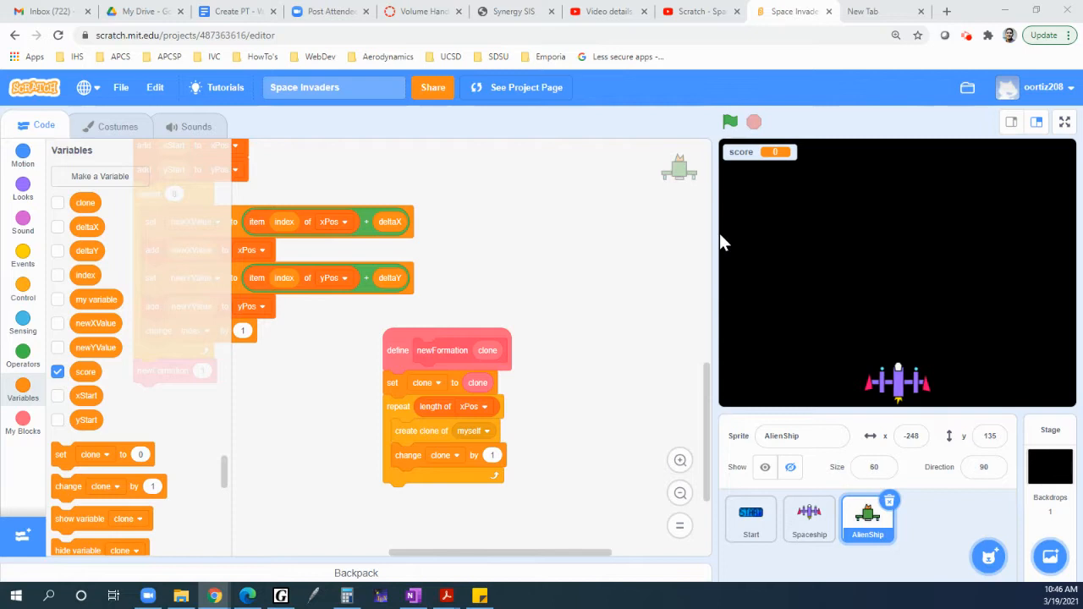
mouse_move(1060, 170)
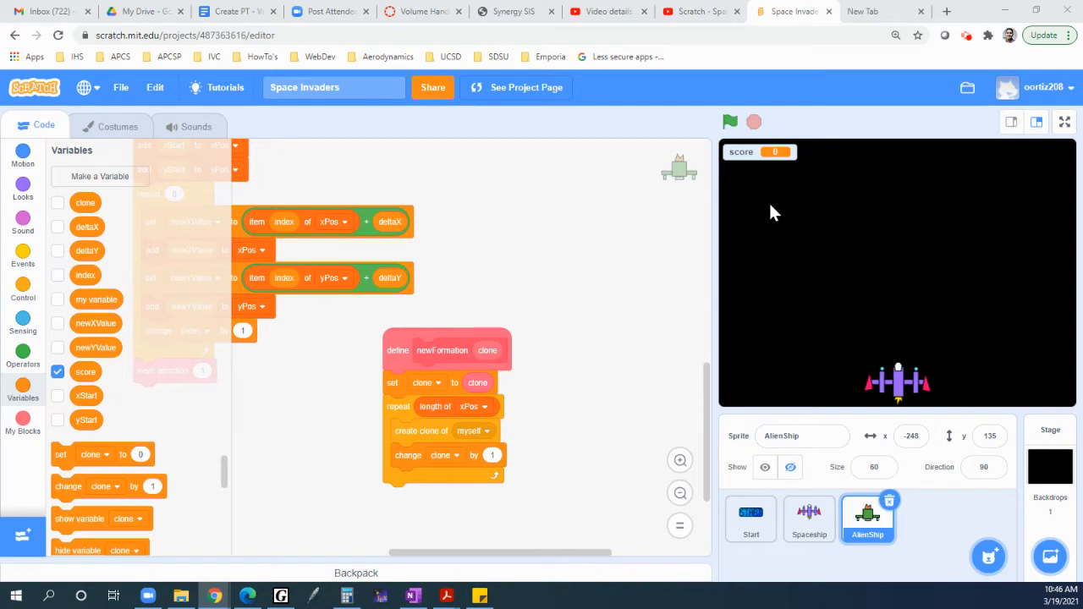
mouse_move(781, 186)
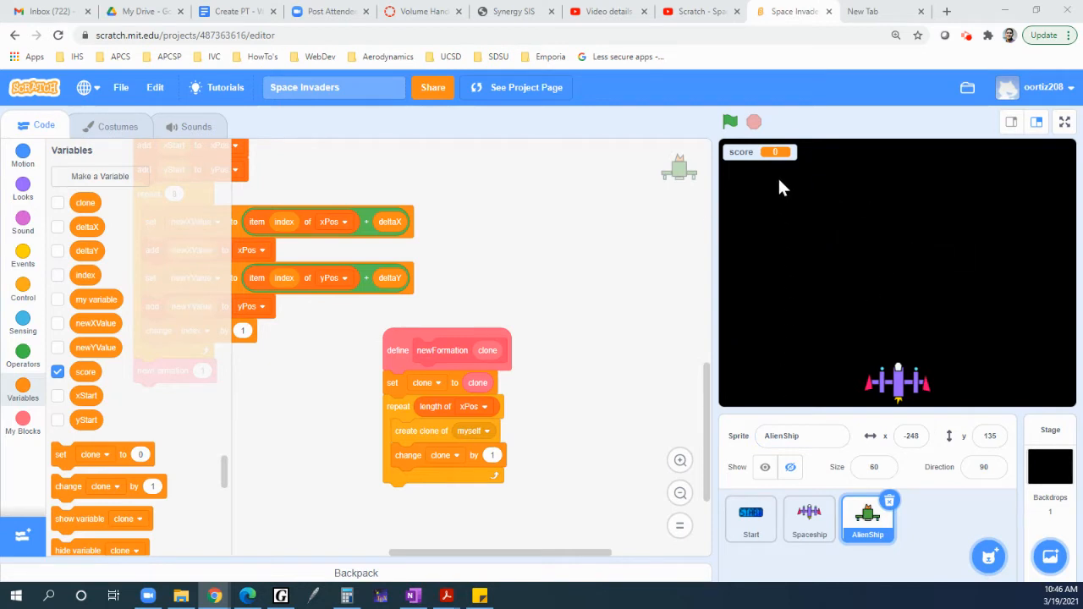
mouse_move(949, 217)
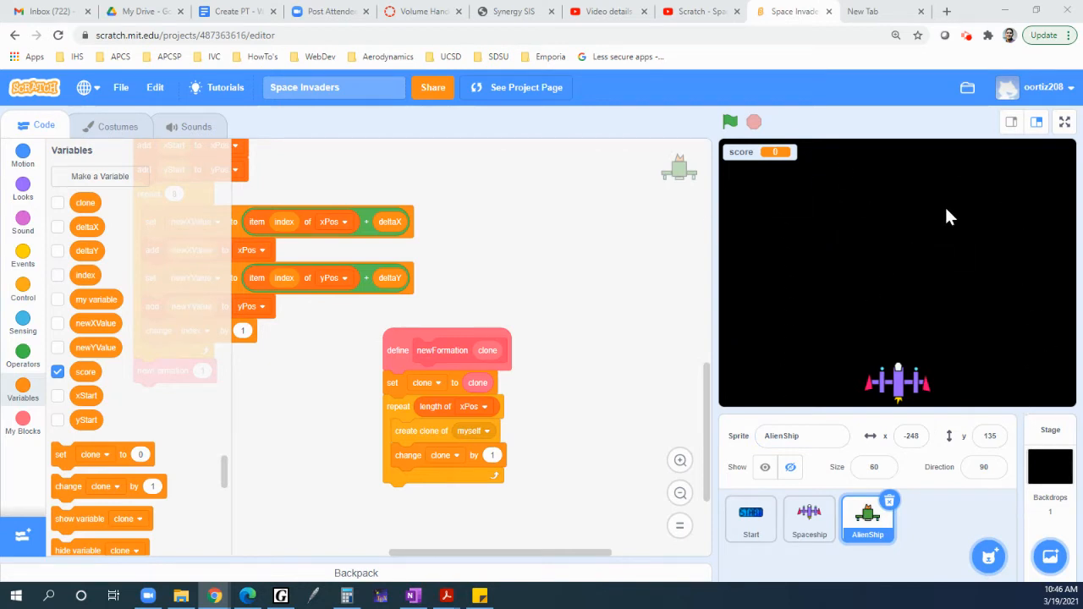
mouse_move(973, 251)
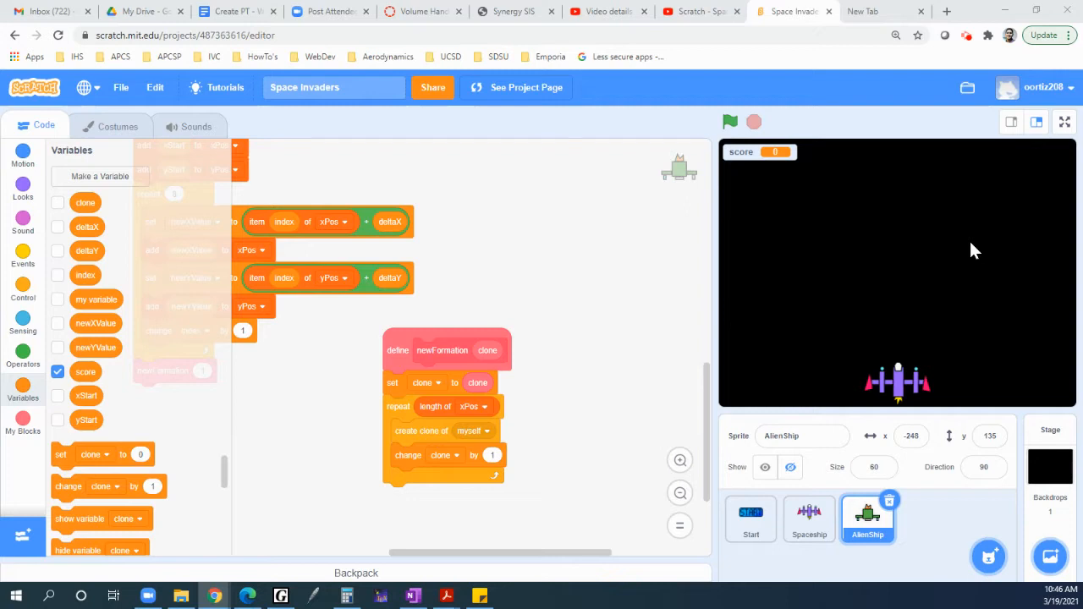
mouse_move(914, 427)
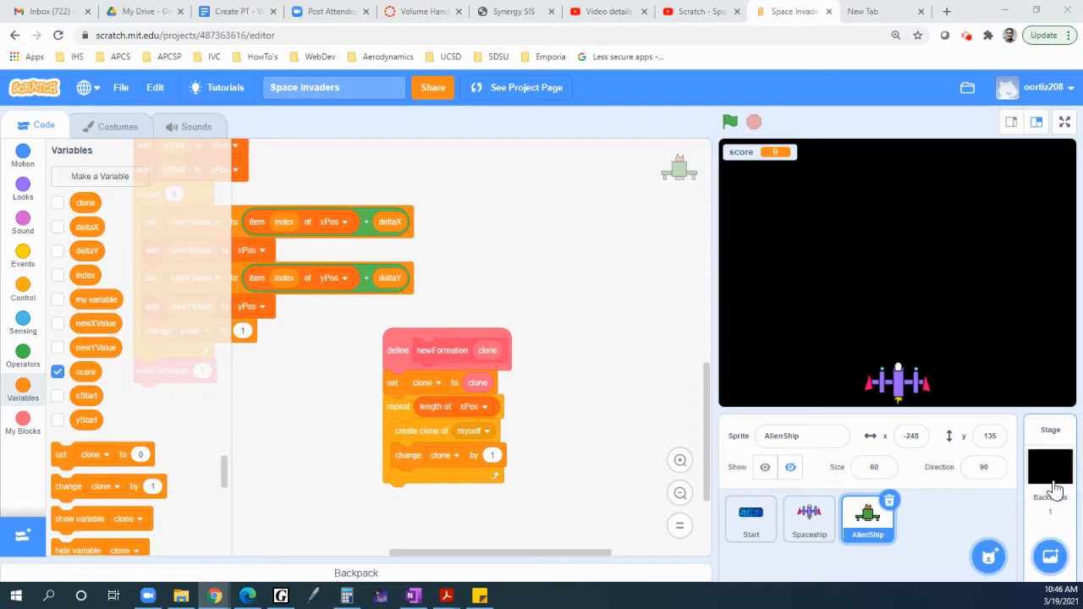
mouse_move(973, 379)
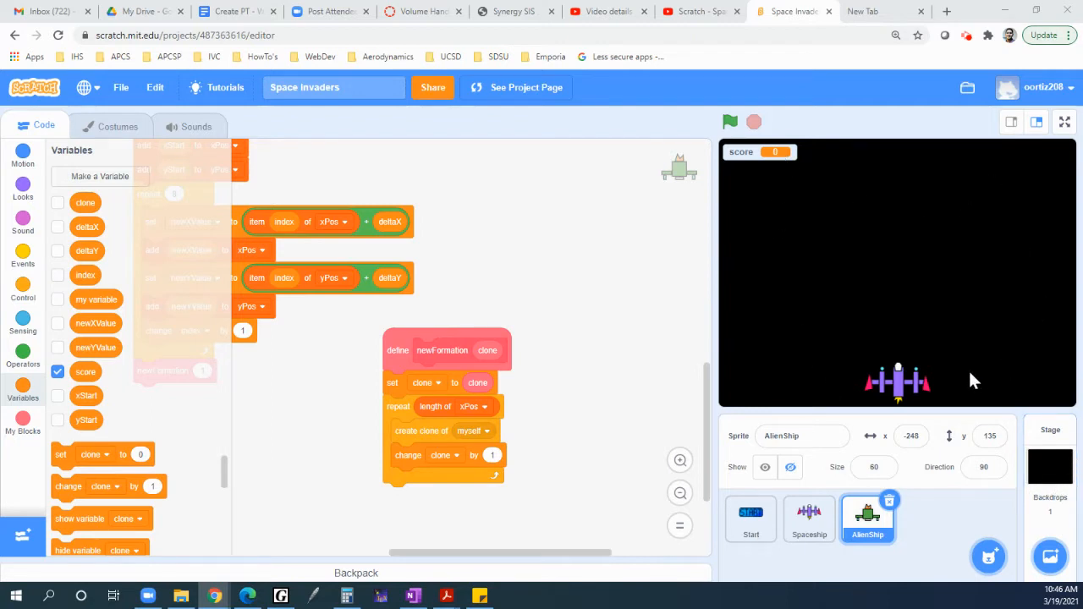
mouse_move(961, 224)
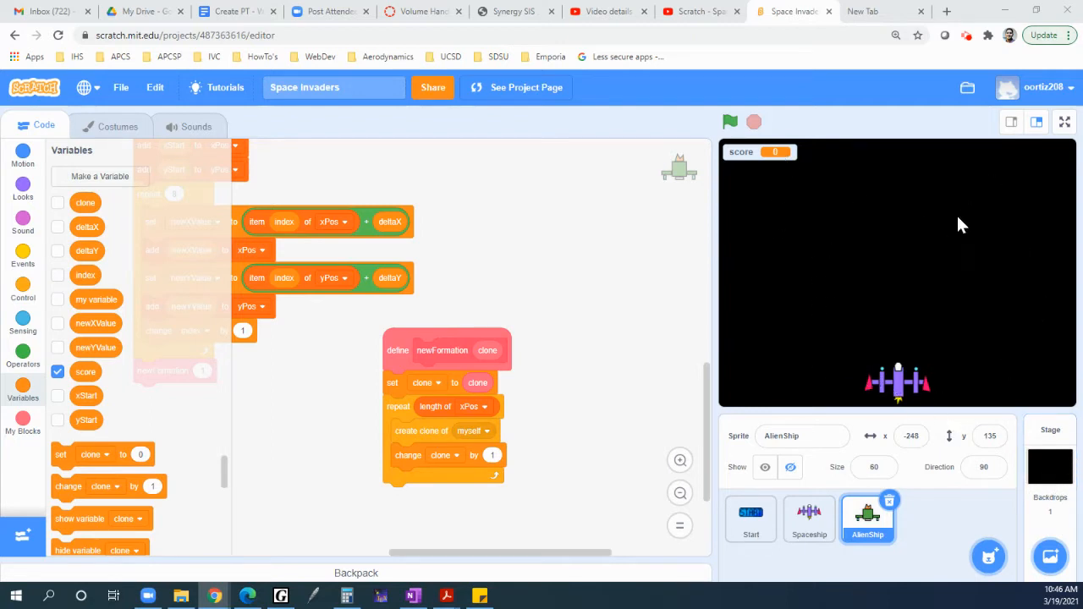
mouse_move(1052, 356)
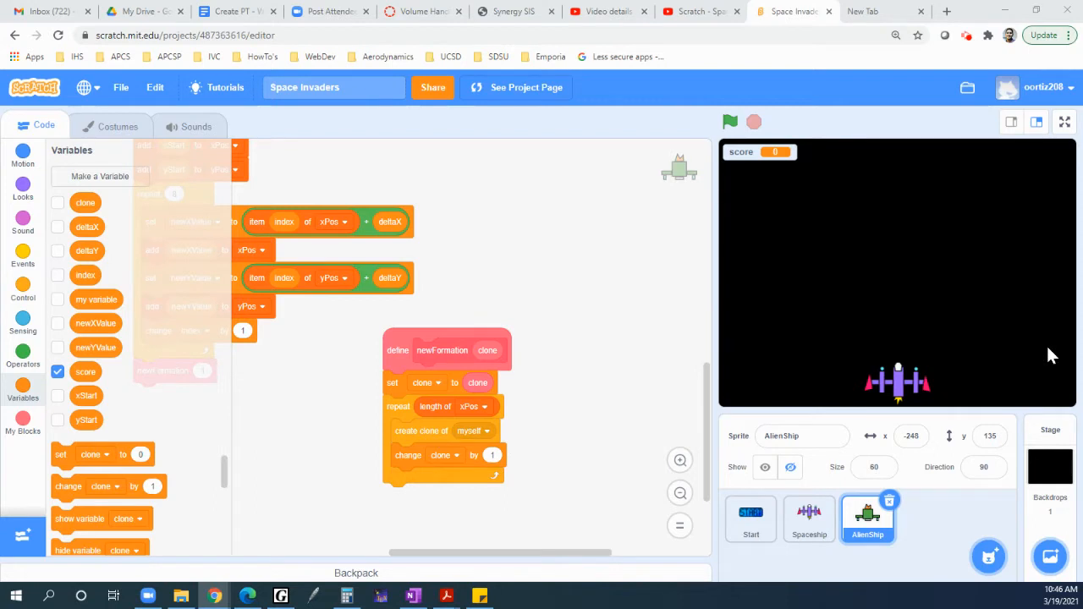
mouse_move(850, 250)
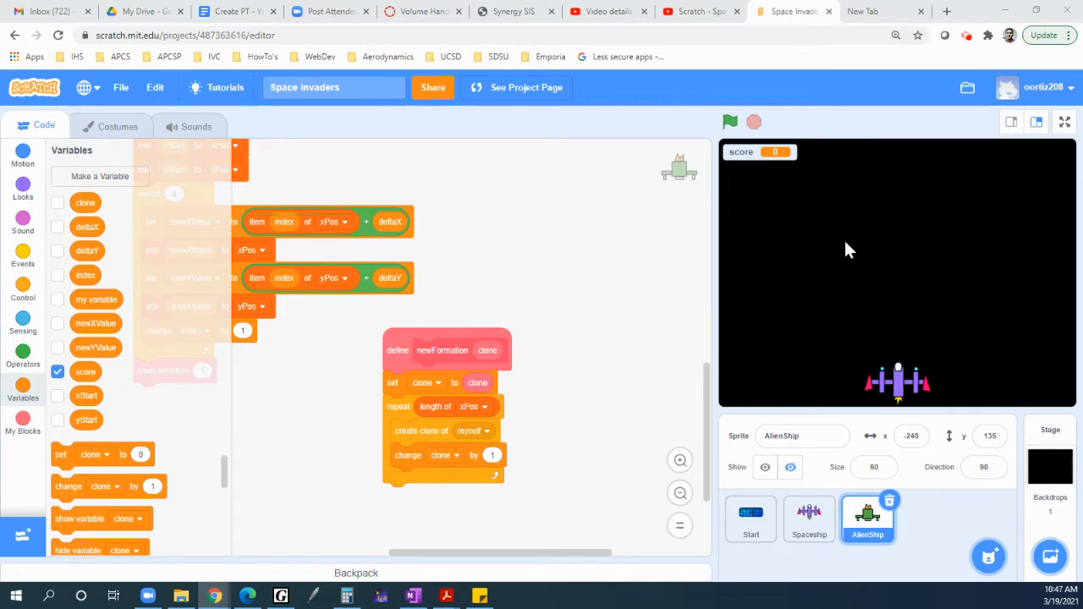
mouse_move(829, 383)
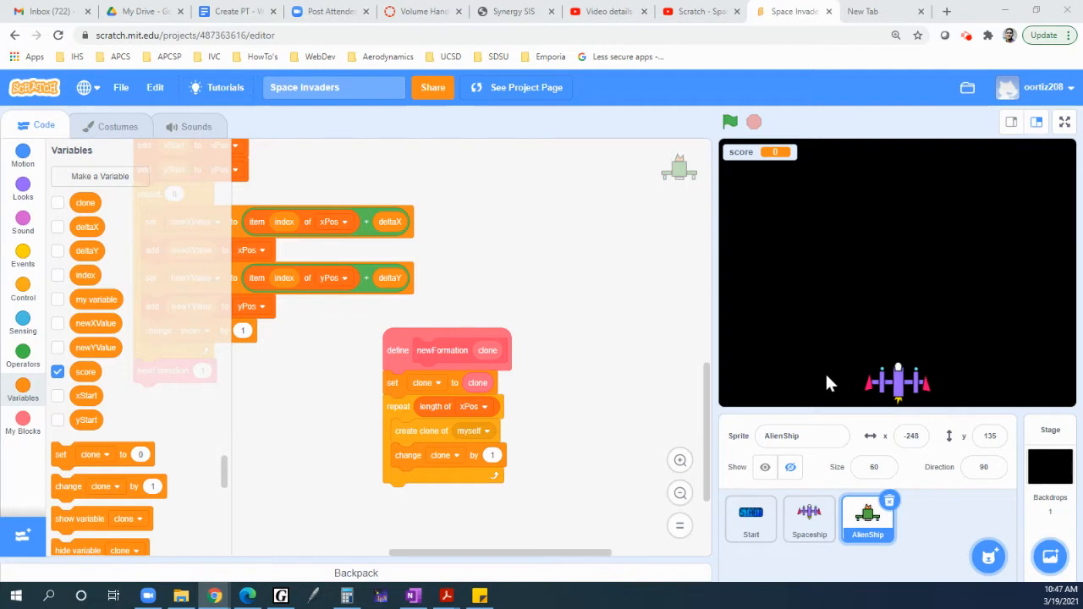
Create a new hand-drawn Sprite1 via Paint, with its blank costume ready for editing
click(989, 557)
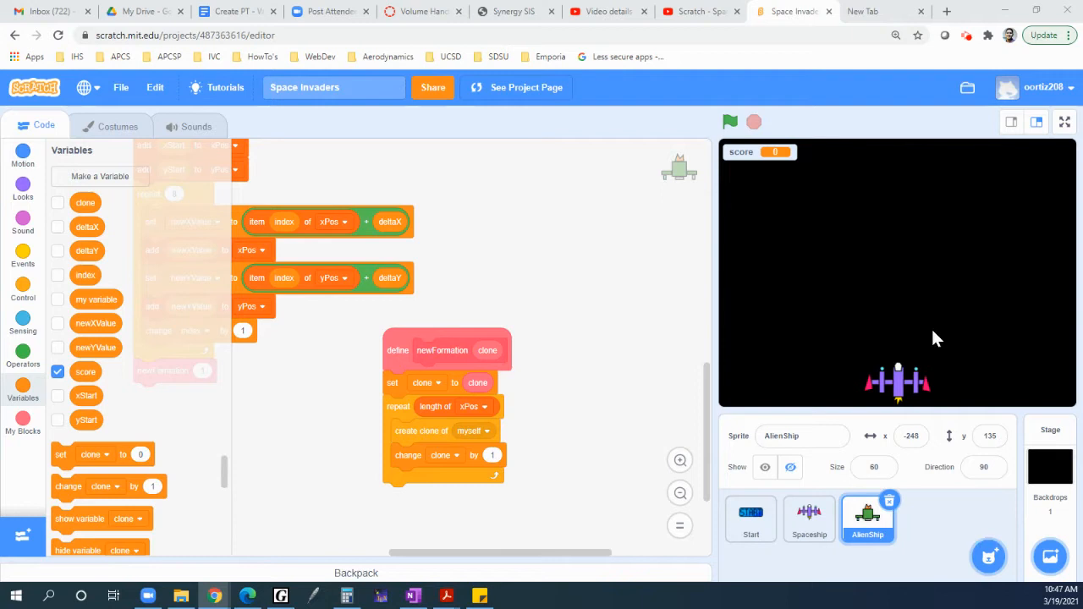
mouse_move(938, 354)
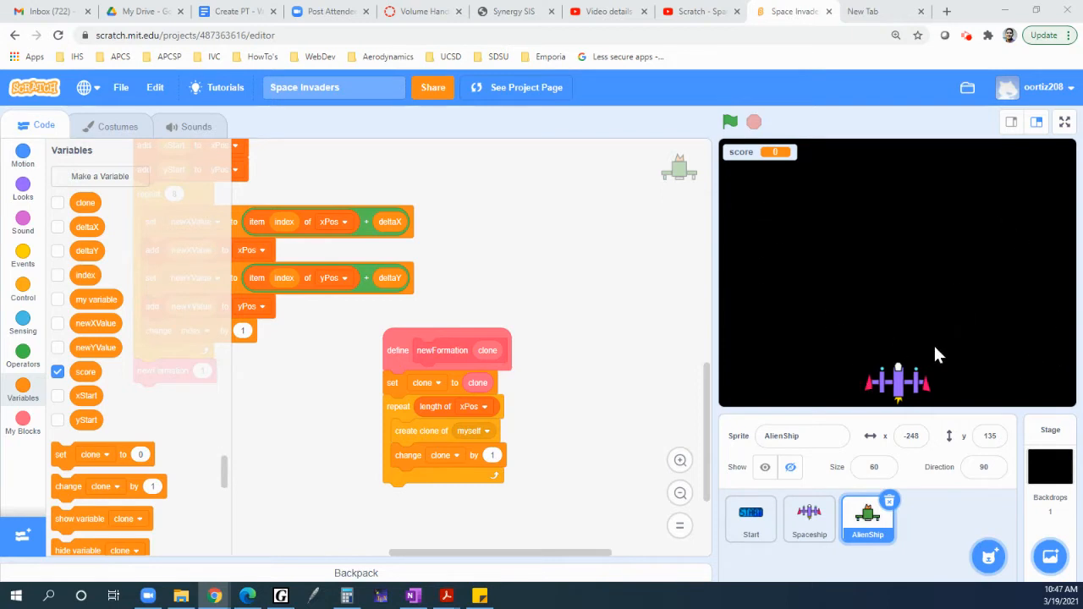
mouse_move(860, 237)
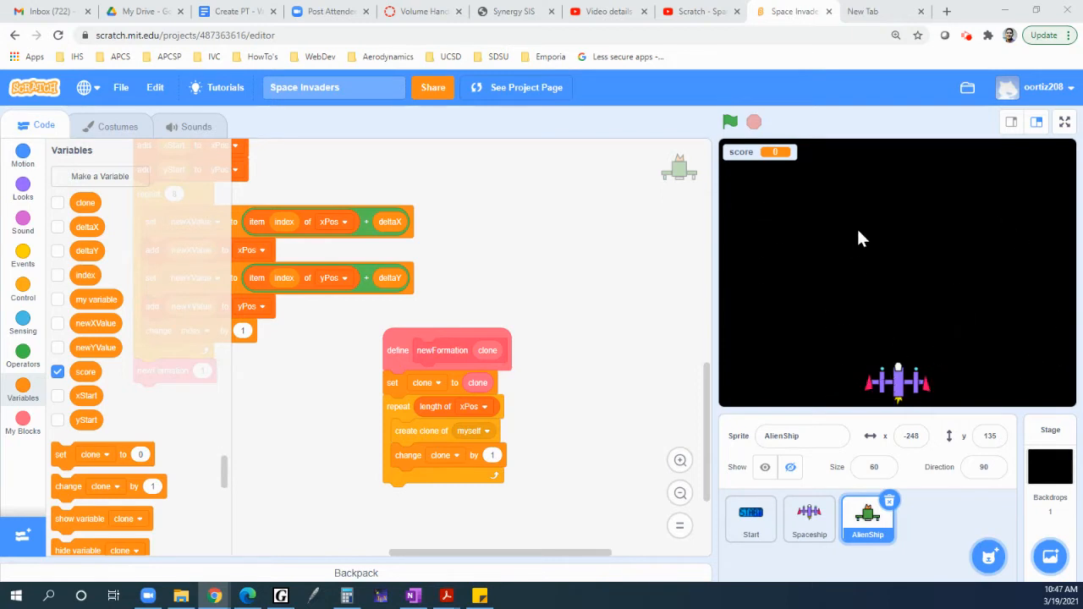
mouse_move(929, 476)
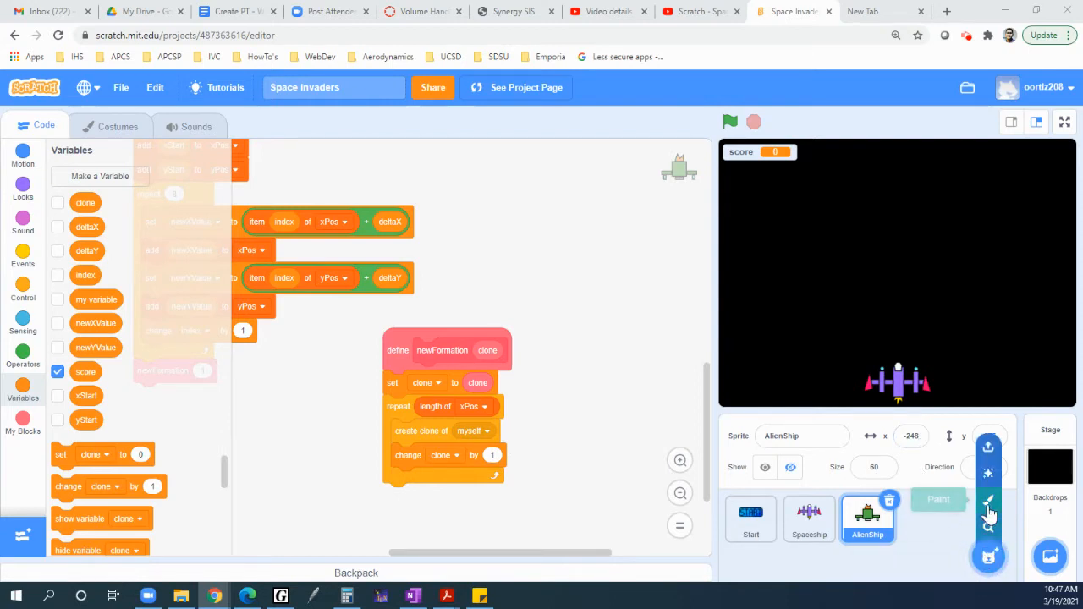
mouse_move(988, 501)
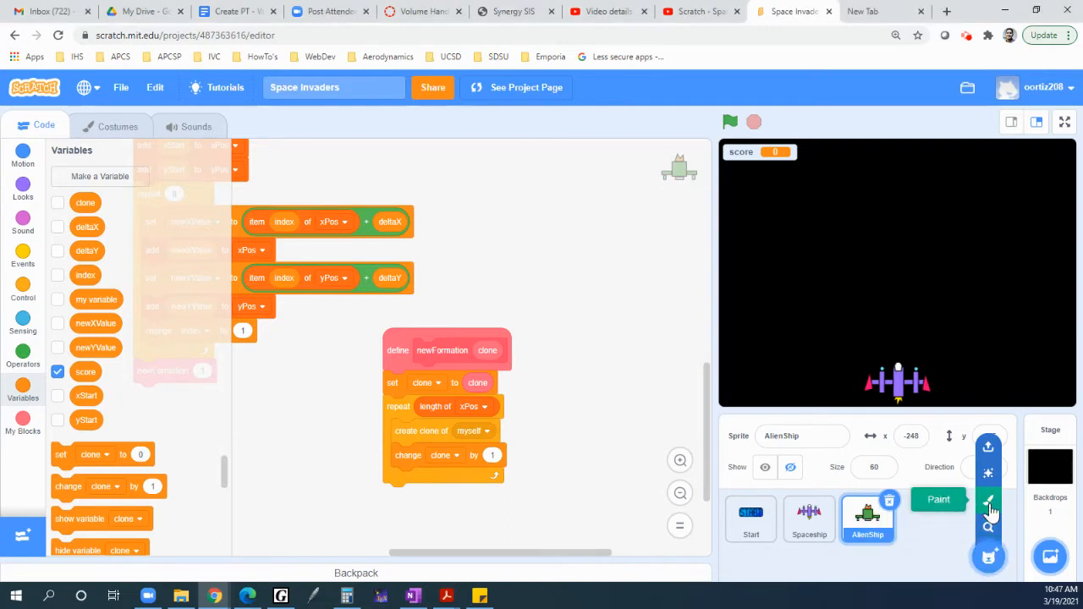
click(988, 501)
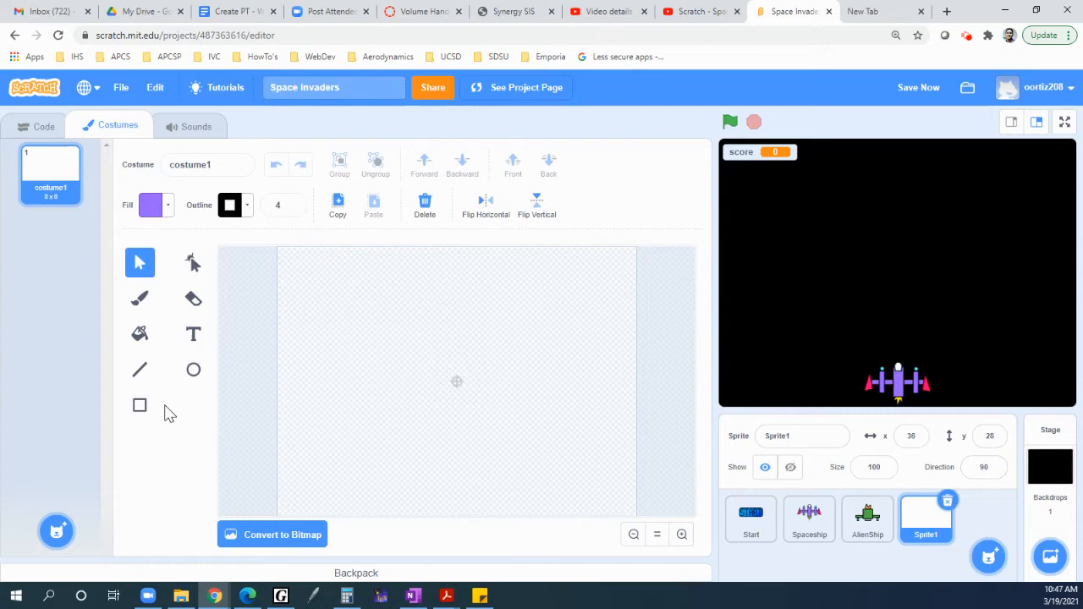
mouse_move(1016, 153)
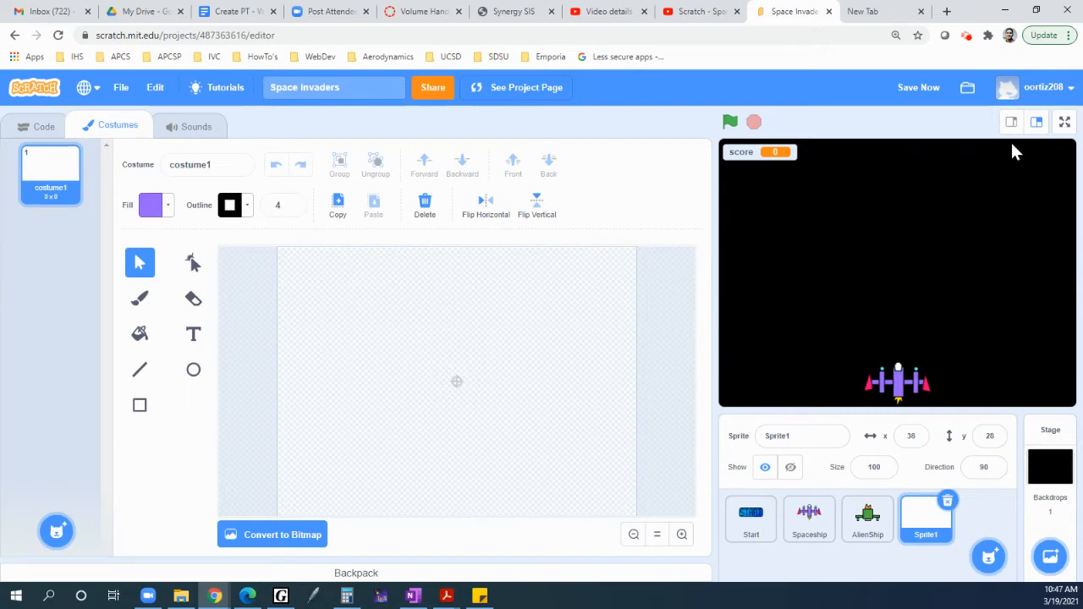
mouse_move(883, 396)
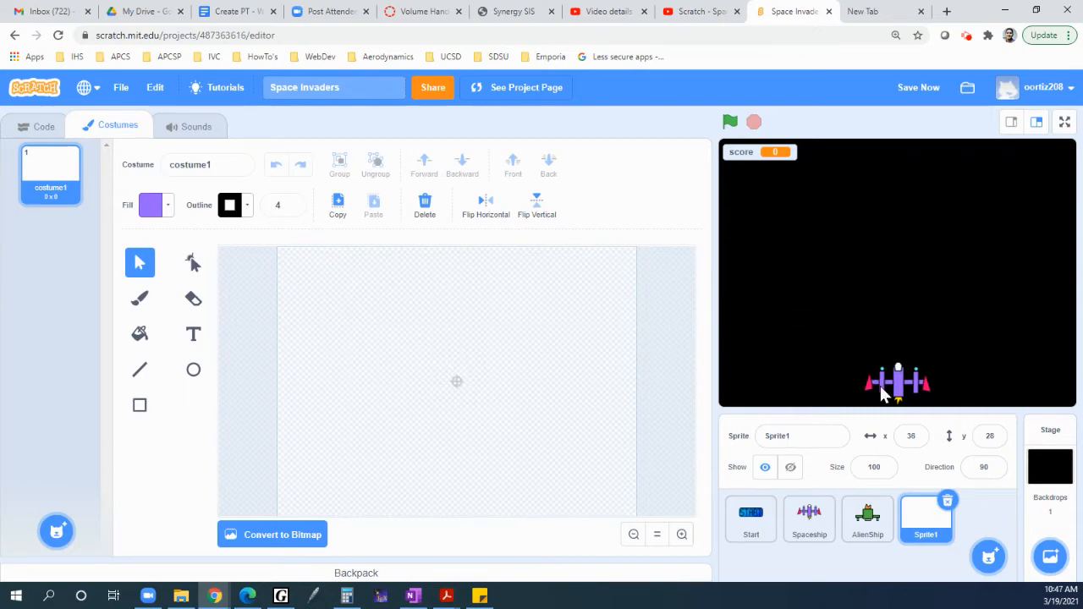
mouse_move(761, 423)
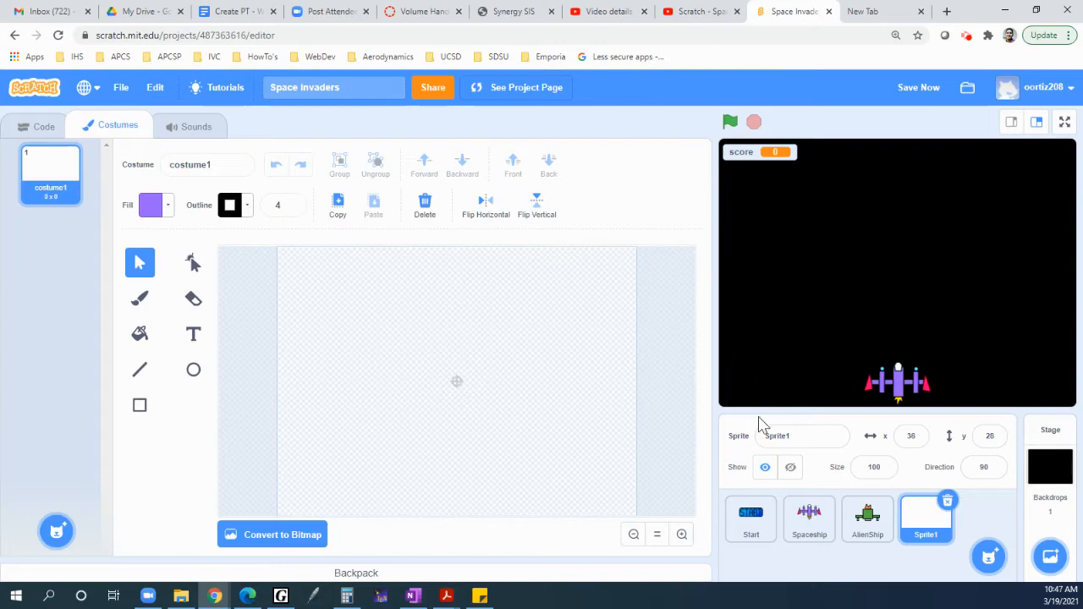
mouse_move(55, 330)
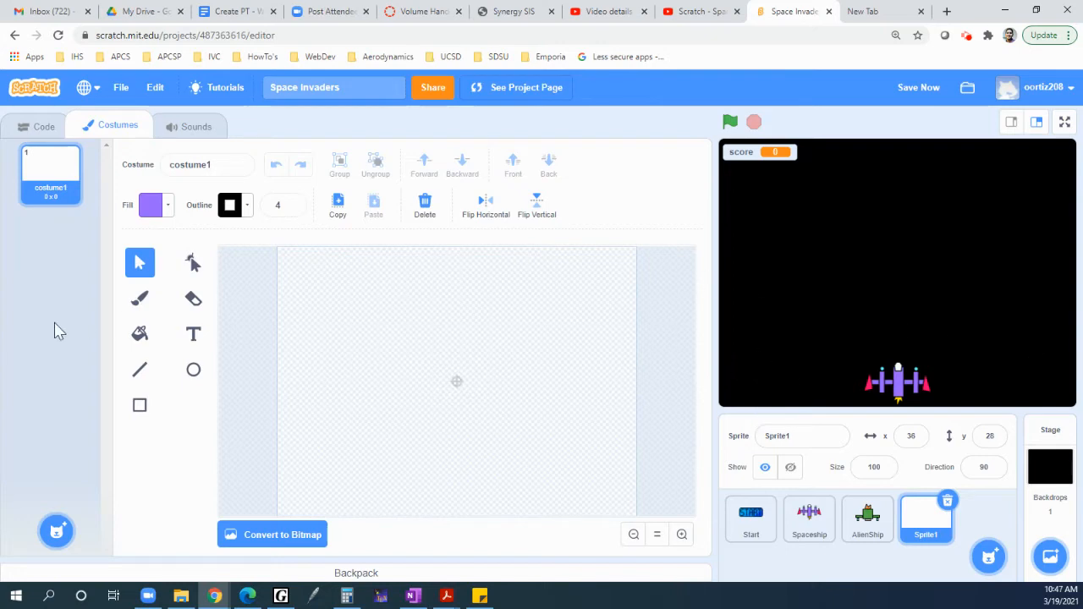
mouse_move(139, 315)
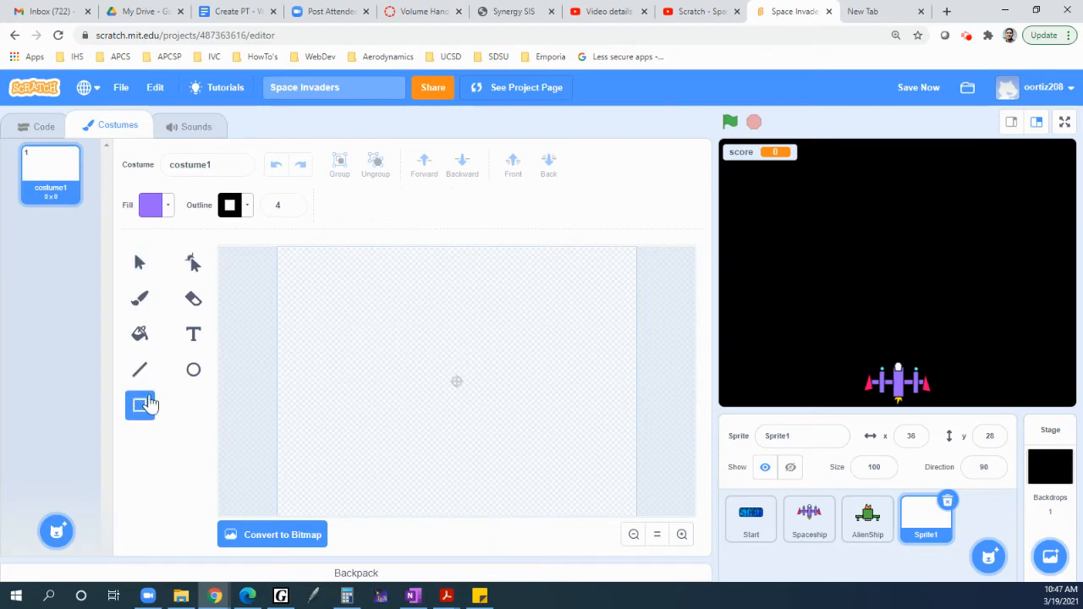
Draw a purple rectangle on the costume canvas and enlarge it to cover most of the stage
drag(318, 293, 481, 453)
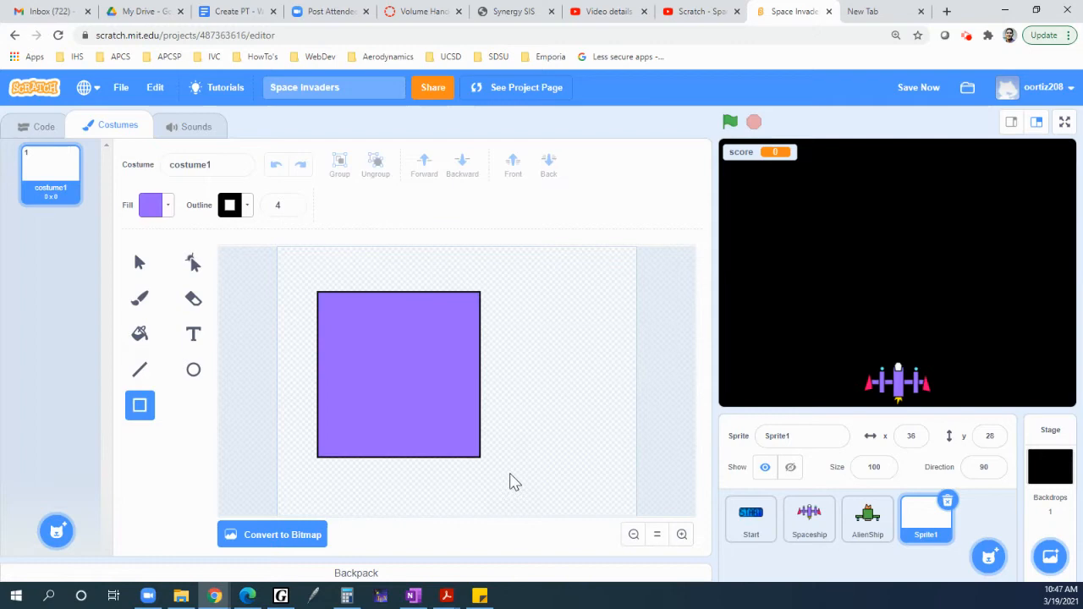
drag(481, 454, 592, 491)
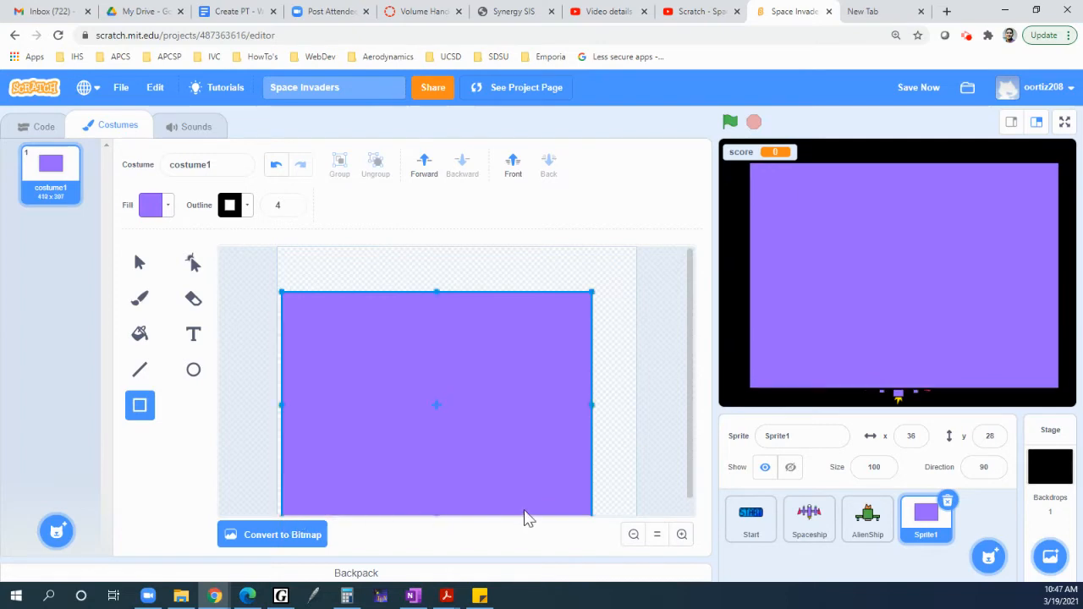
mouse_move(393, 329)
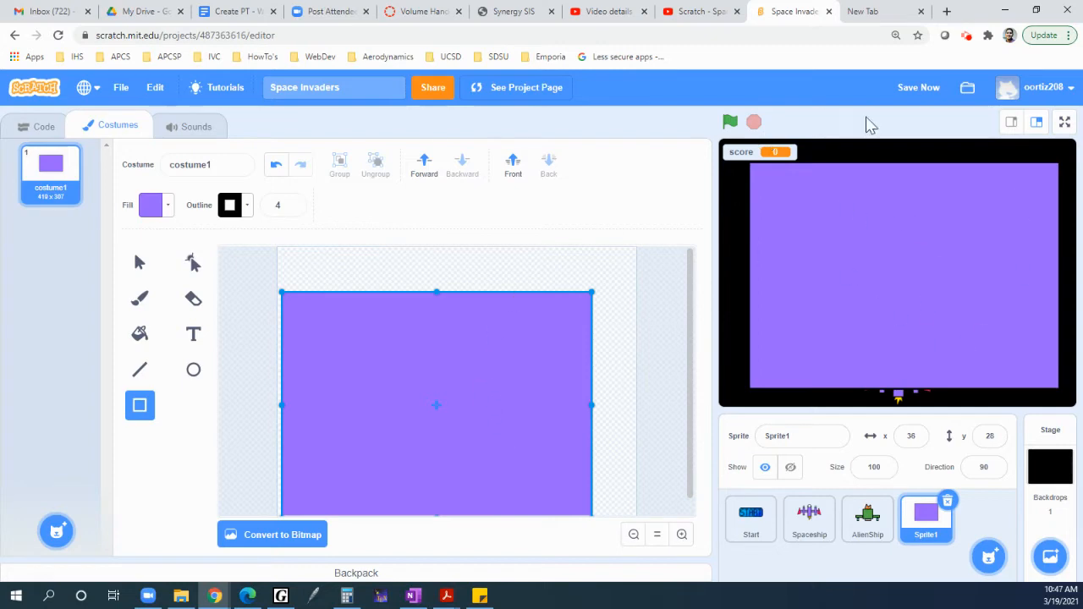
mouse_move(888, 213)
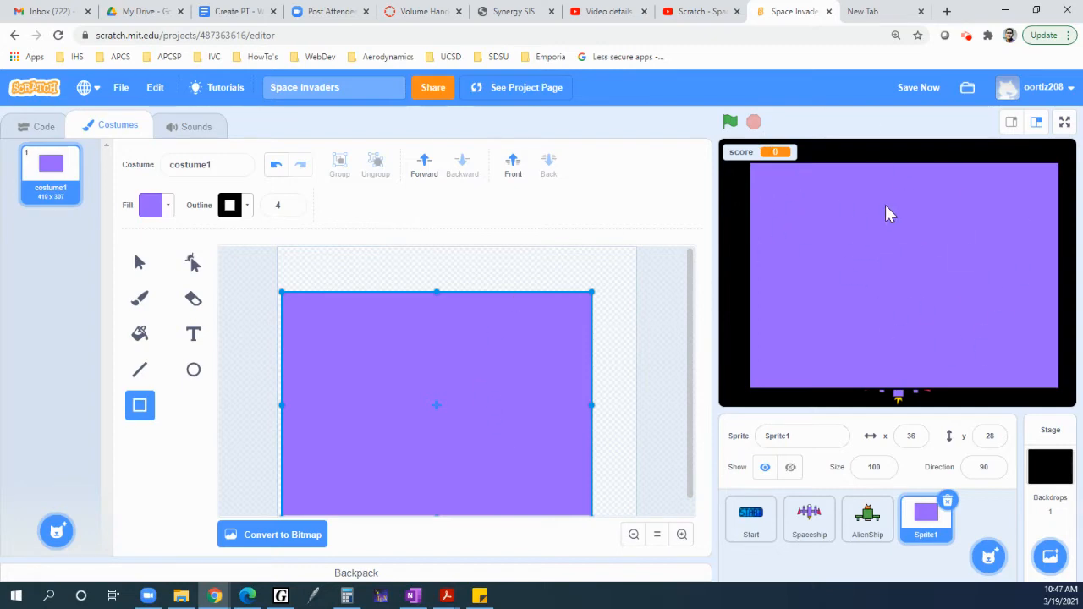
click(149, 205)
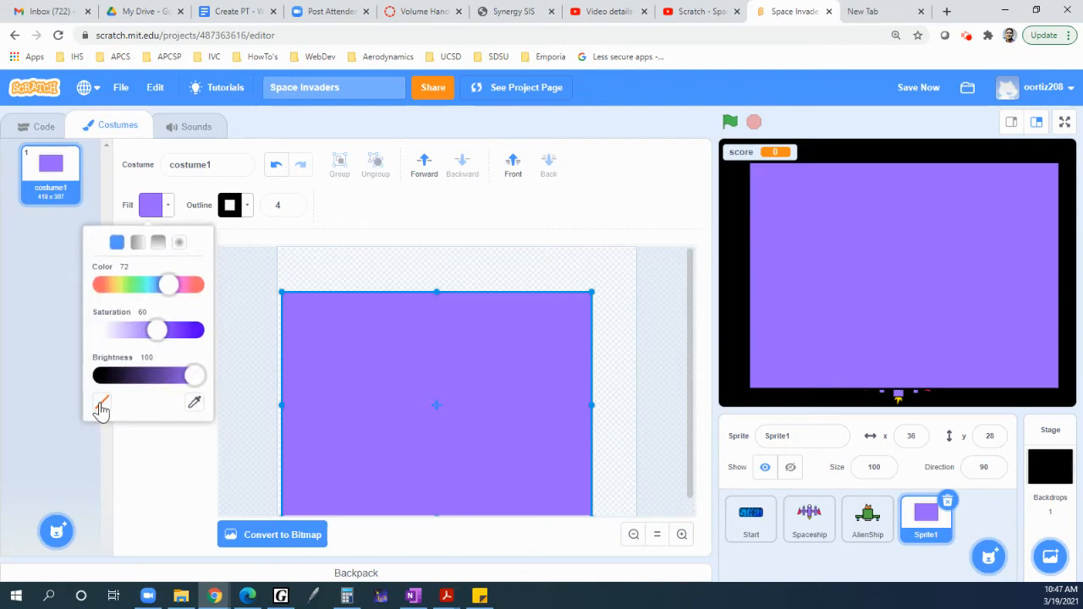
Remove the rectangle's fill and give it a bright green outline of width 9
click(101, 403)
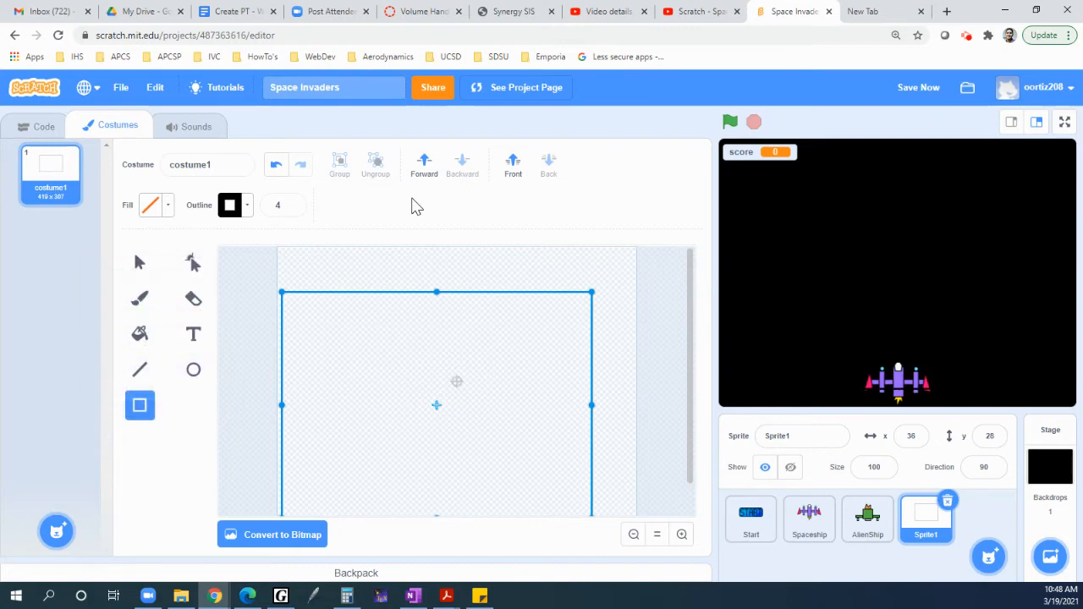
click(230, 205)
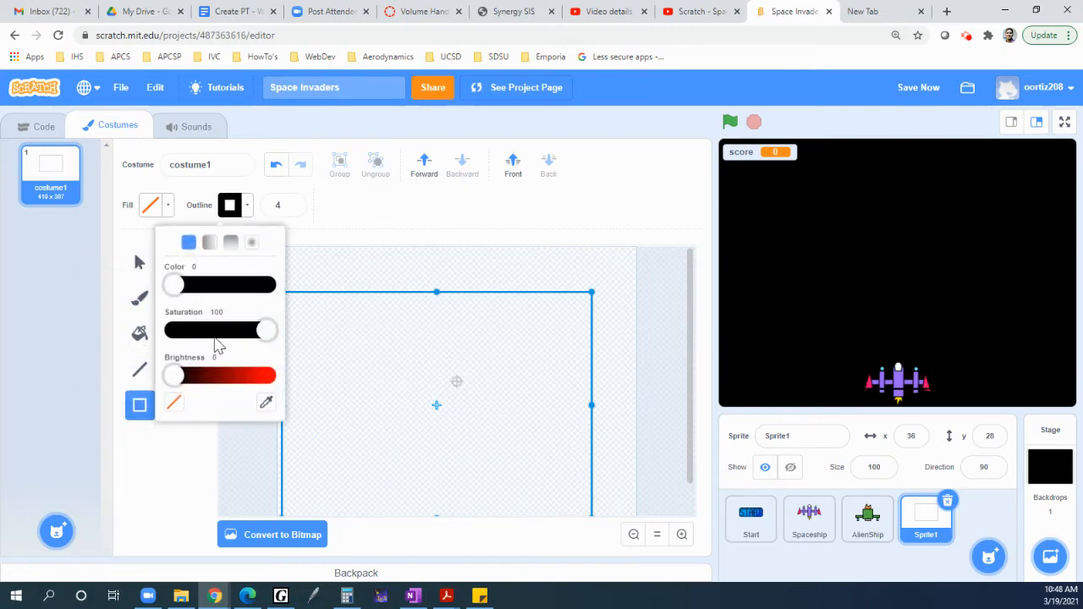
mouse_move(184, 291)
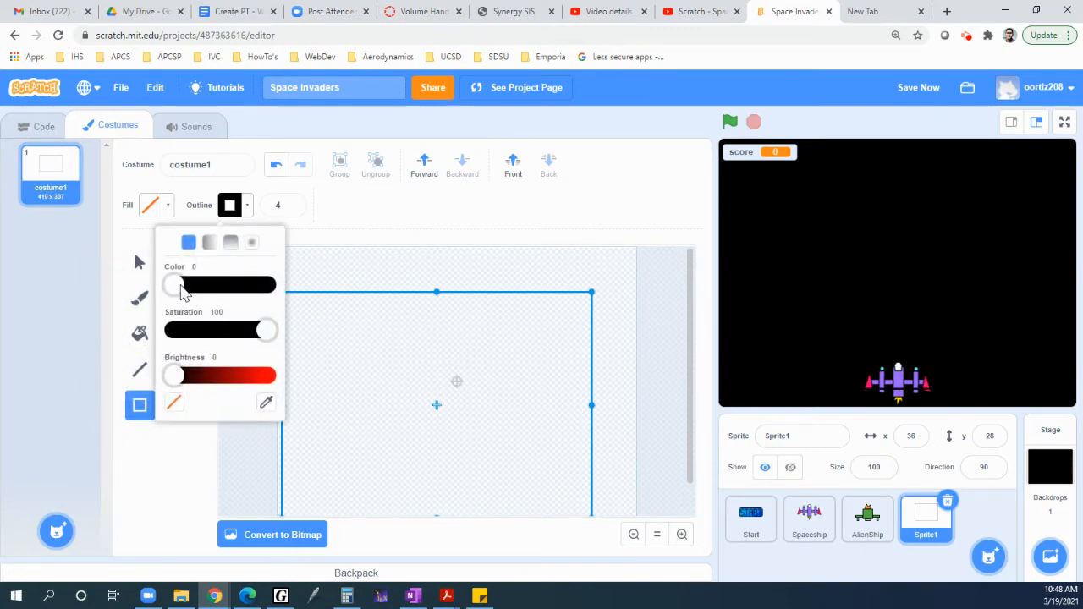
drag(173, 376, 252, 375)
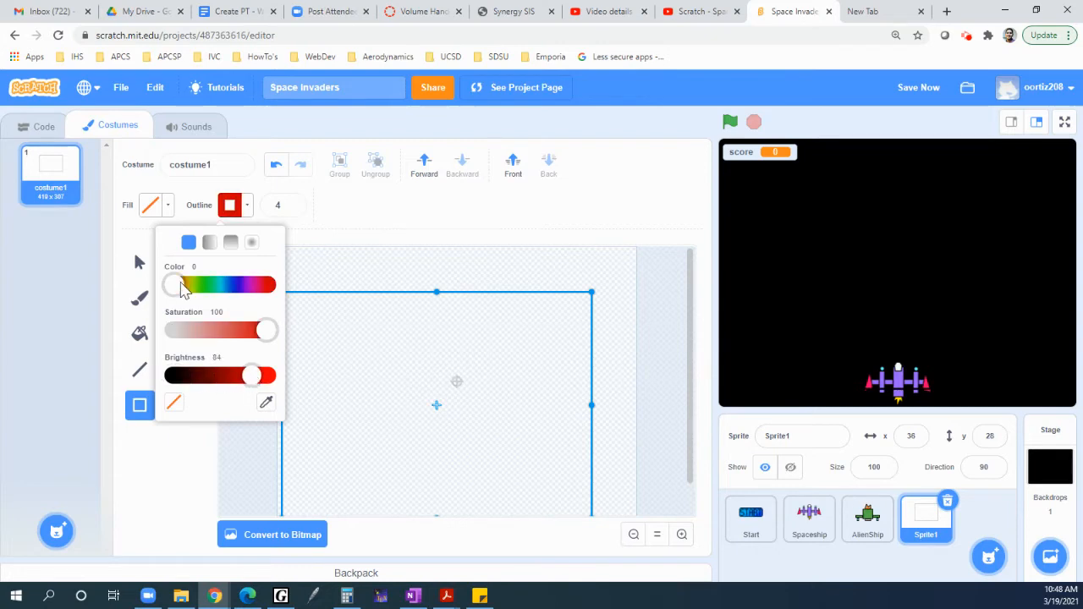
drag(176, 284, 196, 285)
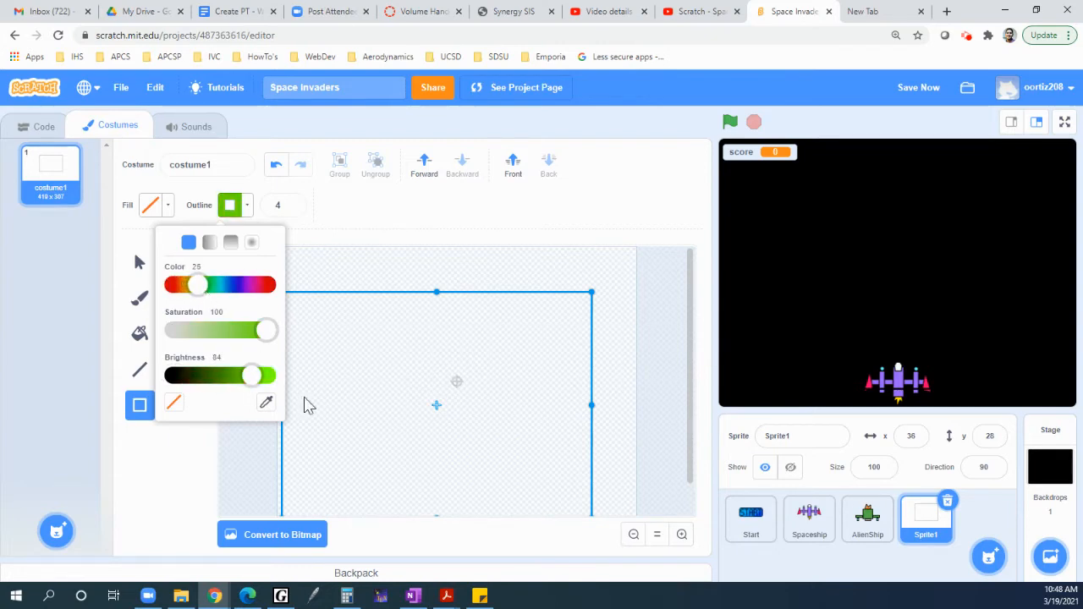
click(376, 221)
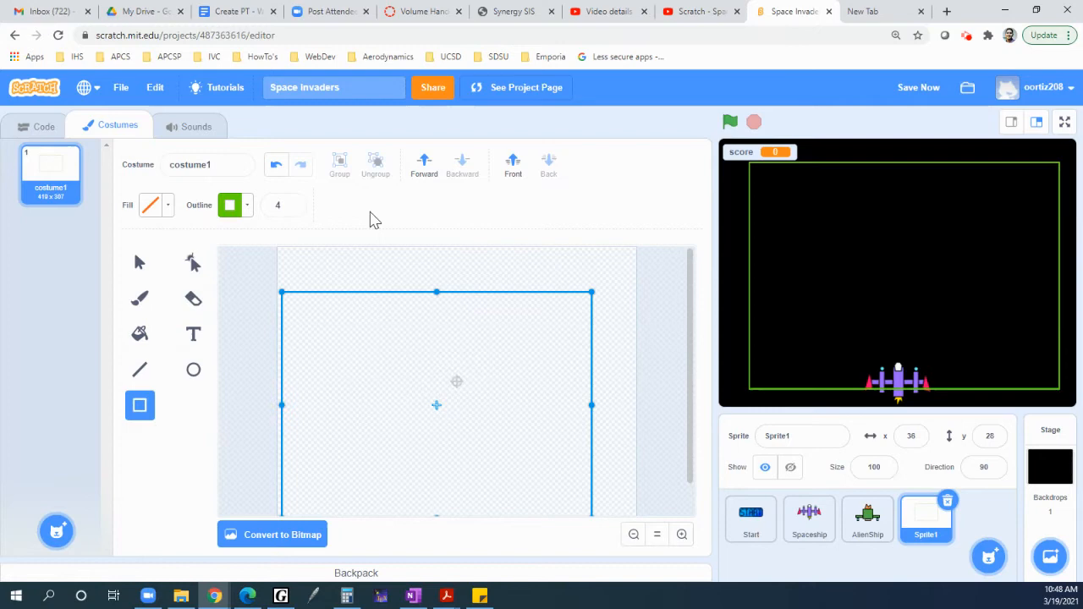
click(280, 205)
text(9)
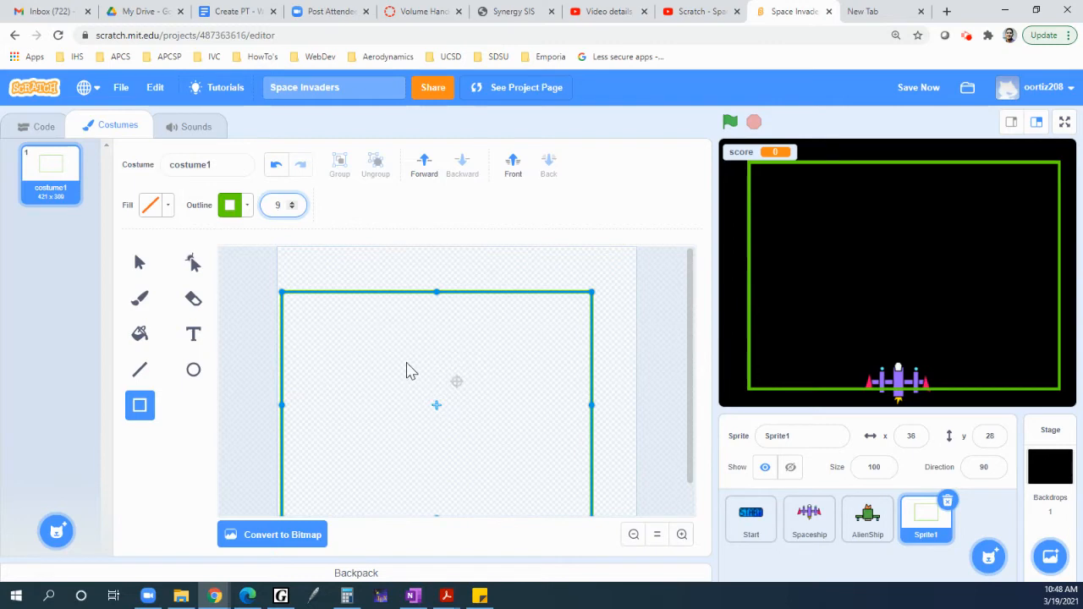
mouse_move(440, 294)
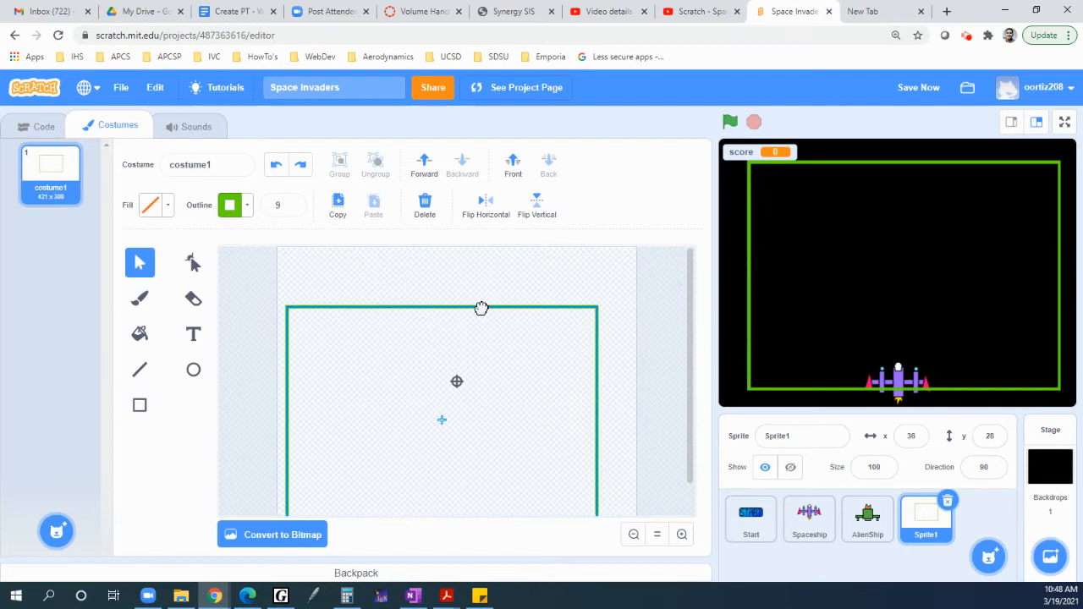
Move the green wall rectangle lower so it frames the play area on the stage
drag(481, 309, 478, 322)
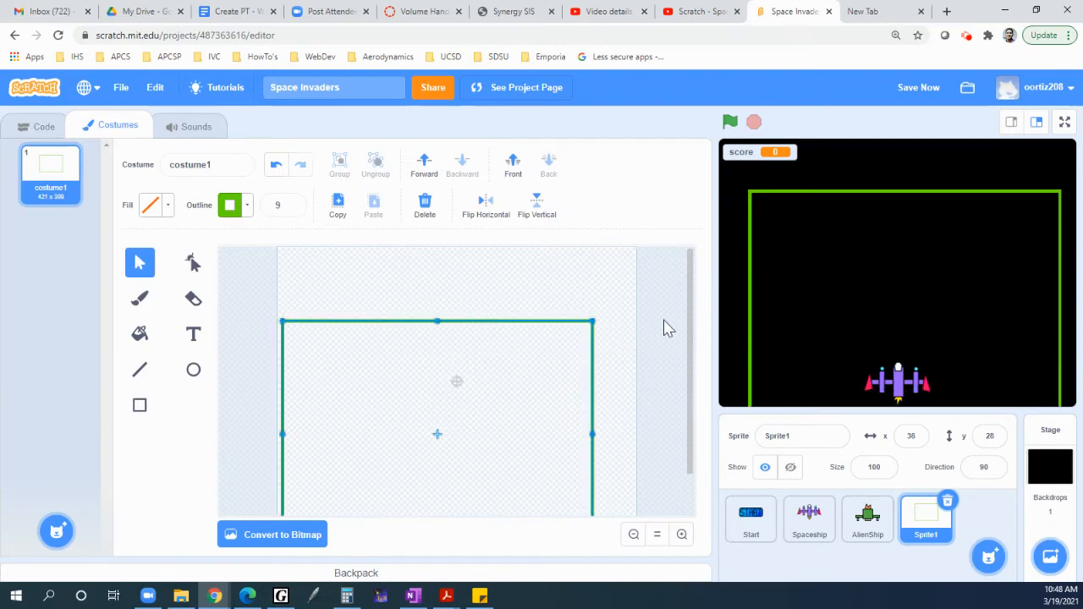
mouse_move(488, 308)
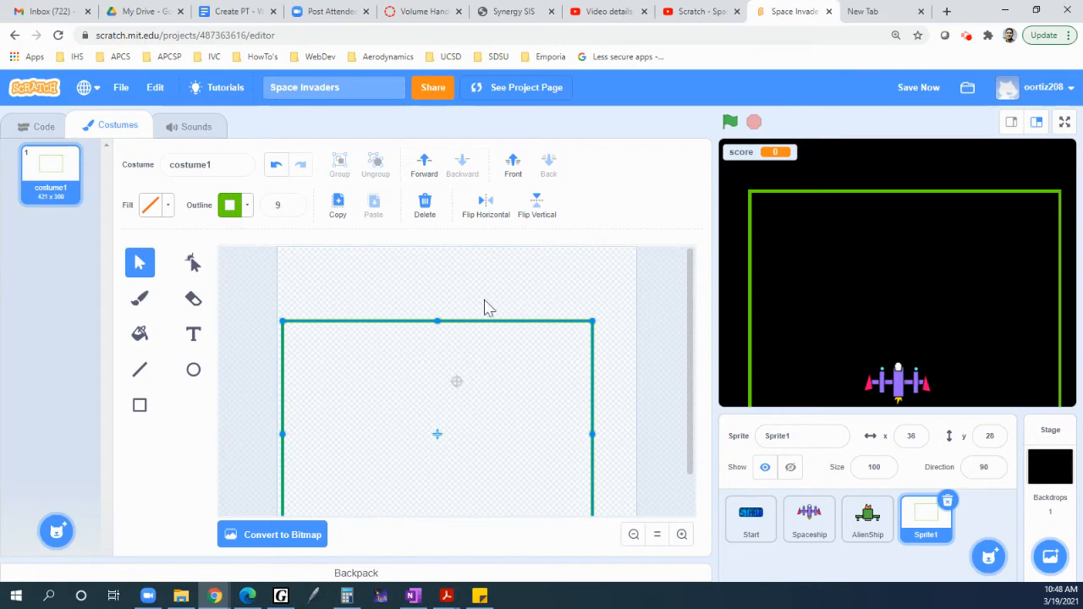
mouse_move(755, 385)
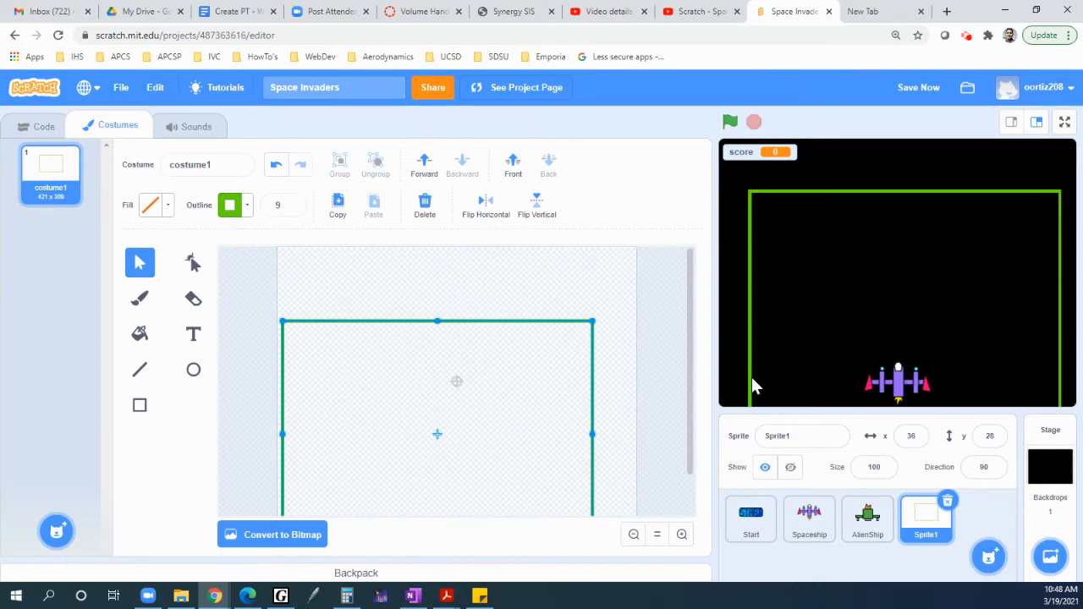
mouse_move(880, 391)
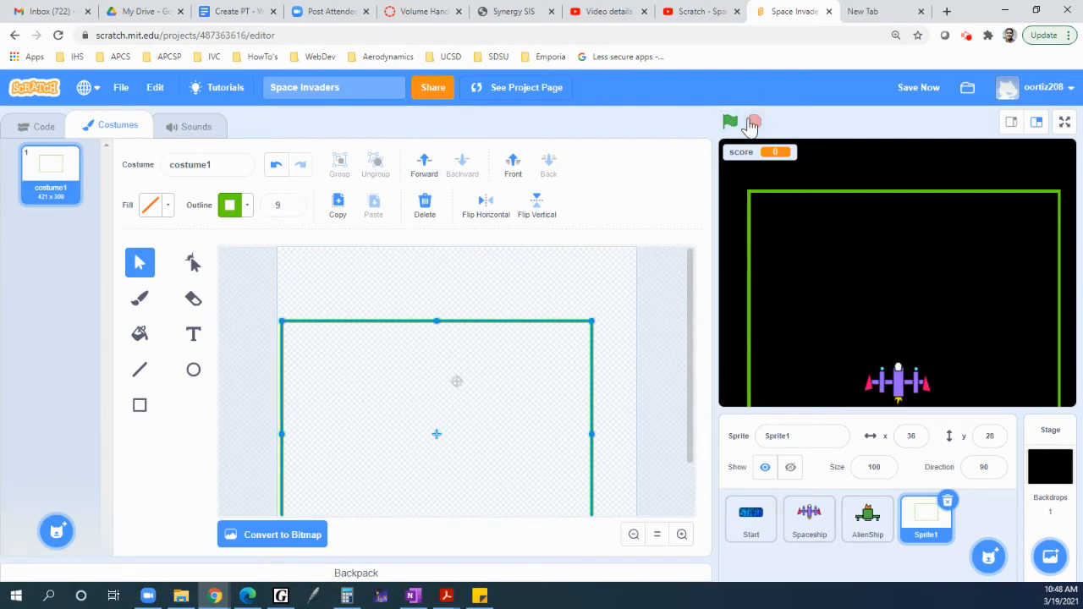
Play-test the game from the START screen, then name the new wall sprite 'Wall'
click(729, 122)
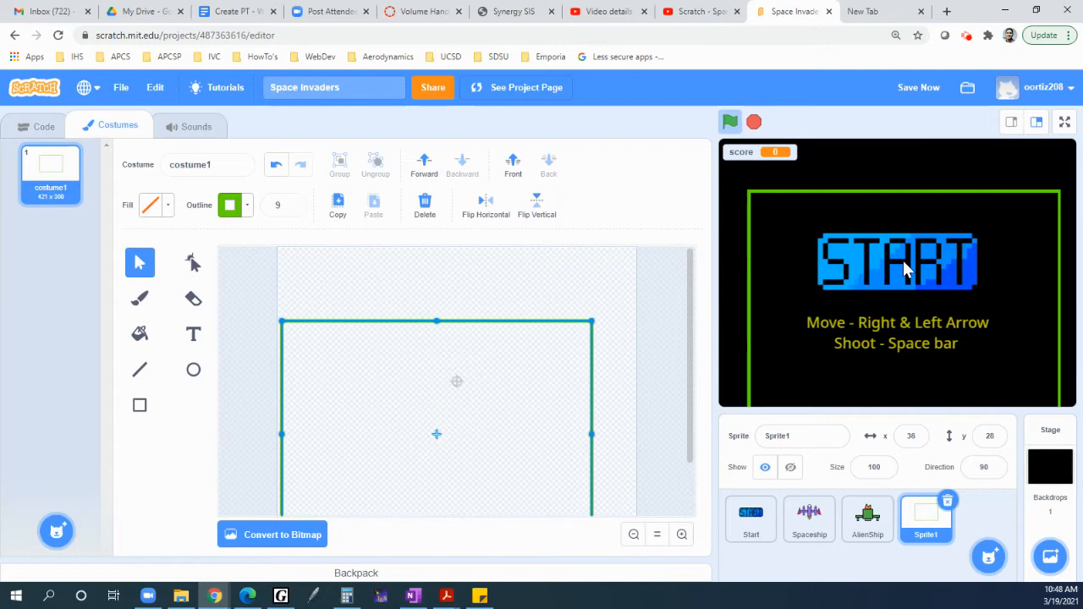
click(897, 261)
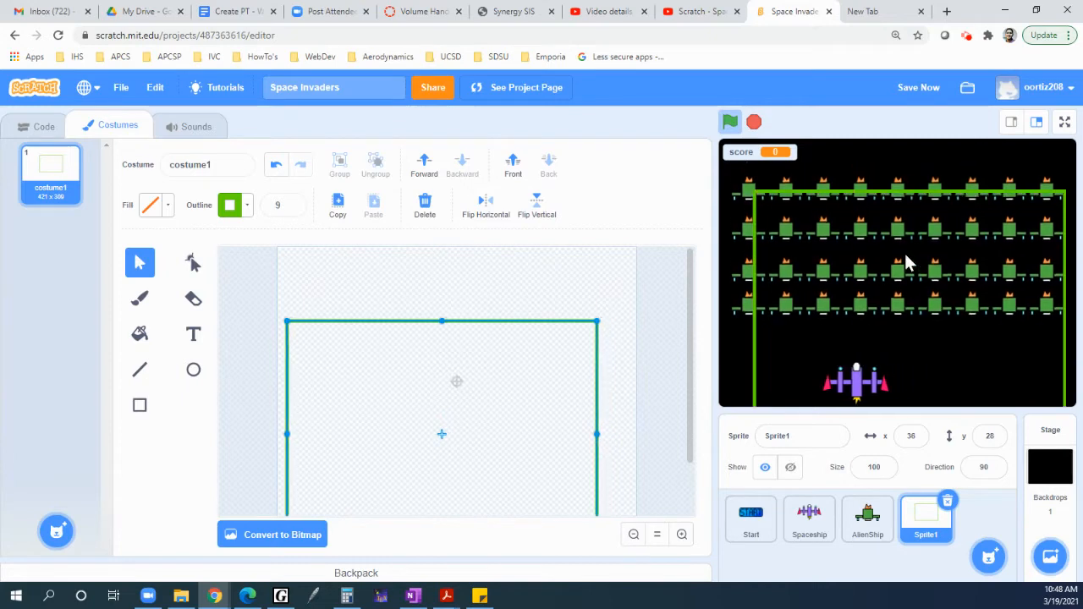
mouse_move(440, 393)
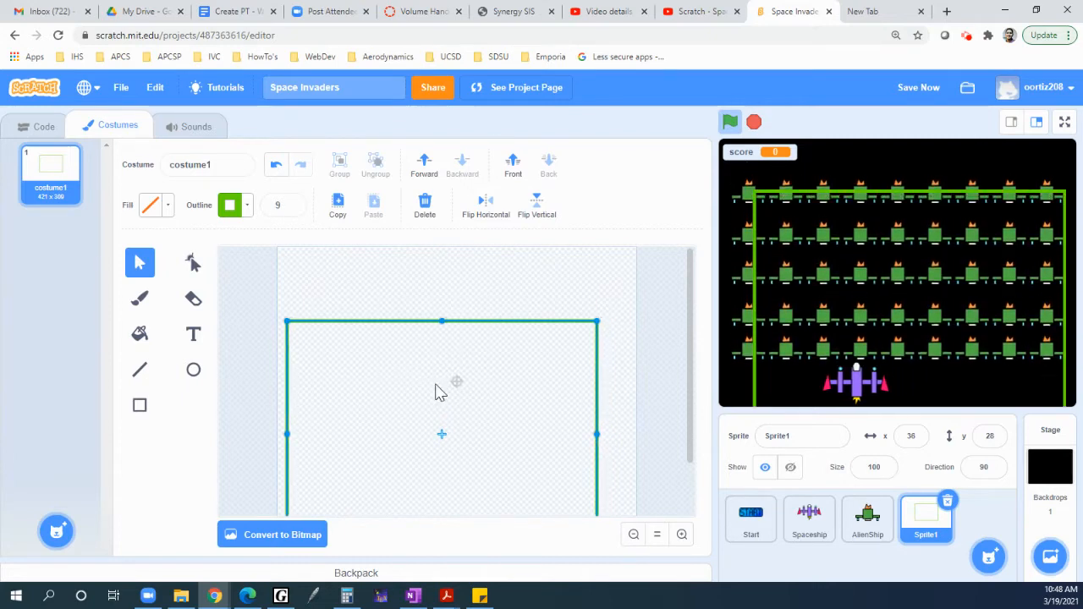
click(729, 122)
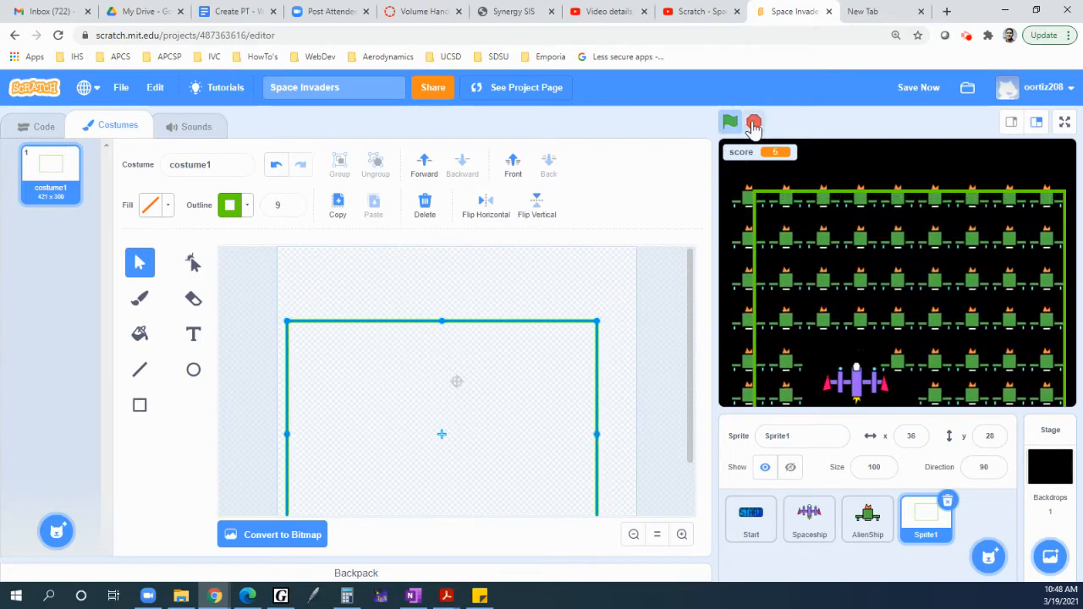
click(753, 122)
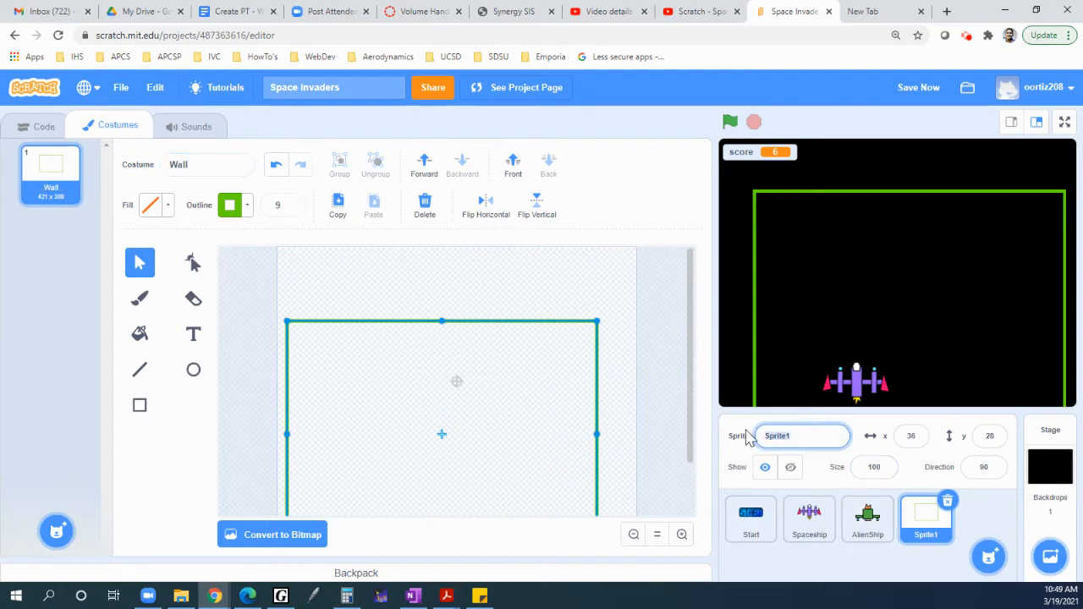
text(Wall)
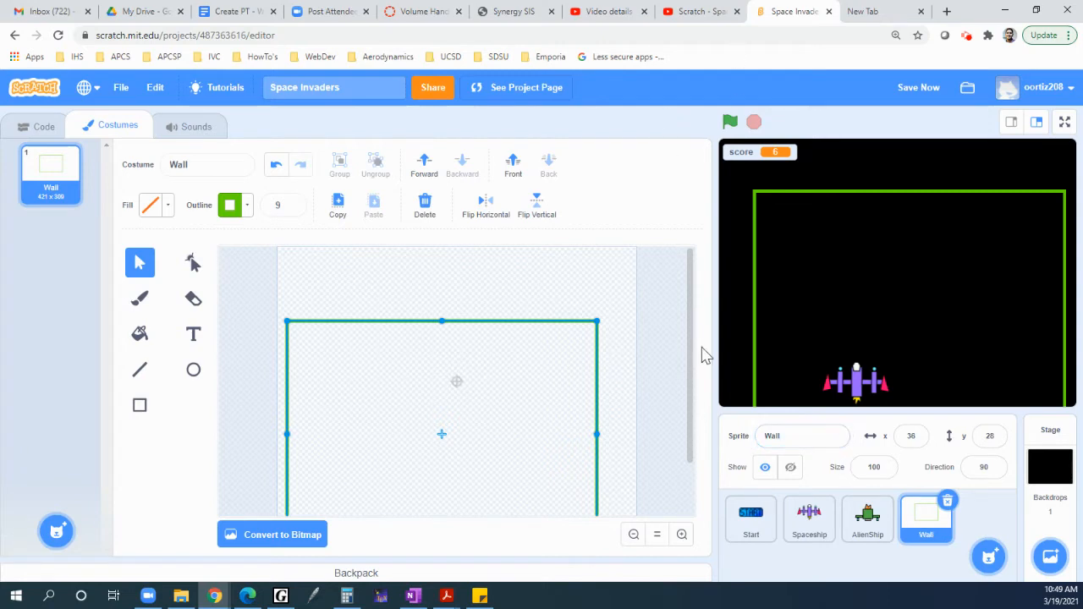
Run the game again, then select the Spaceship sprite to show its costumes
click(729, 122)
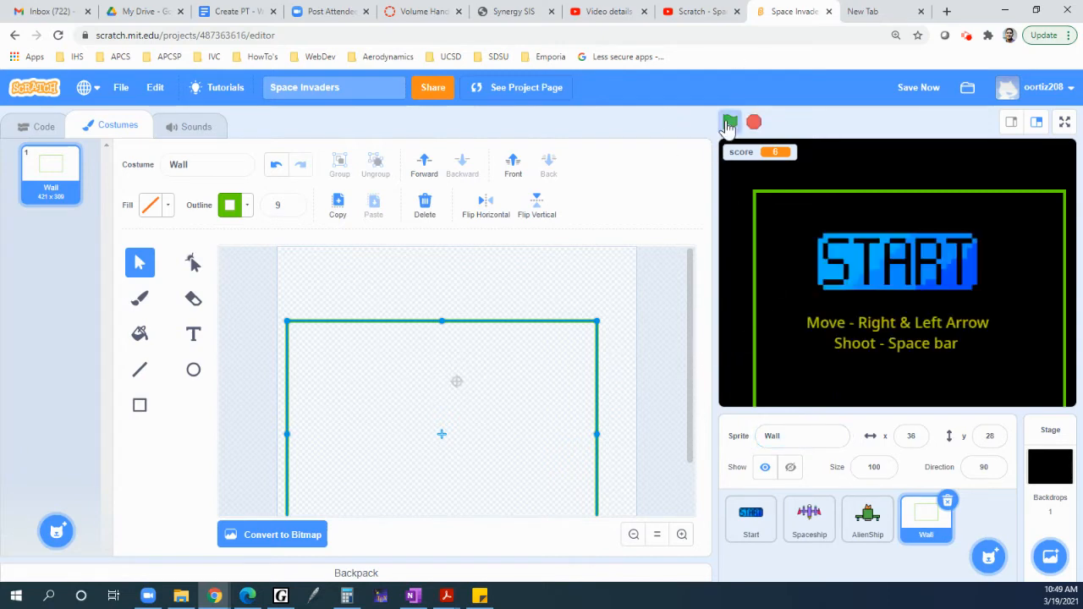
click(729, 122)
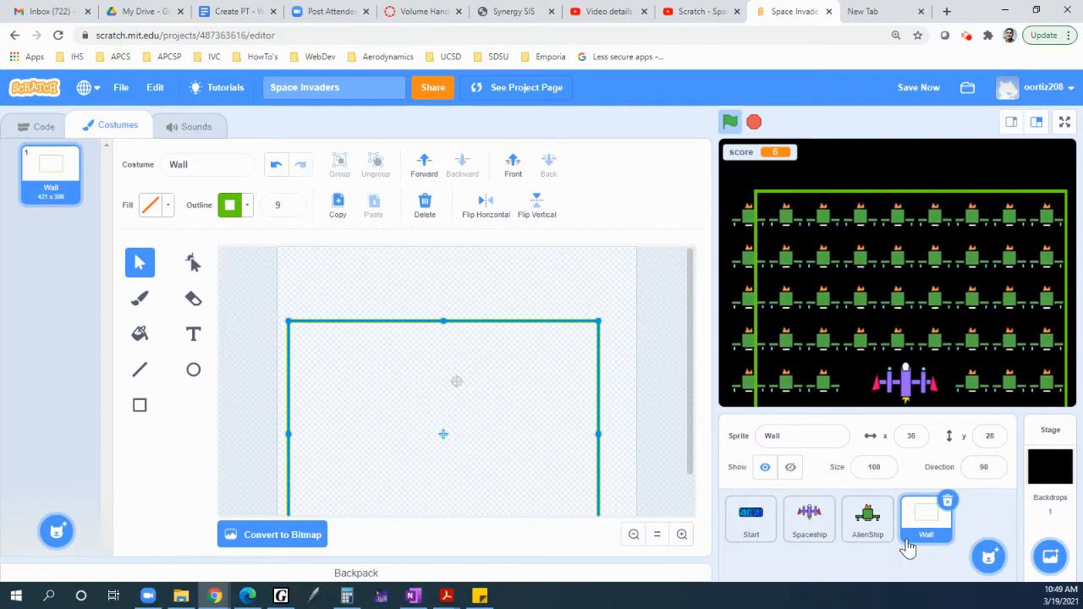
click(866, 518)
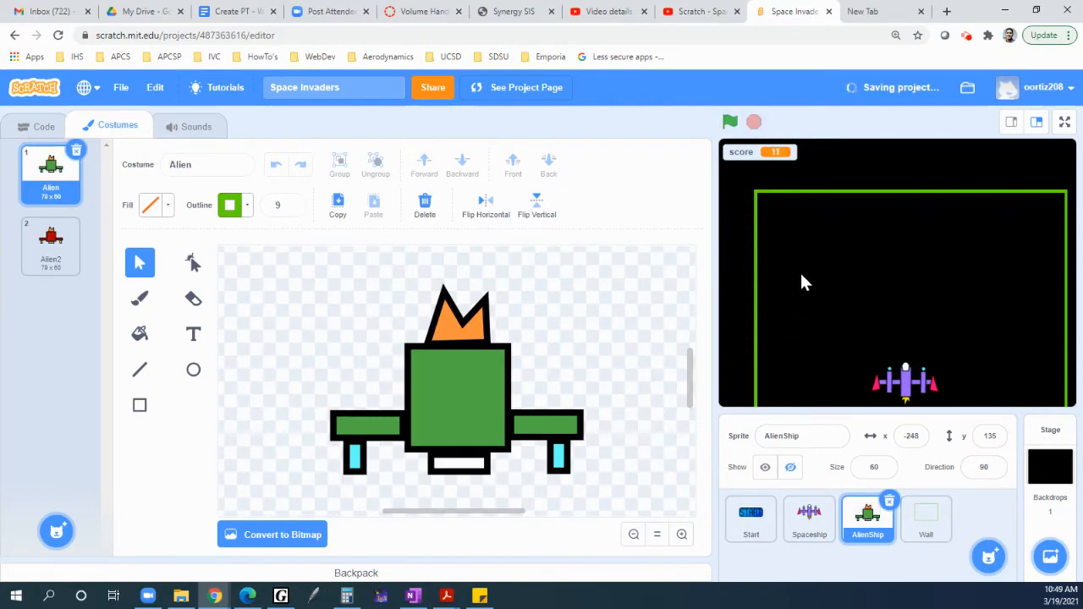
mouse_move(770, 362)
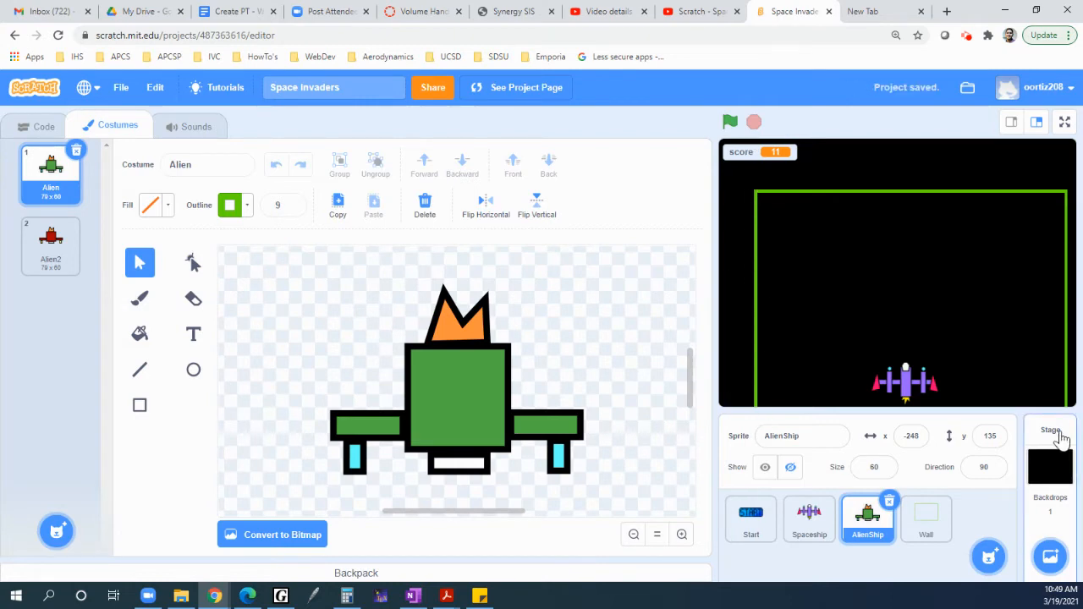
click(809, 518)
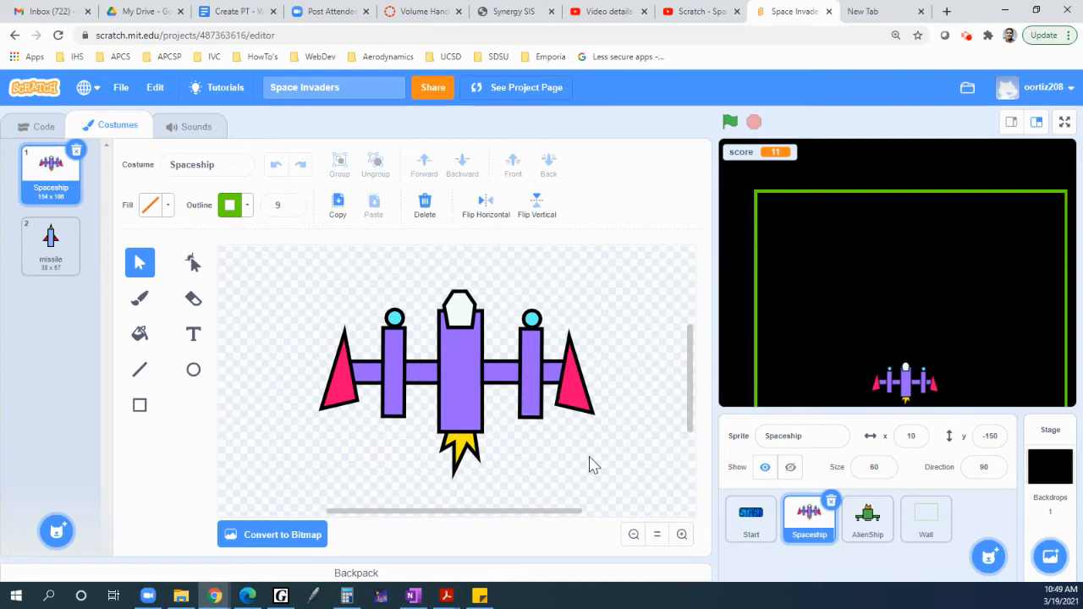
Show the Spaceship's scripts and run the game from the START screen to test
click(44, 125)
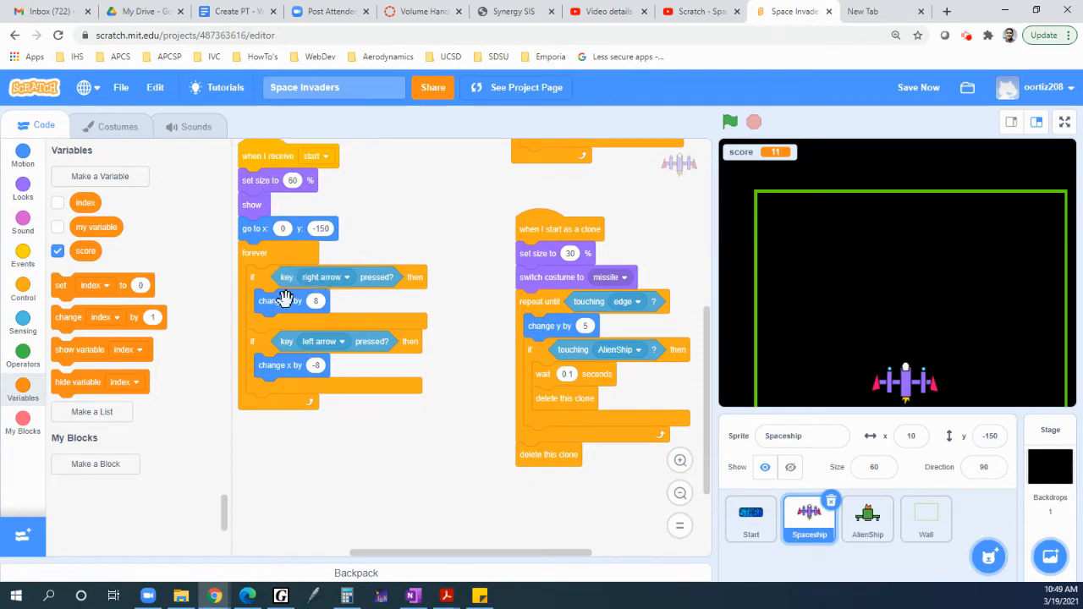
mouse_move(335, 317)
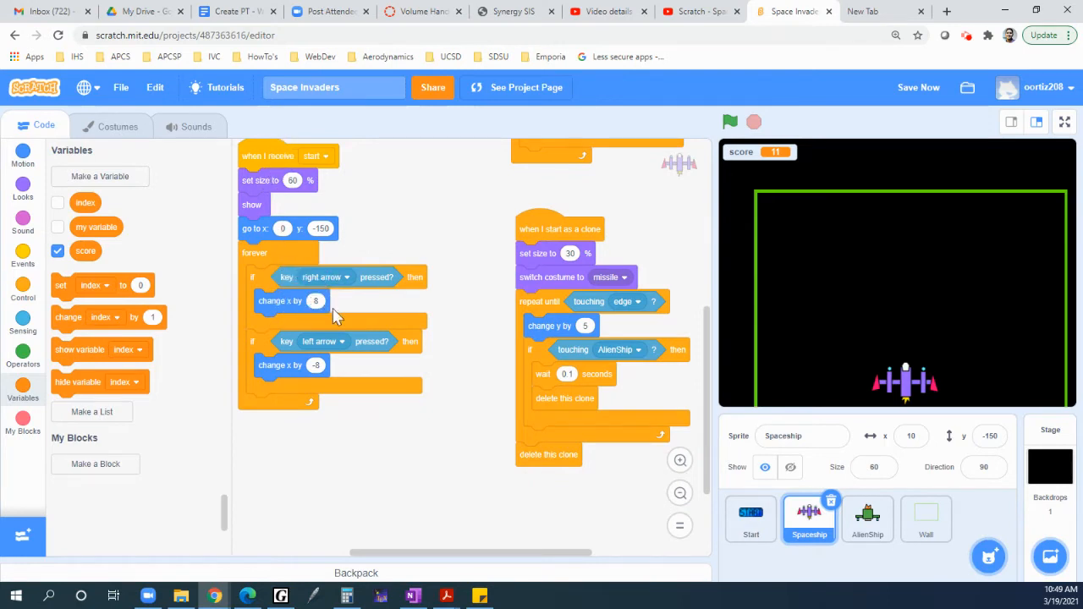
mouse_move(301, 372)
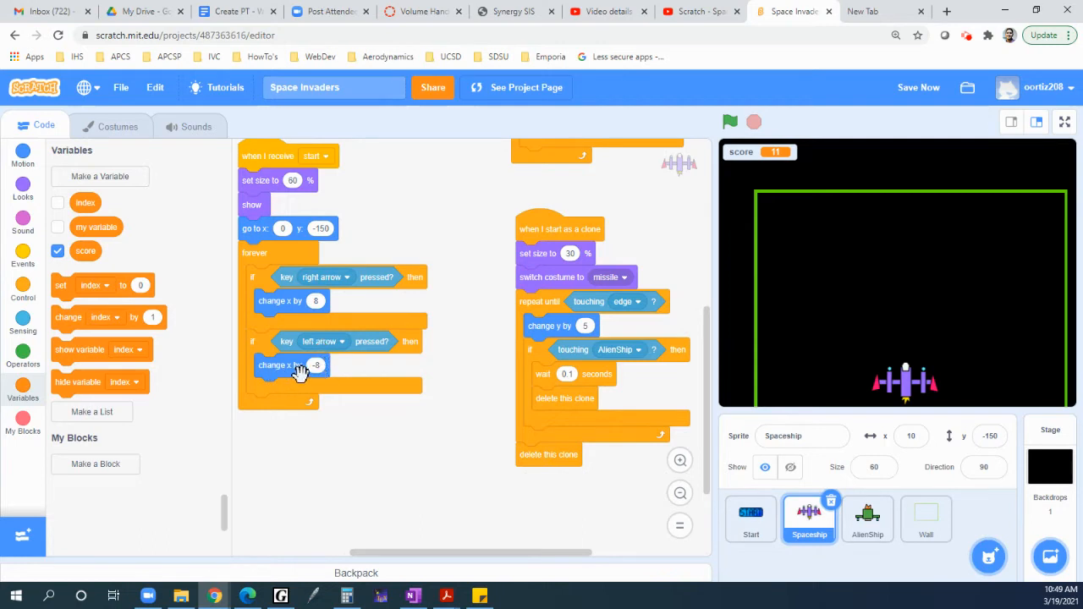
mouse_move(363, 337)
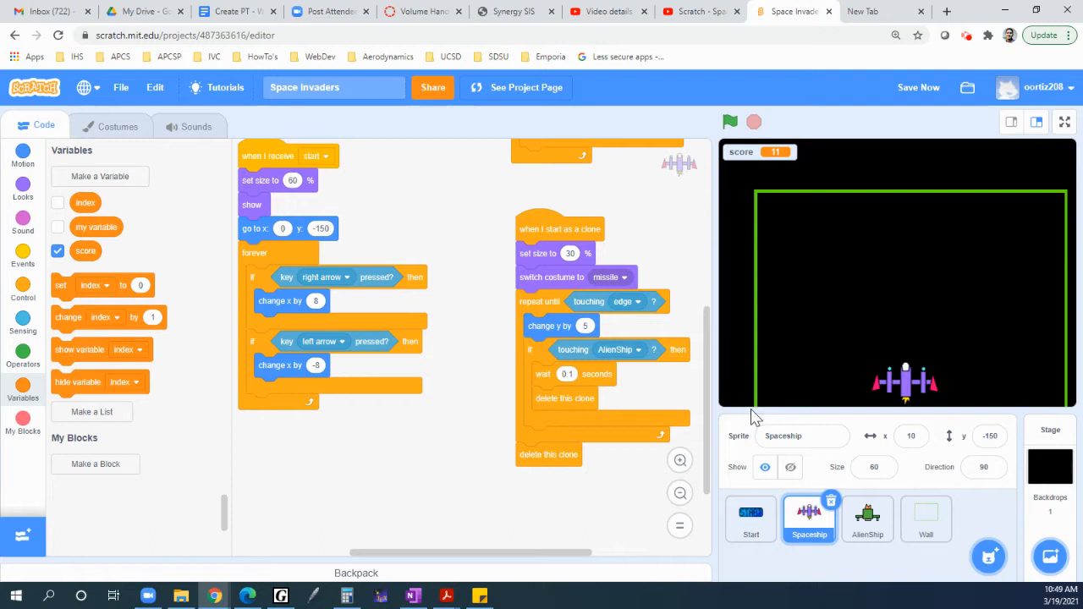
mouse_move(816, 376)
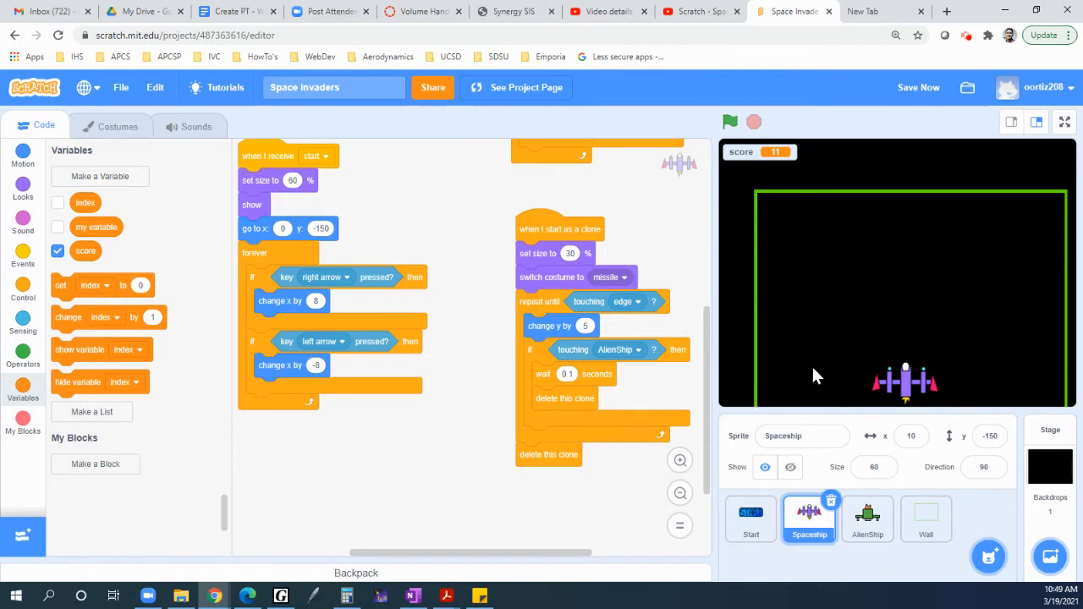
click(729, 121)
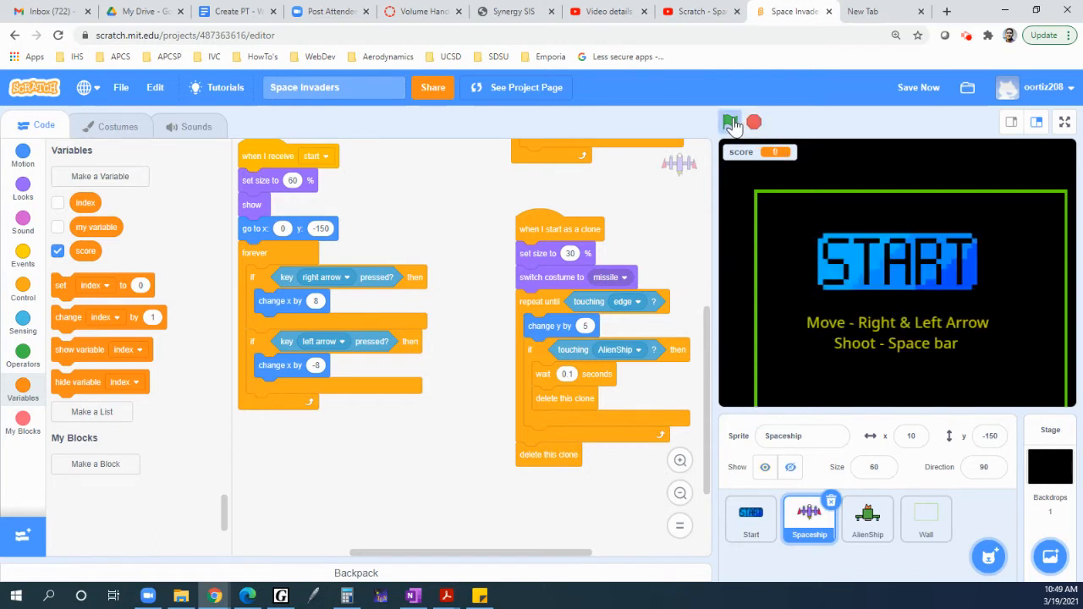
click(730, 122)
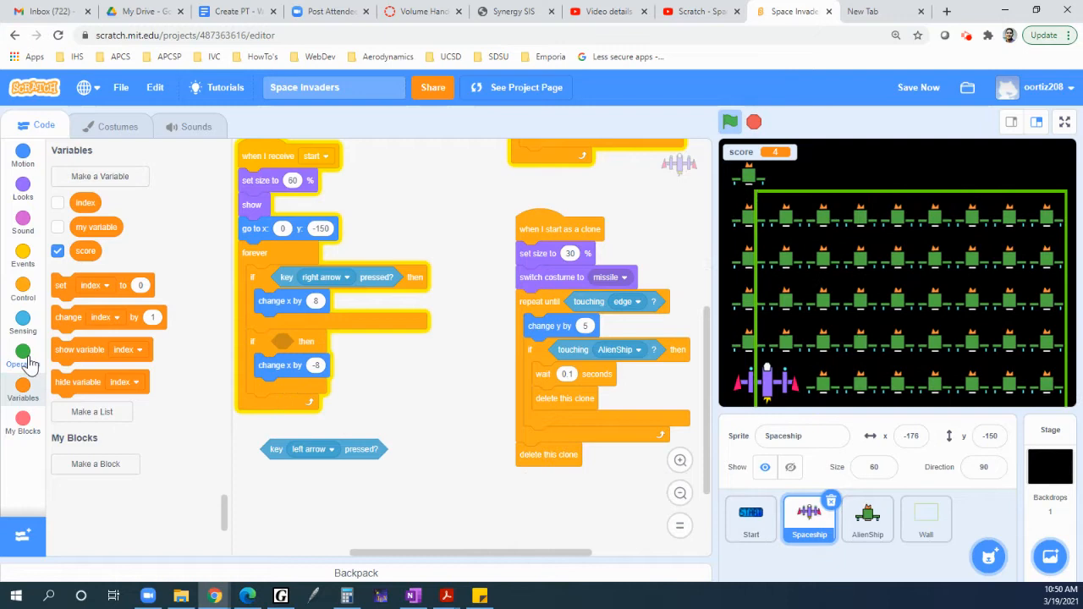
Make the left-arrow condition 'key left arrow pressed and not touching Wall?'
click(24, 353)
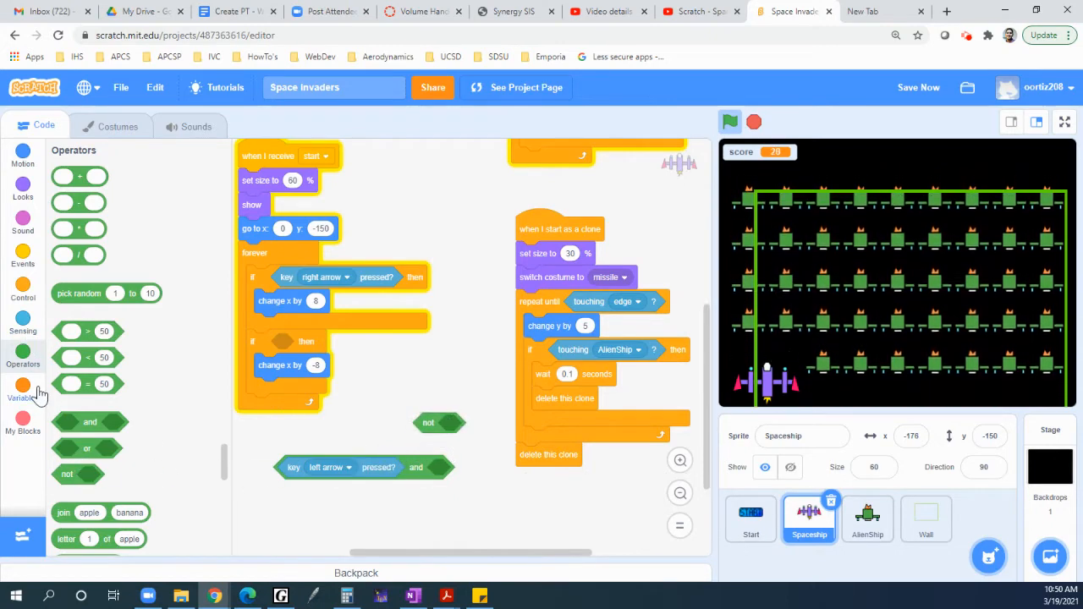
click(23, 318)
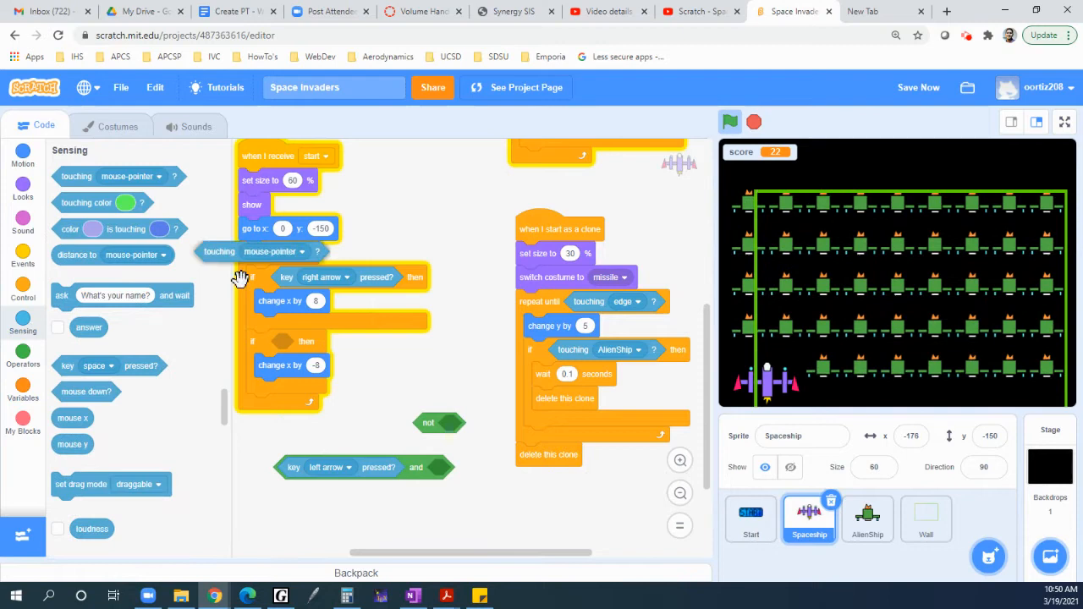
click(545, 425)
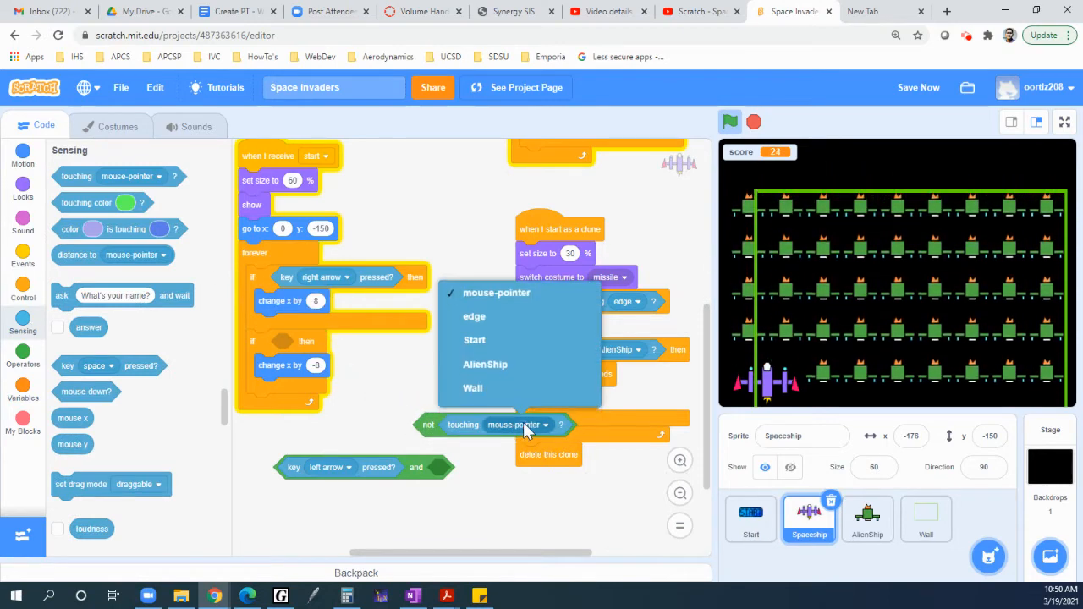
click(473, 388)
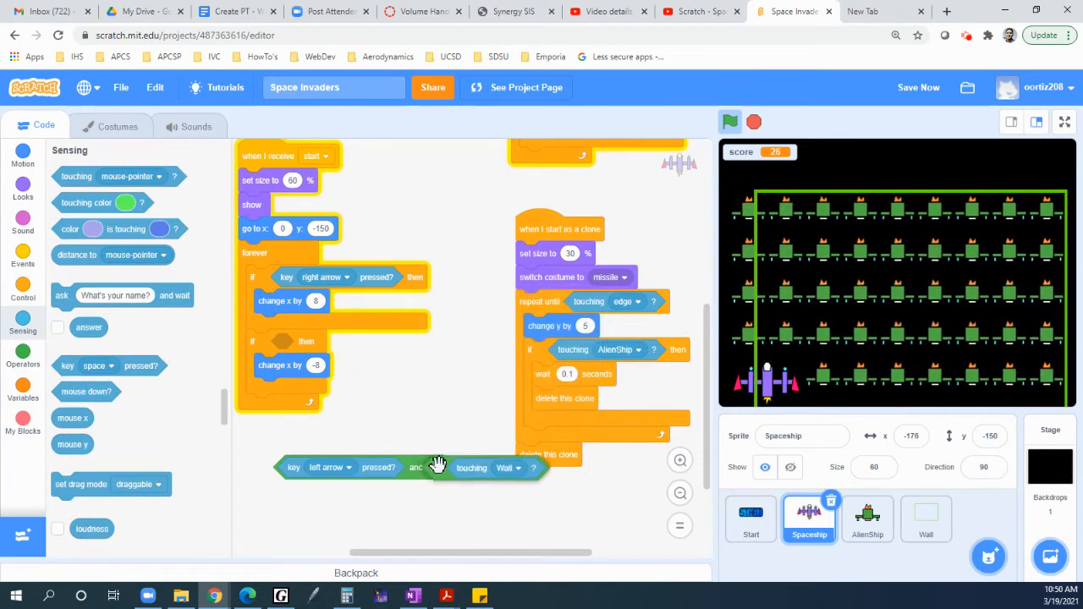
drag(415, 467, 415, 345)
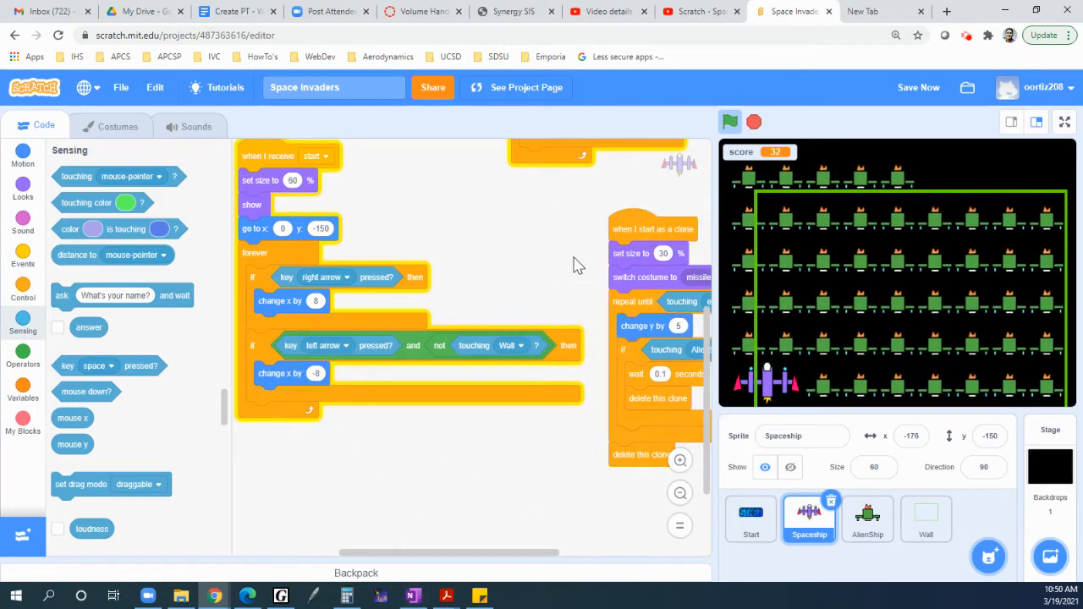
Run the game from the title screen to test the Spaceship's left movement
click(730, 122)
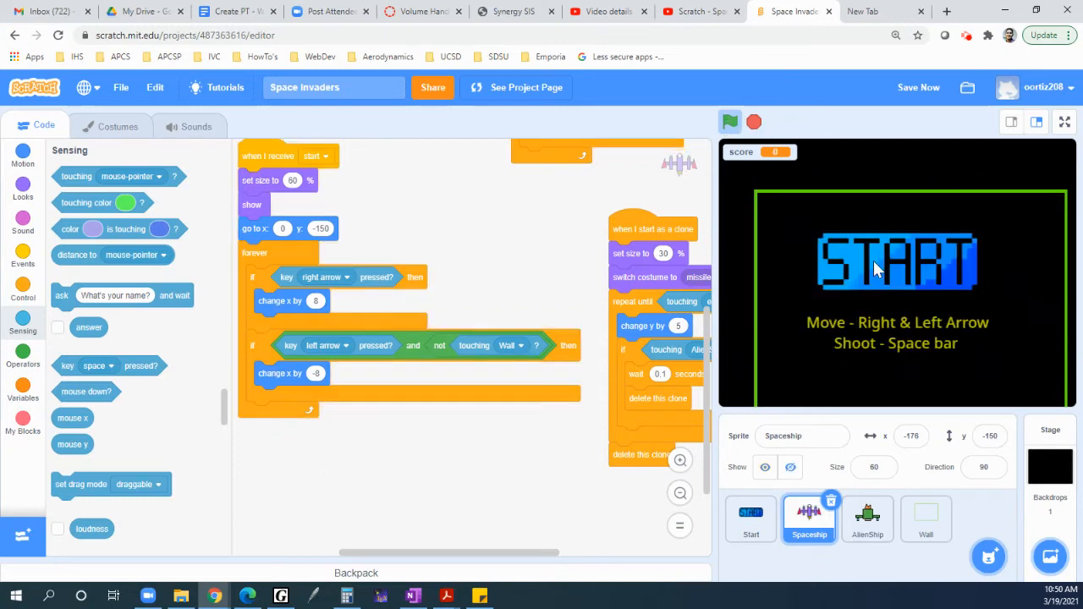
click(729, 121)
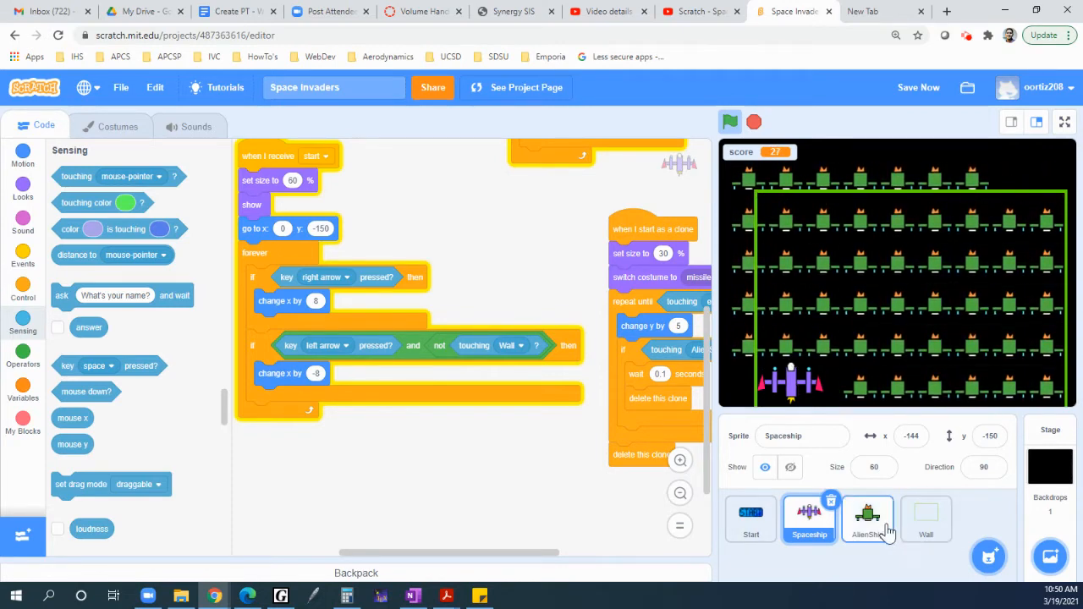
Give the AlienShip clone check an 'or' block combining touching Spaceship with touching Wall
click(867, 518)
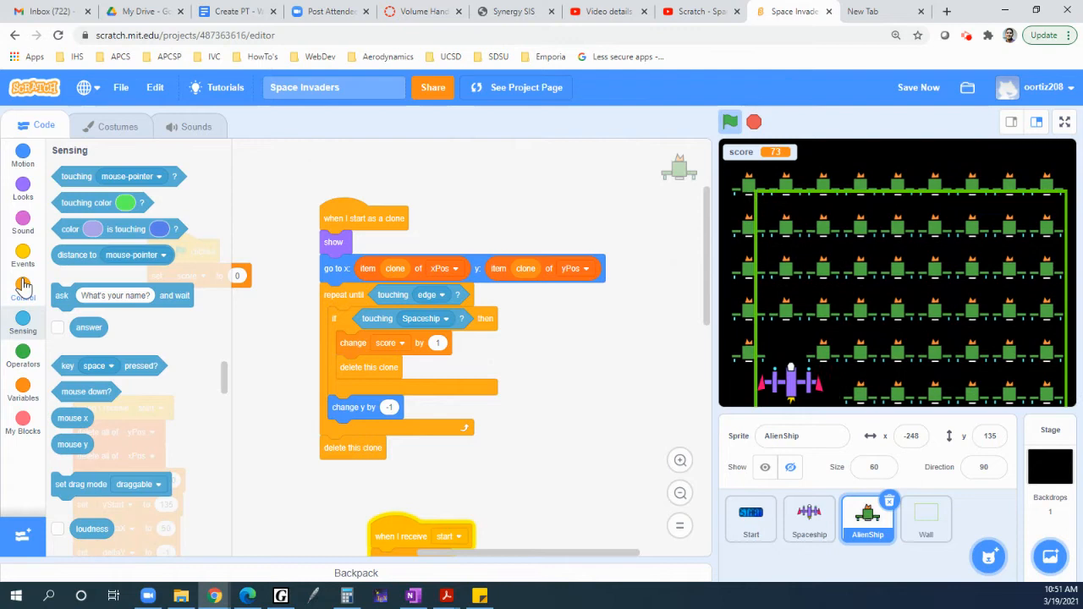
click(23, 356)
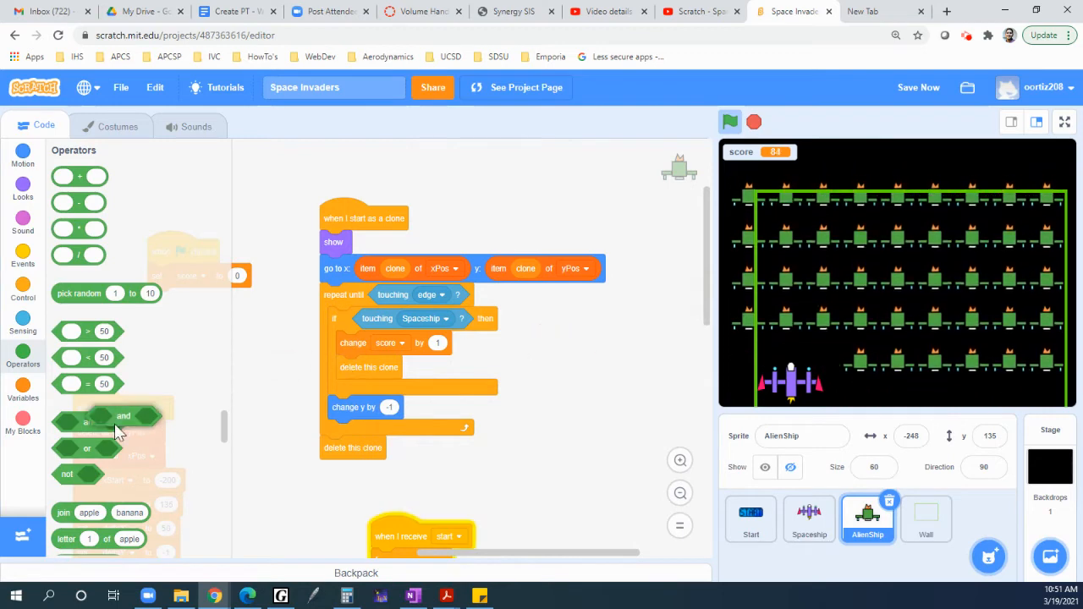
drag(88, 449, 557, 349)
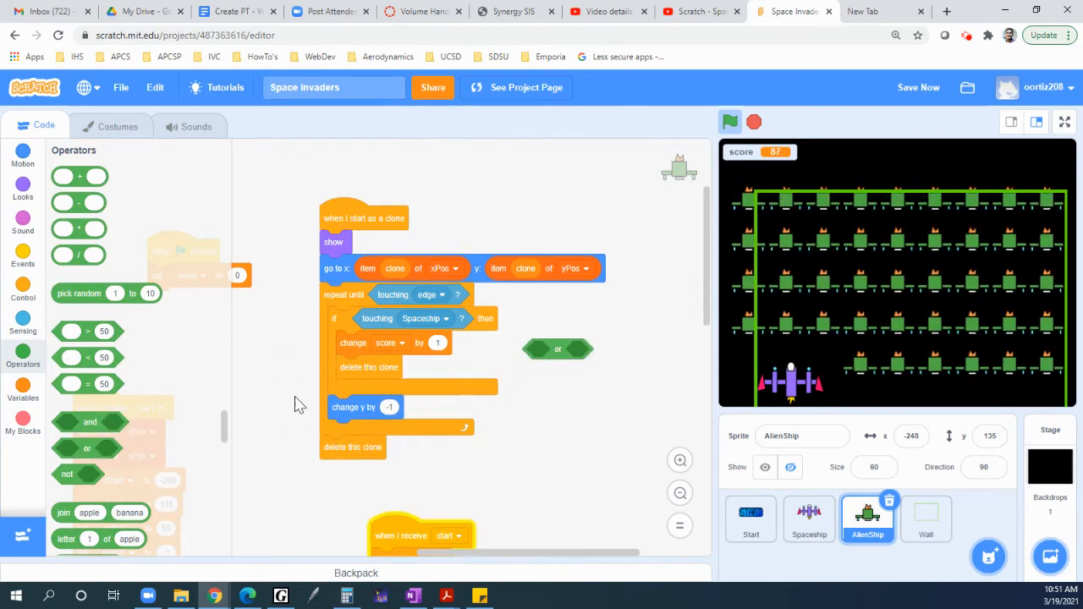
click(23, 325)
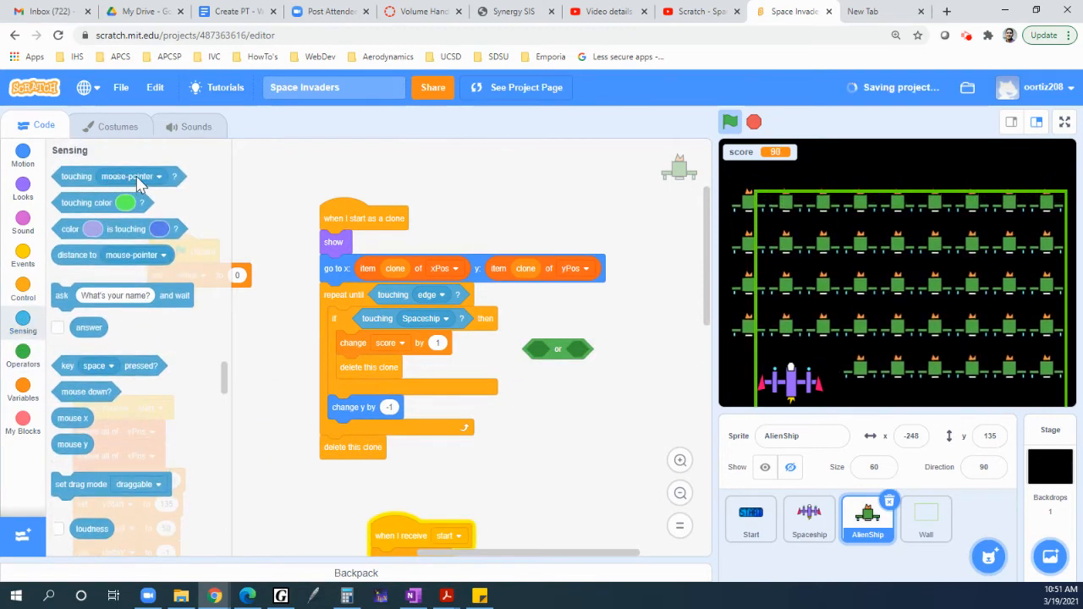
click(127, 176)
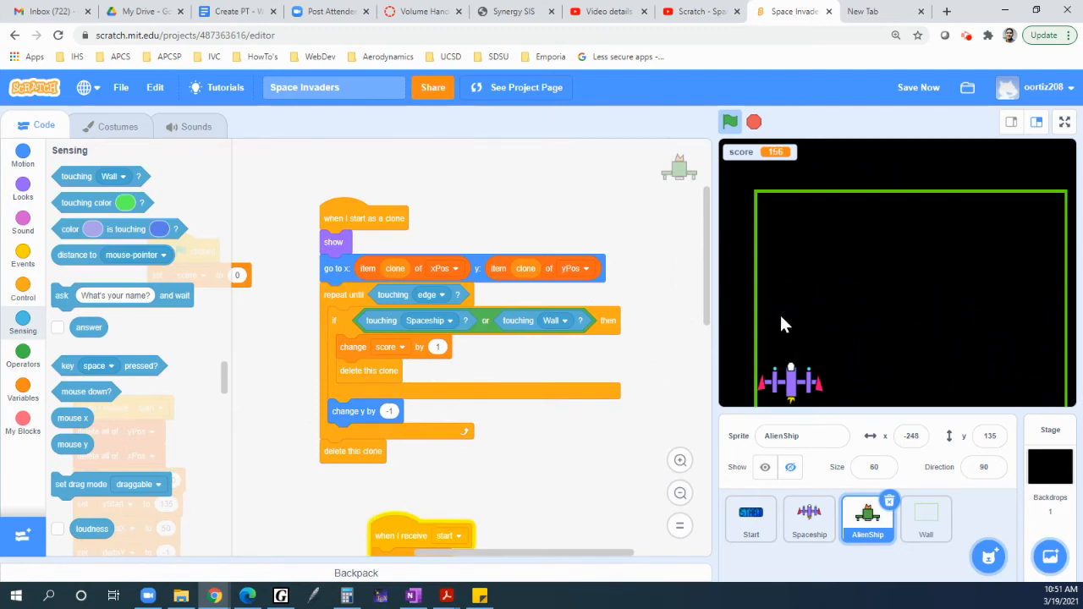
mouse_move(1046, 426)
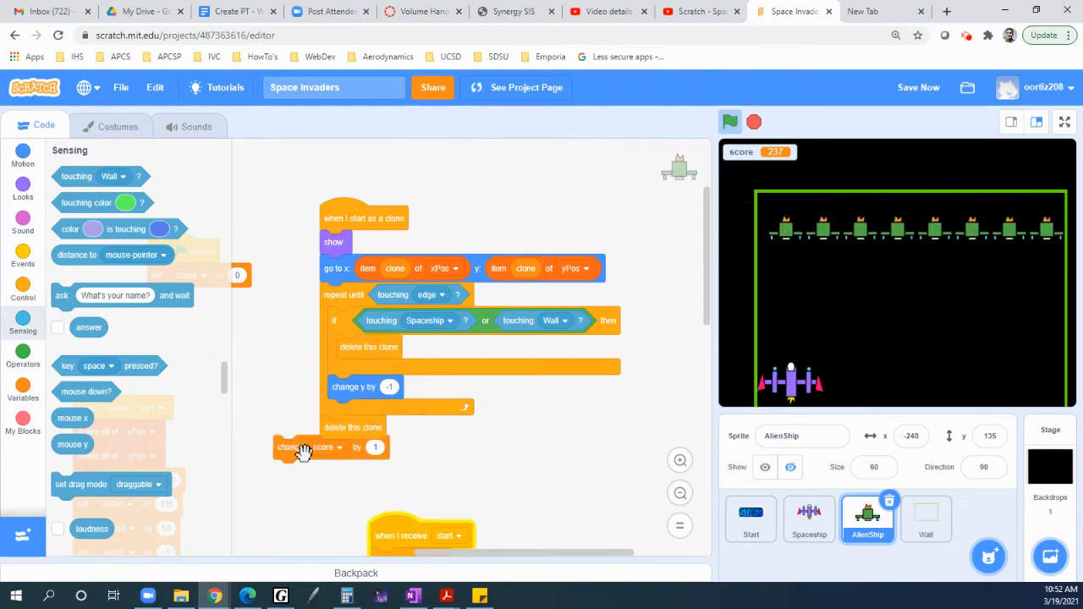
Delete the 'change score by 1' block from the clone check and select the Spaceship sprite
drag(303, 447, 292, 467)
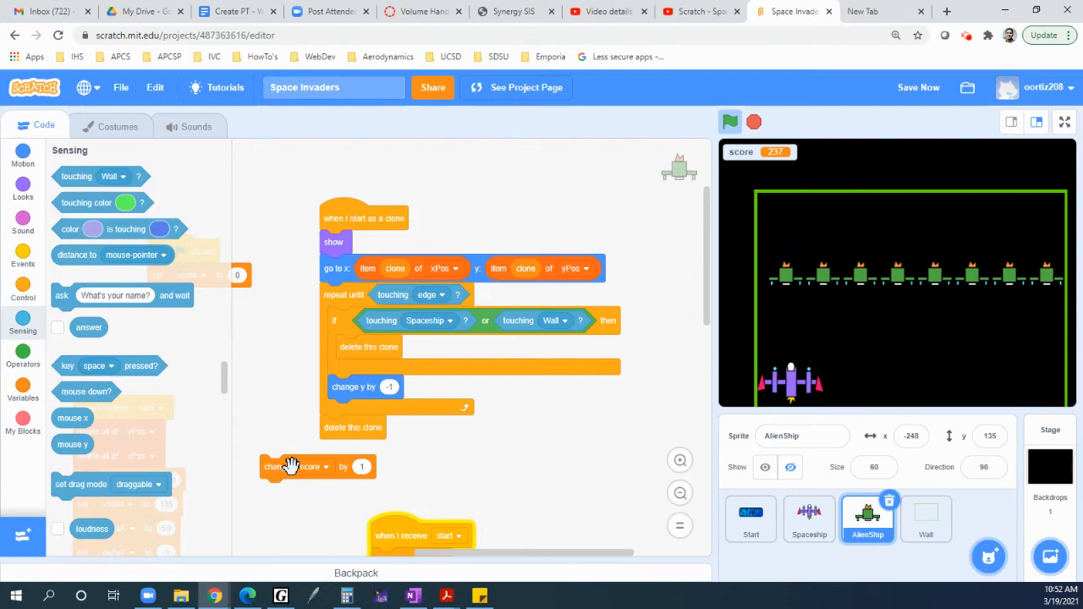
drag(291, 467, 267, 449)
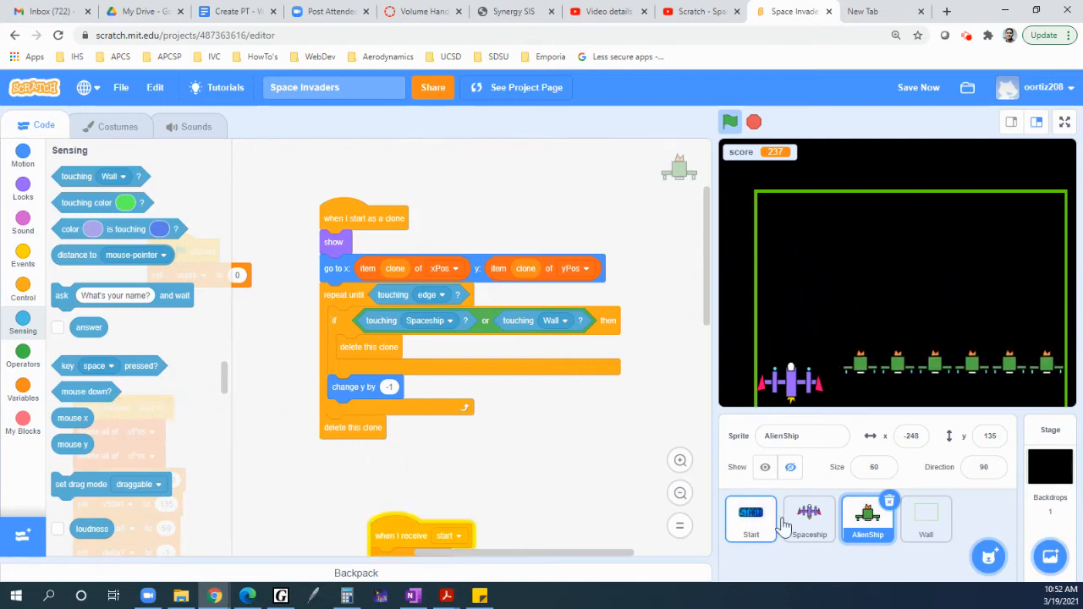
click(809, 516)
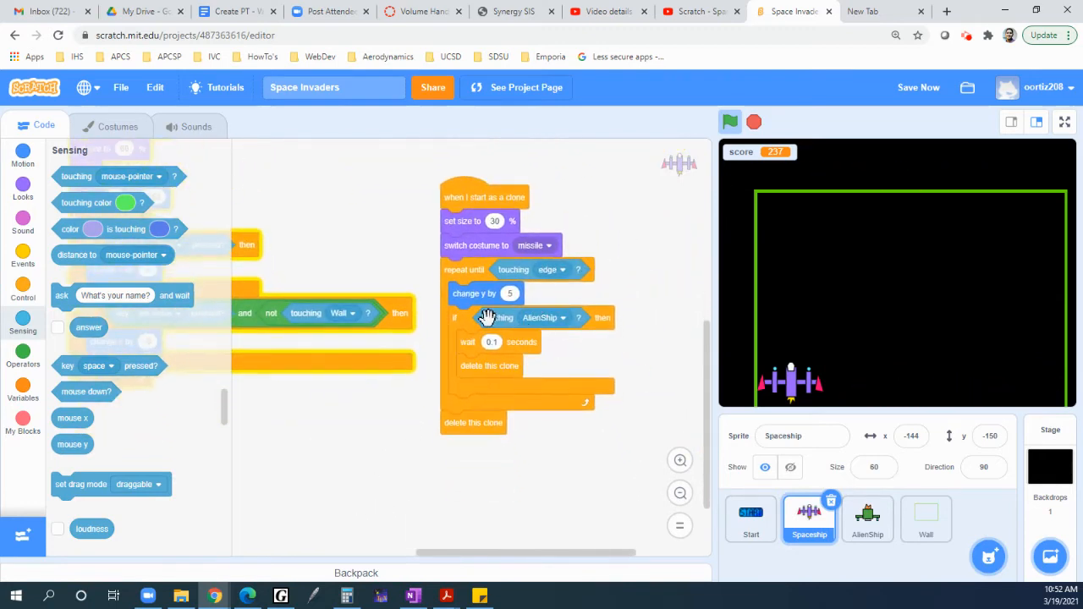
mouse_move(472, 346)
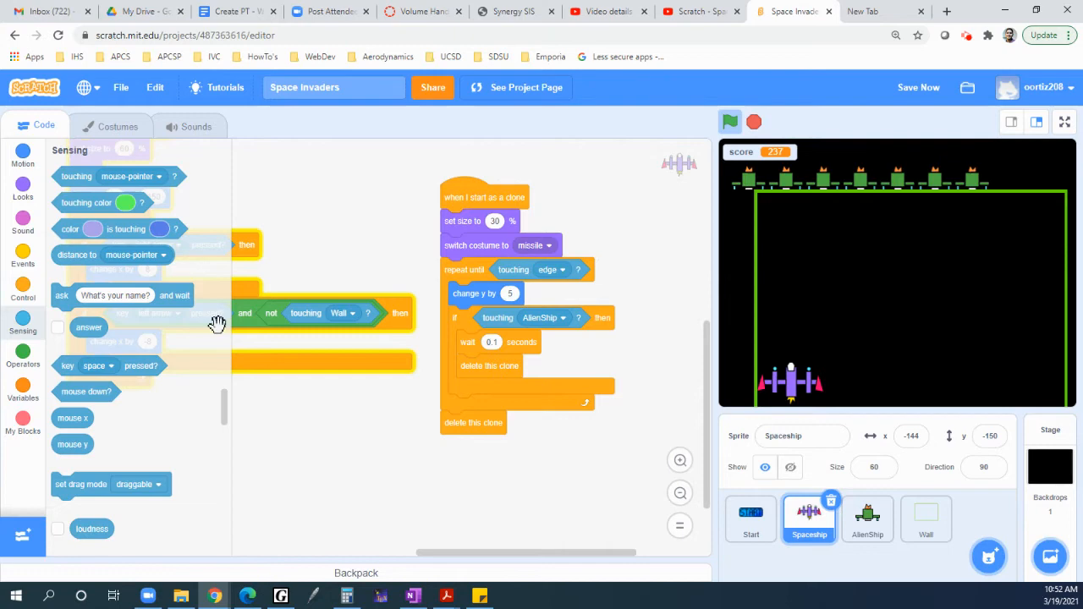
Add 'change score by 1' inside the missile's 'if touching AlienShip' block
click(24, 288)
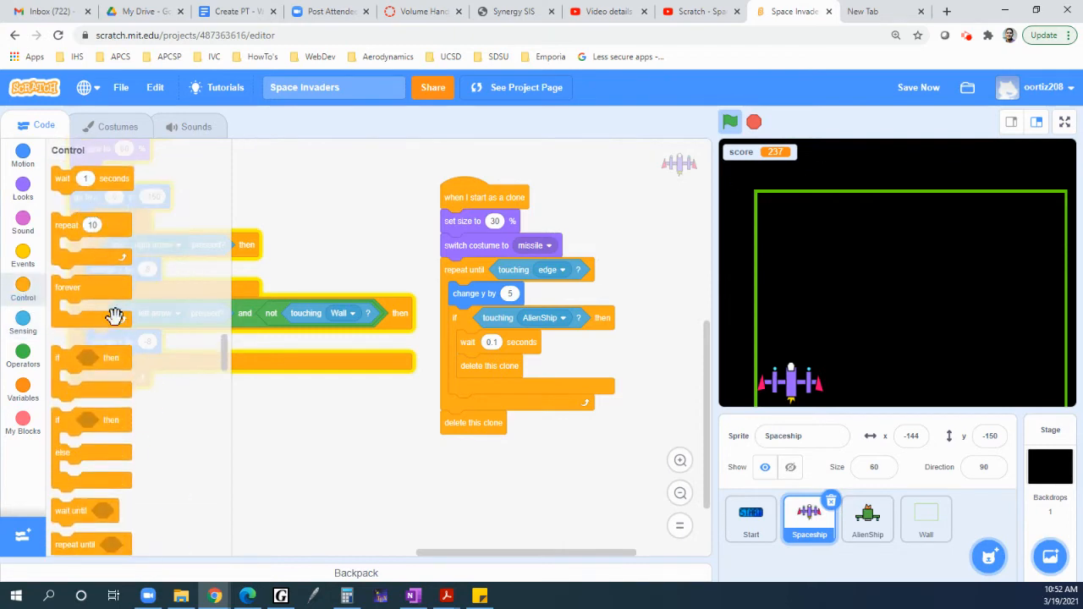
scroll(down, 3)
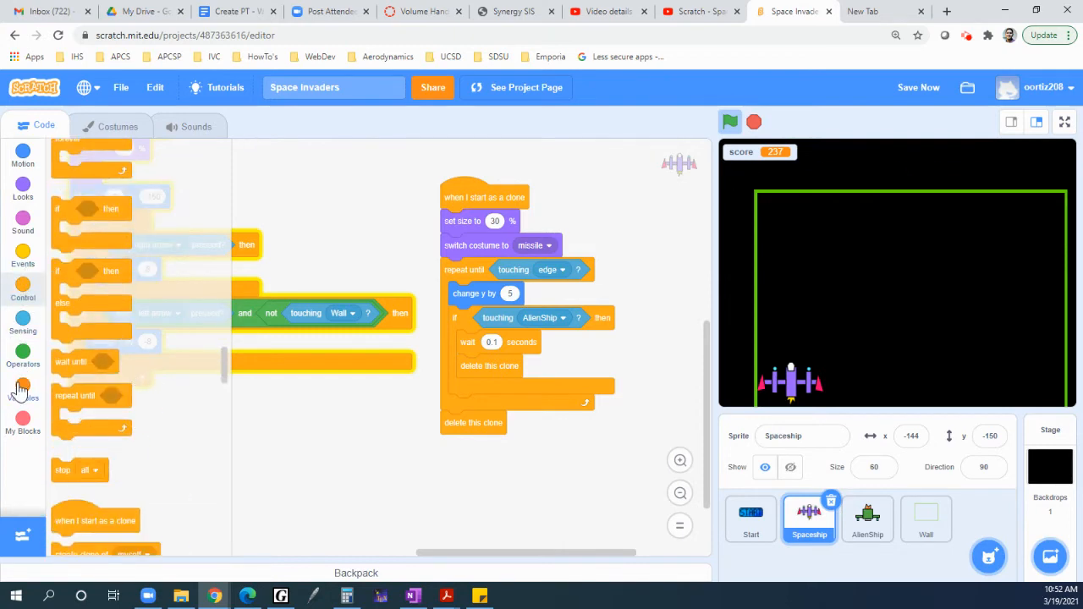
click(23, 389)
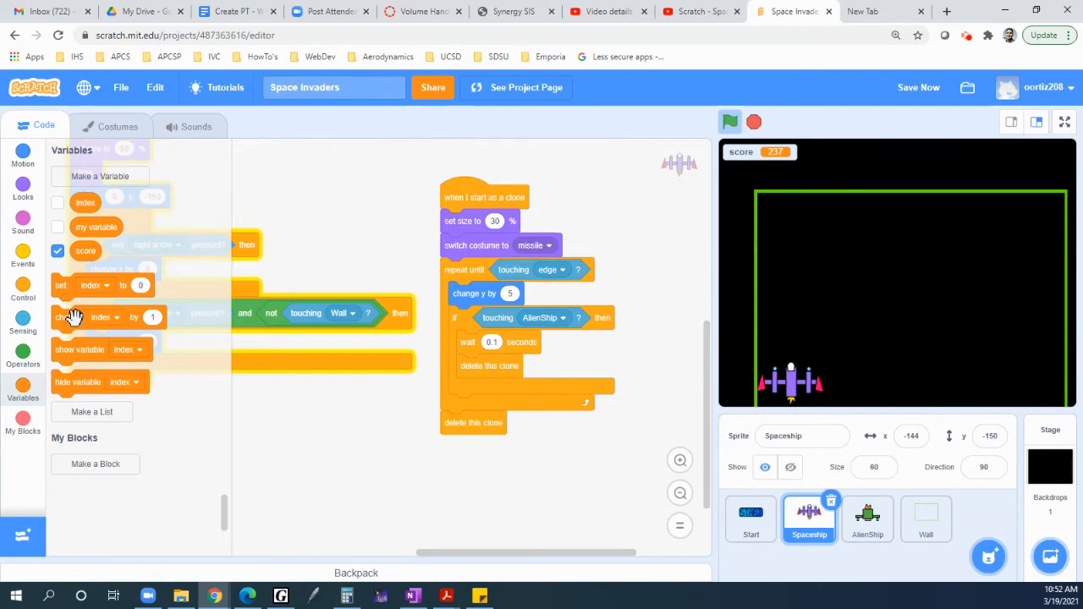
click(511, 342)
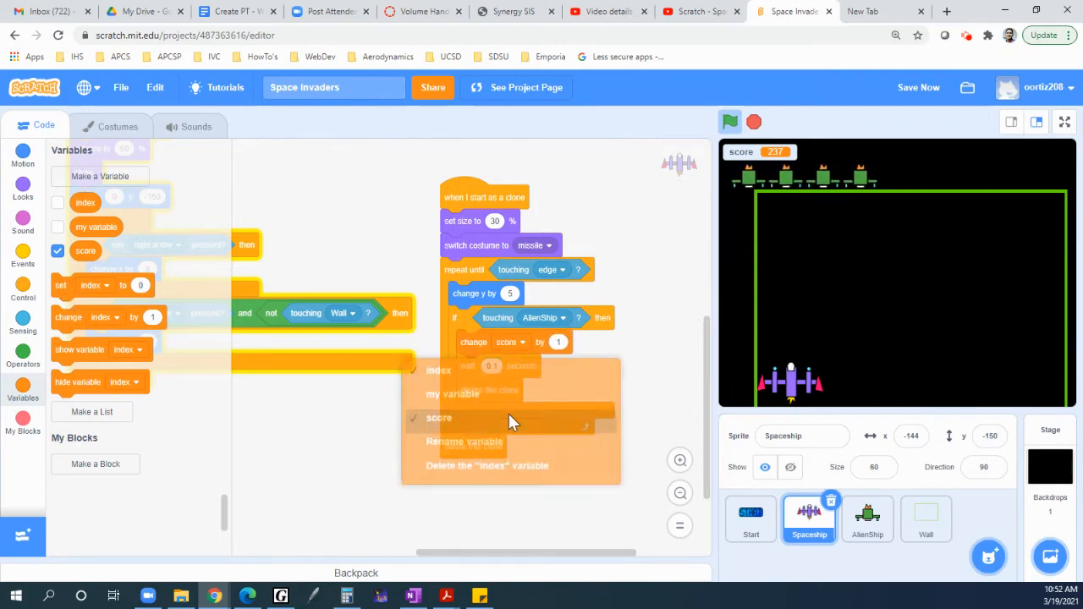
click(730, 122)
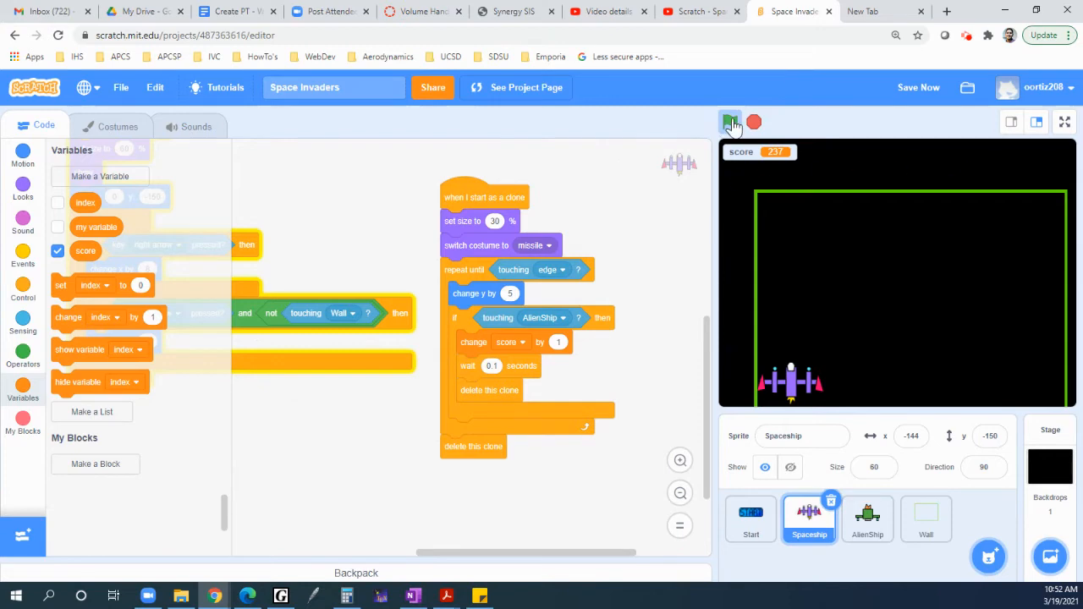
Run the game to test scoring, then open the Wall sprite's costume for editing
click(730, 122)
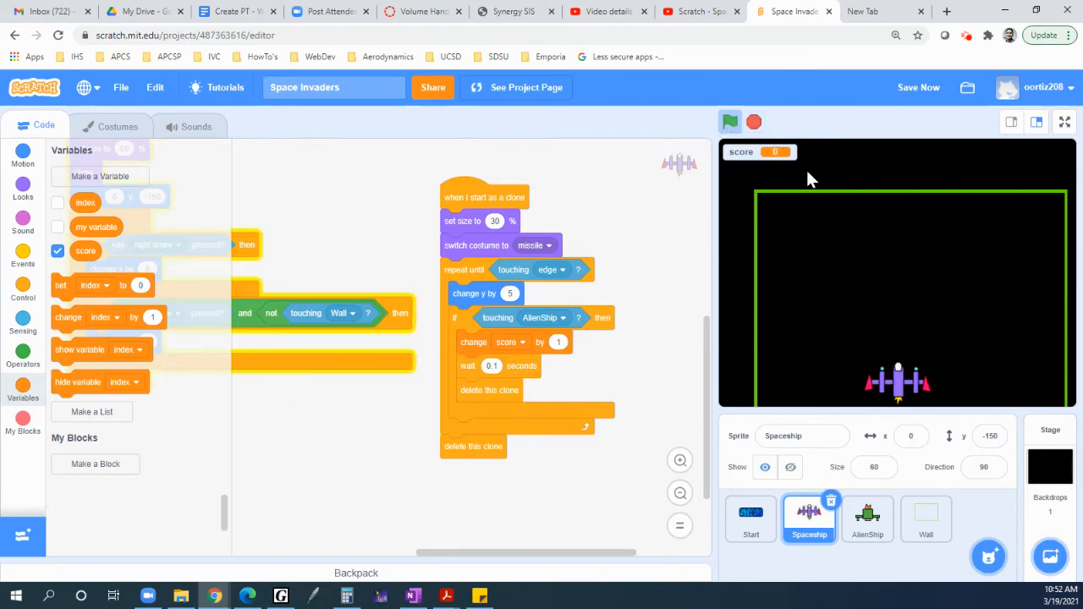
mouse_move(990, 188)
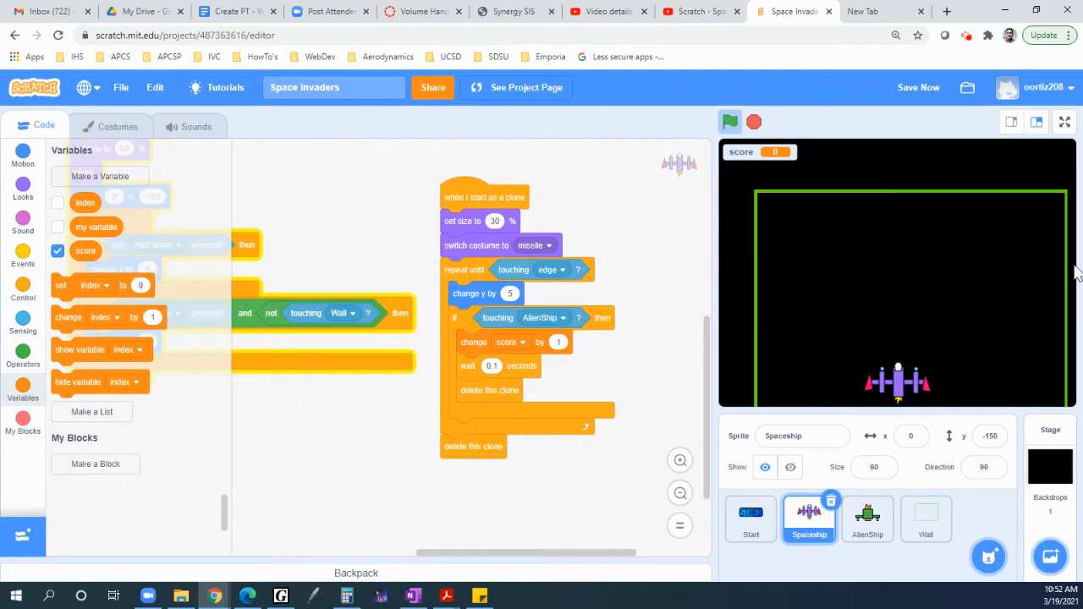
mouse_move(772, 159)
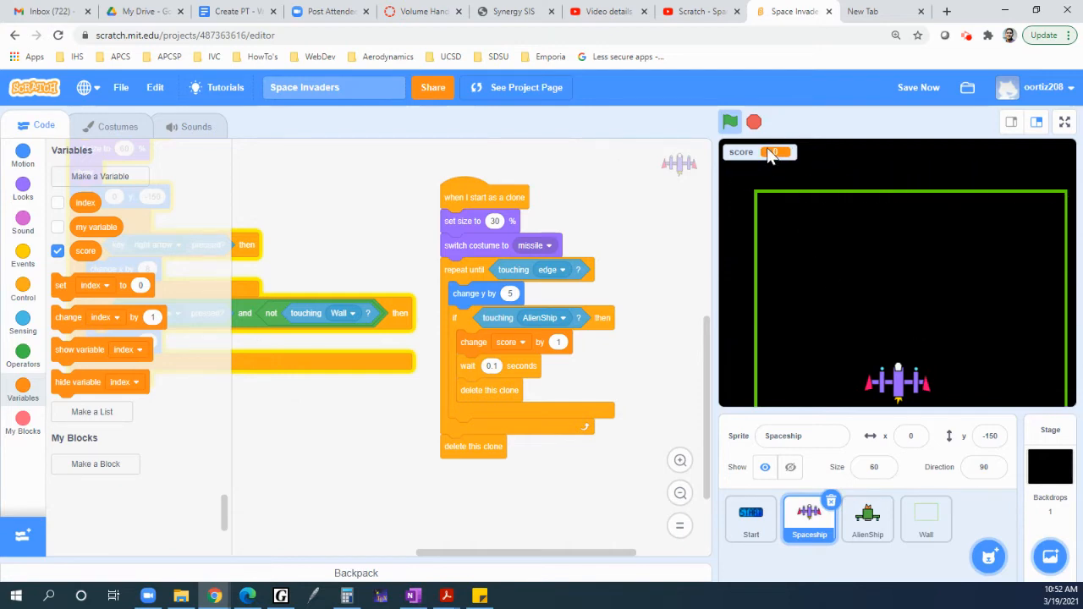
click(729, 122)
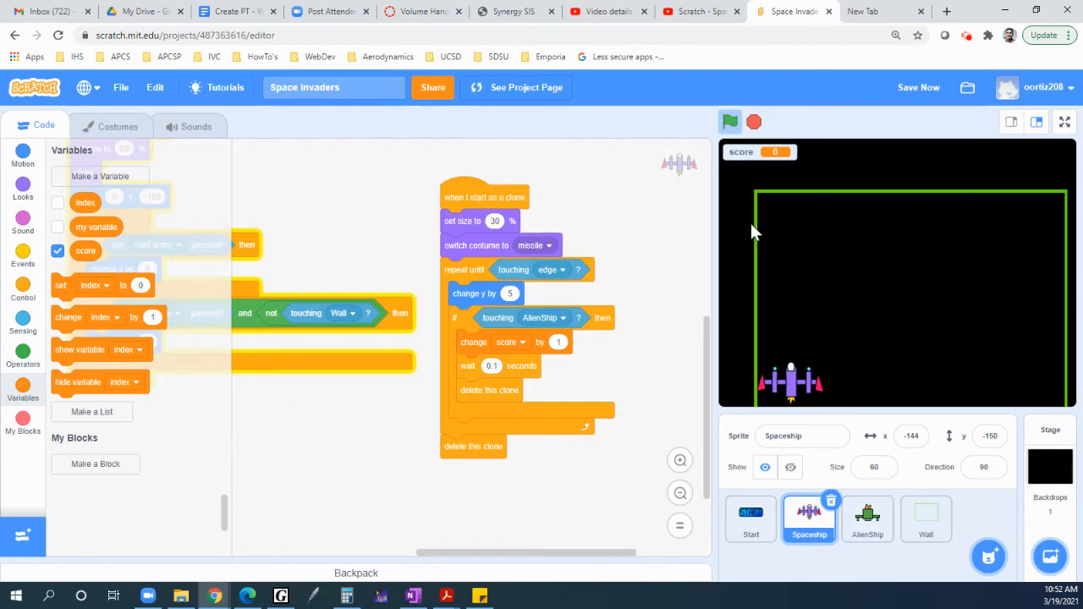
mouse_move(854, 383)
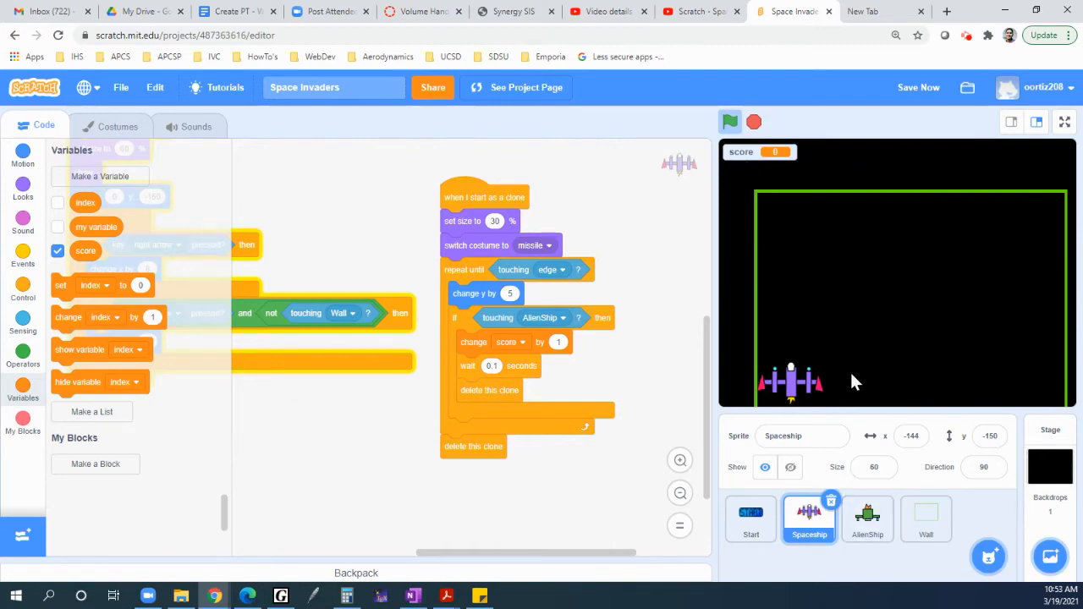
click(926, 517)
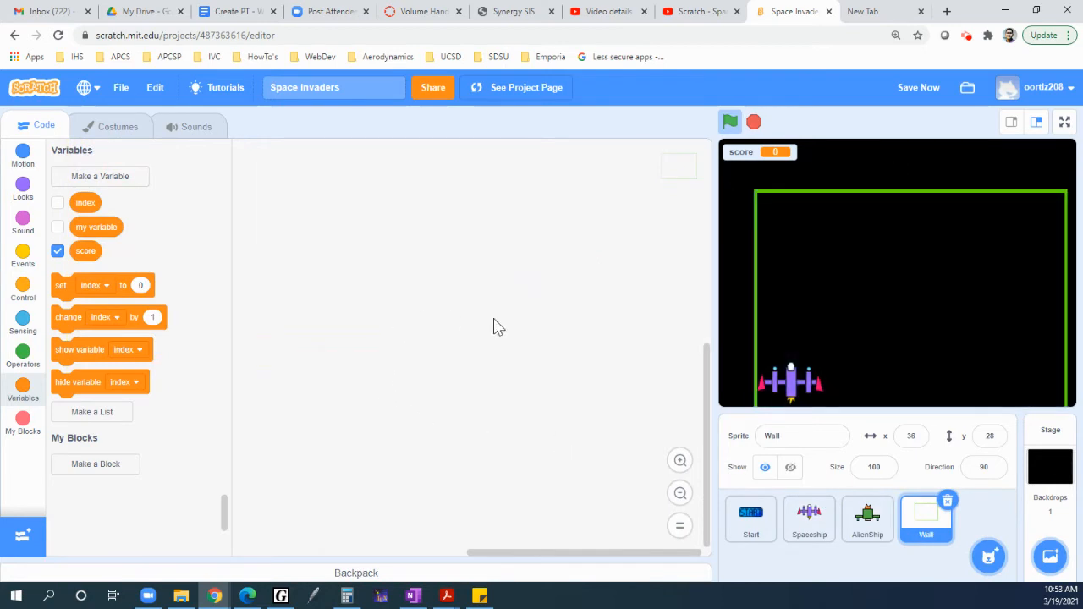
click(119, 125)
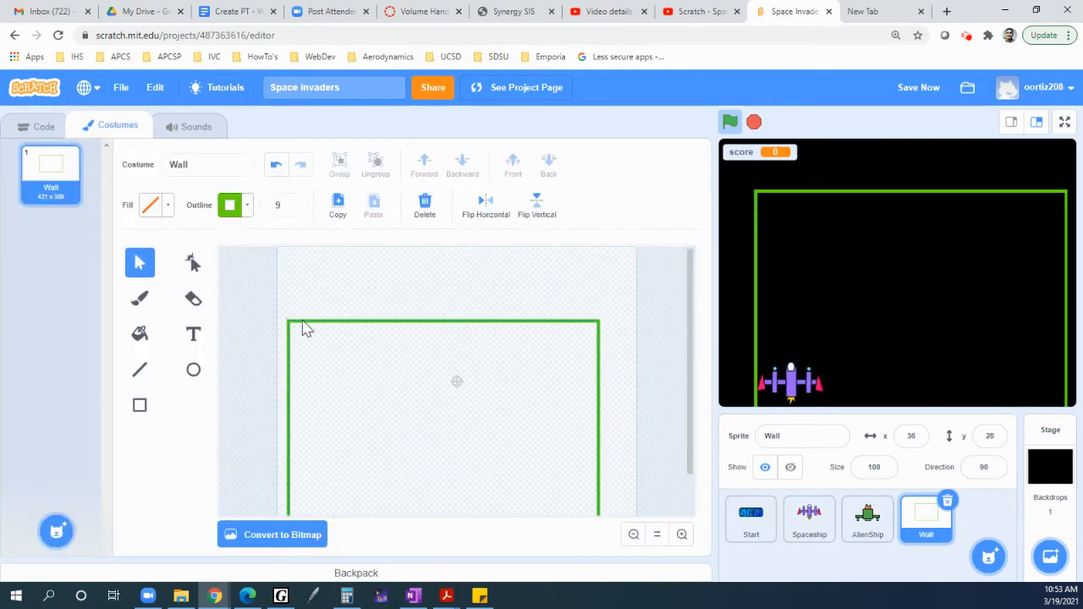
mouse_move(465, 330)
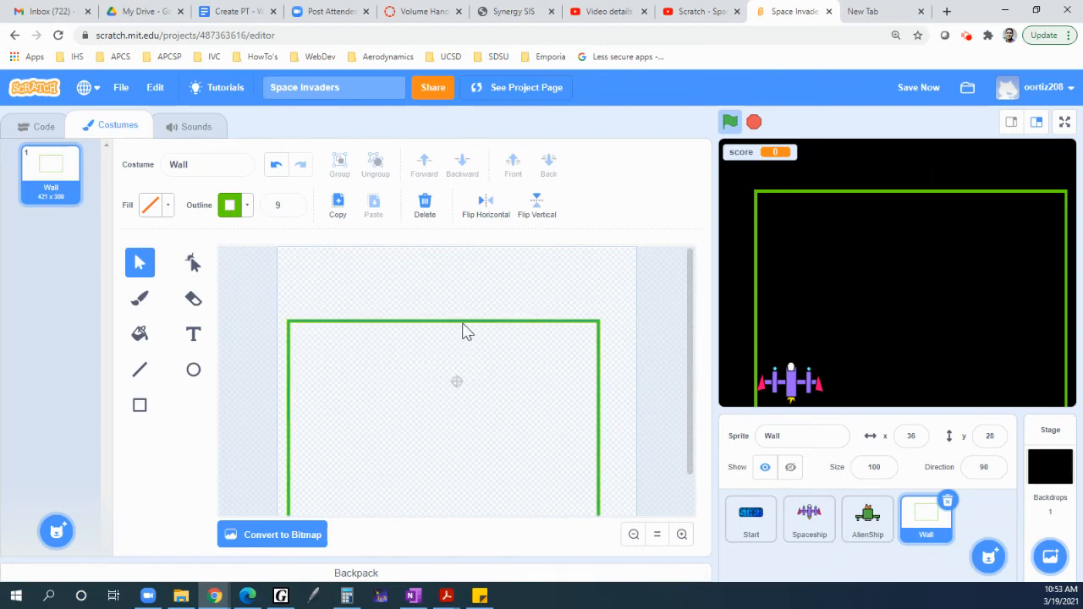
Delete the old rectangular wall shape, then try a short green test line near the canvas bottom
click(440, 325)
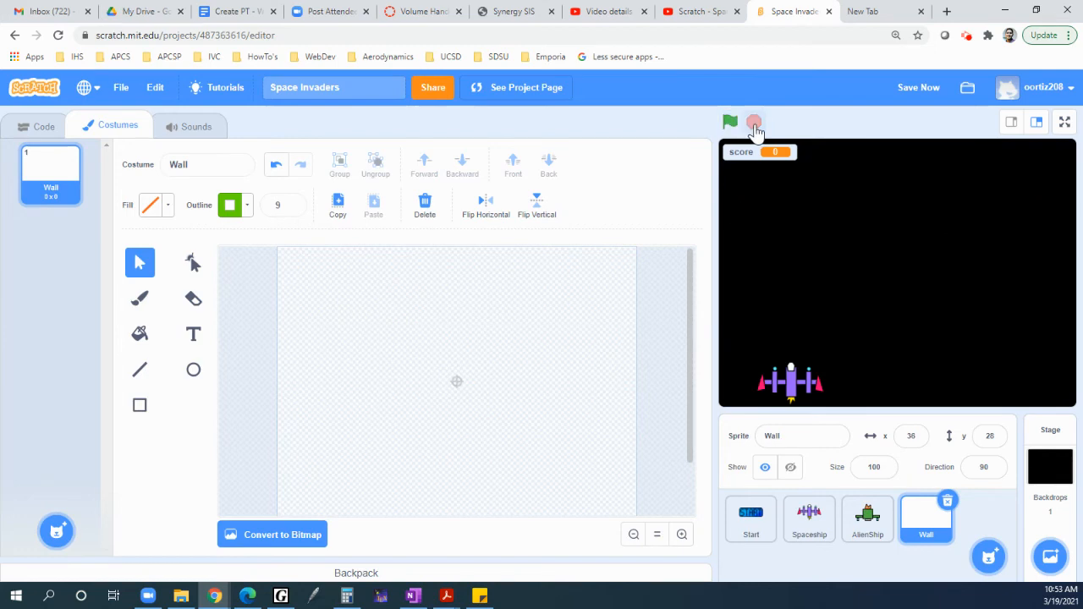
click(139, 369)
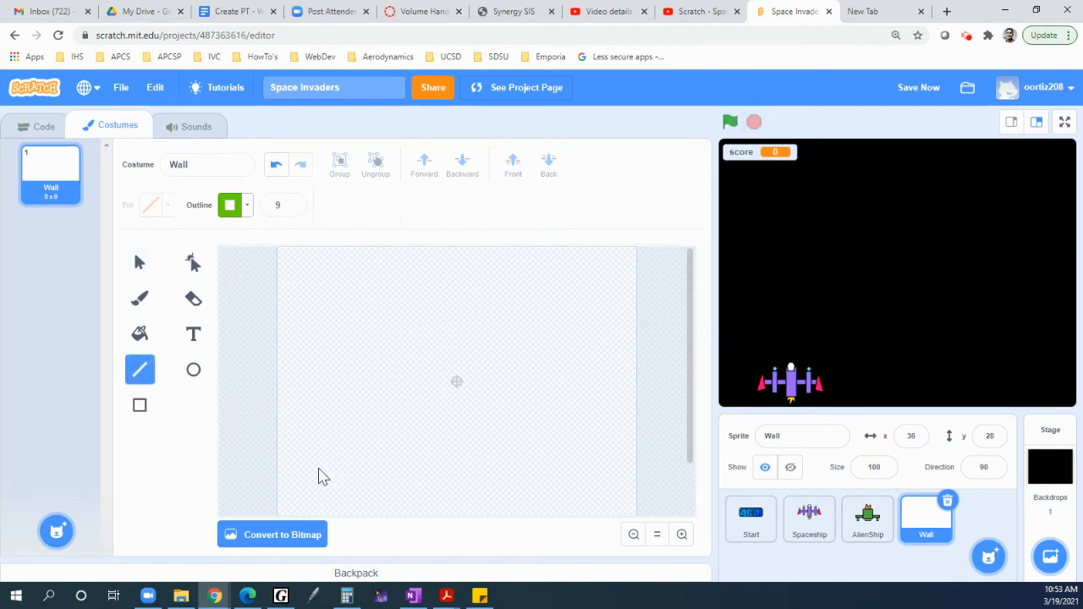
drag(311, 472, 376, 472)
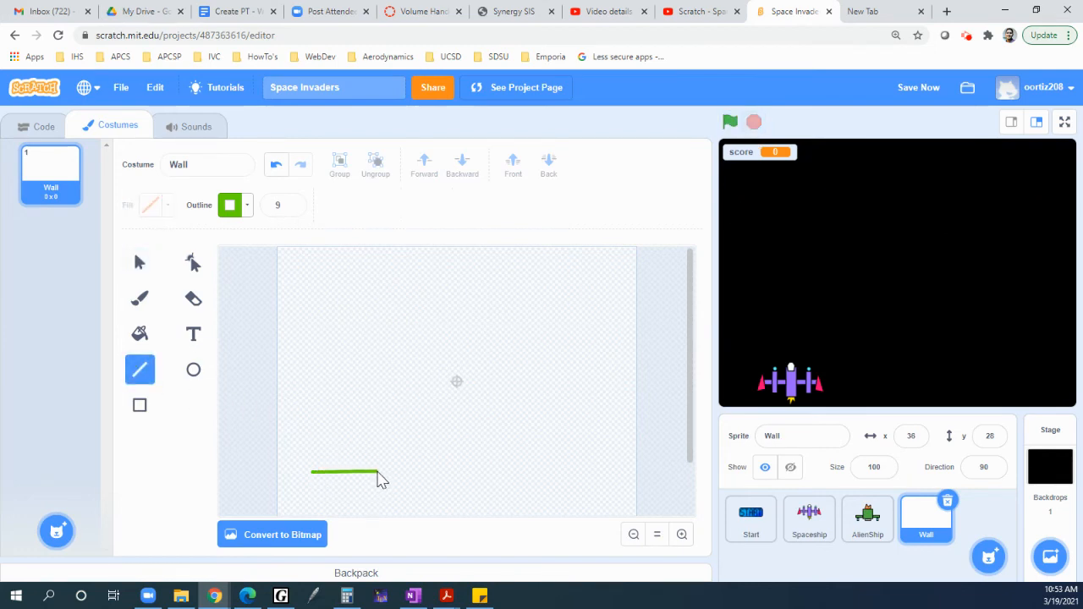
drag(376, 474, 379, 453)
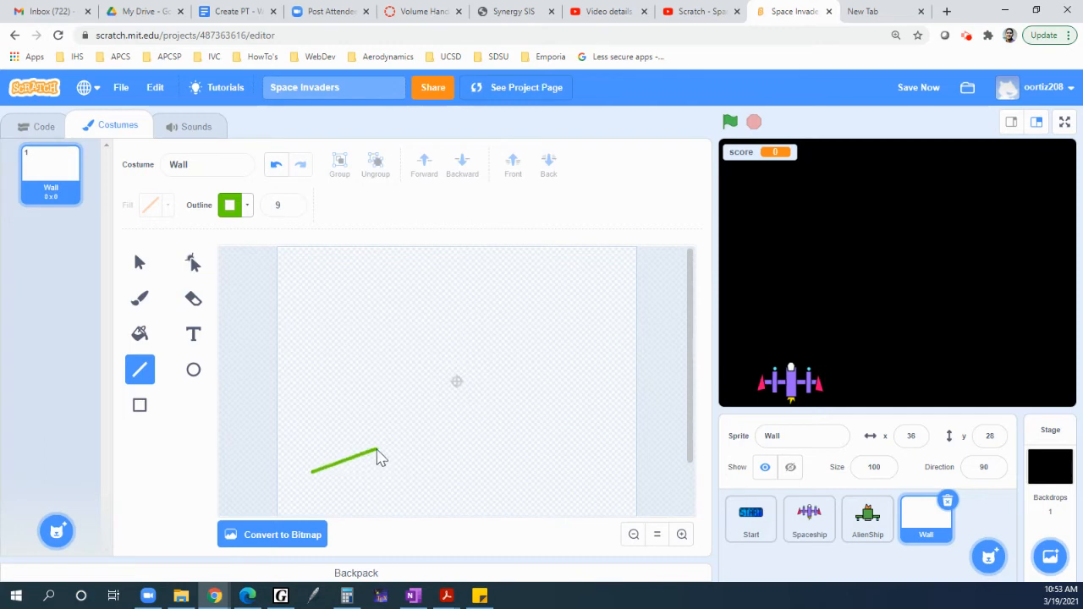
drag(380, 456, 382, 472)
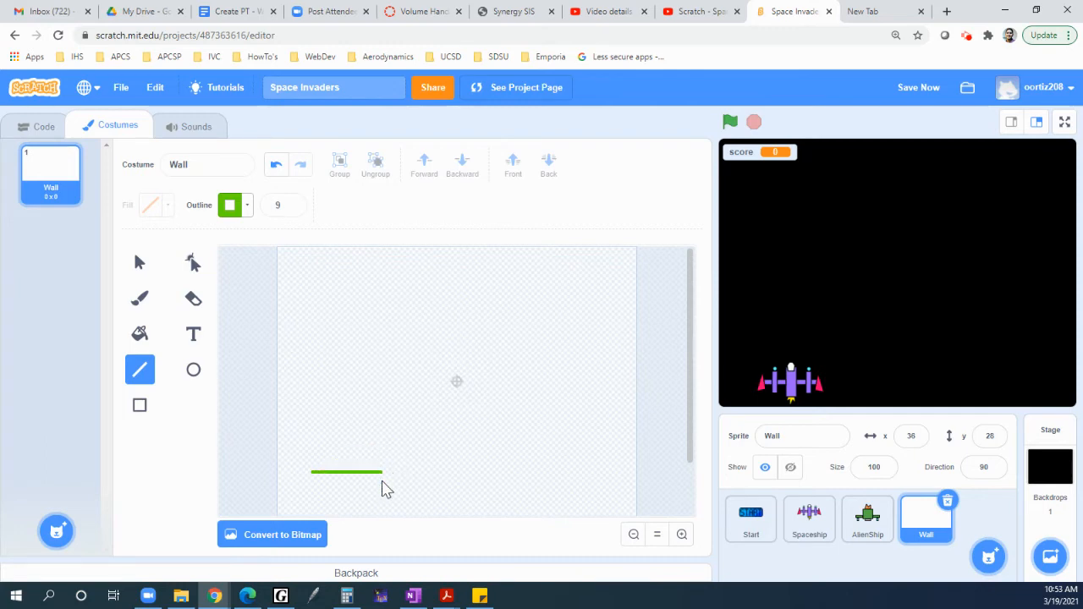
Try a long line angling up to the right and undo it, leaving the costume blank
drag(311, 472, 482, 381)
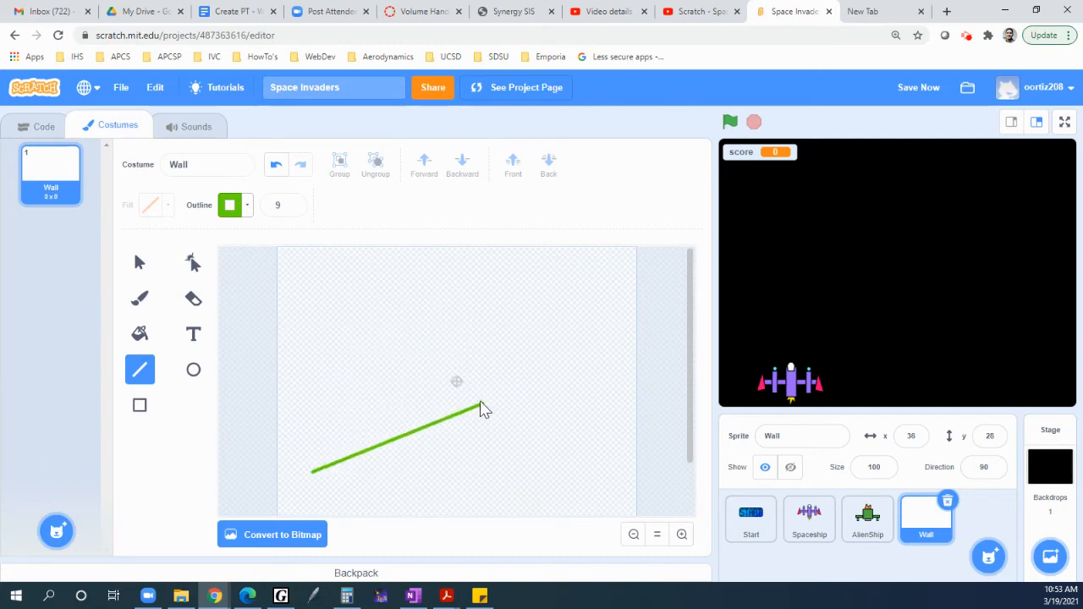
drag(482, 412, 403, 472)
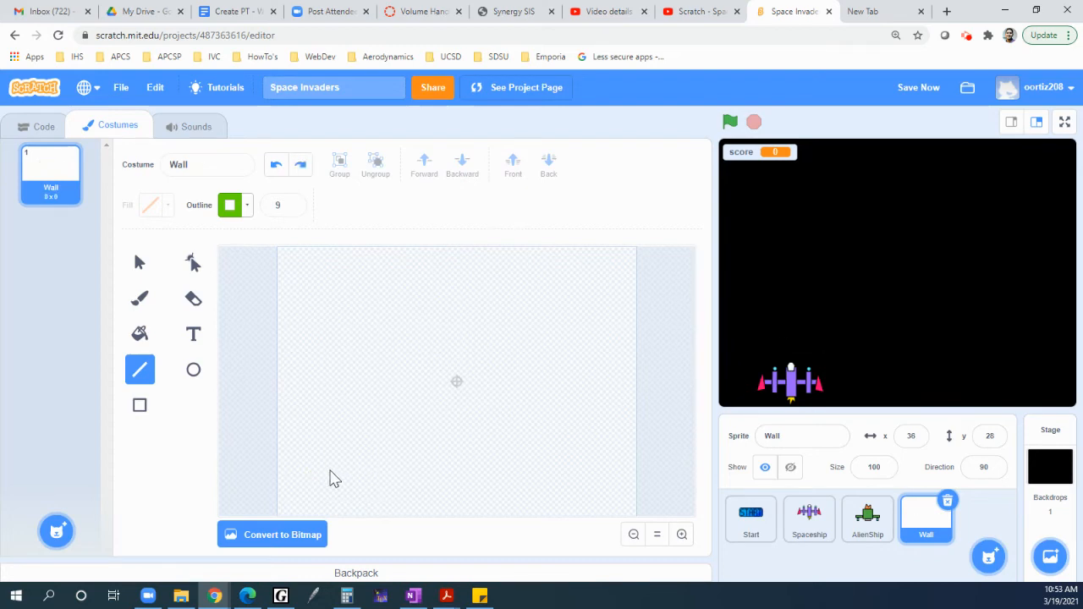
mouse_move(298, 501)
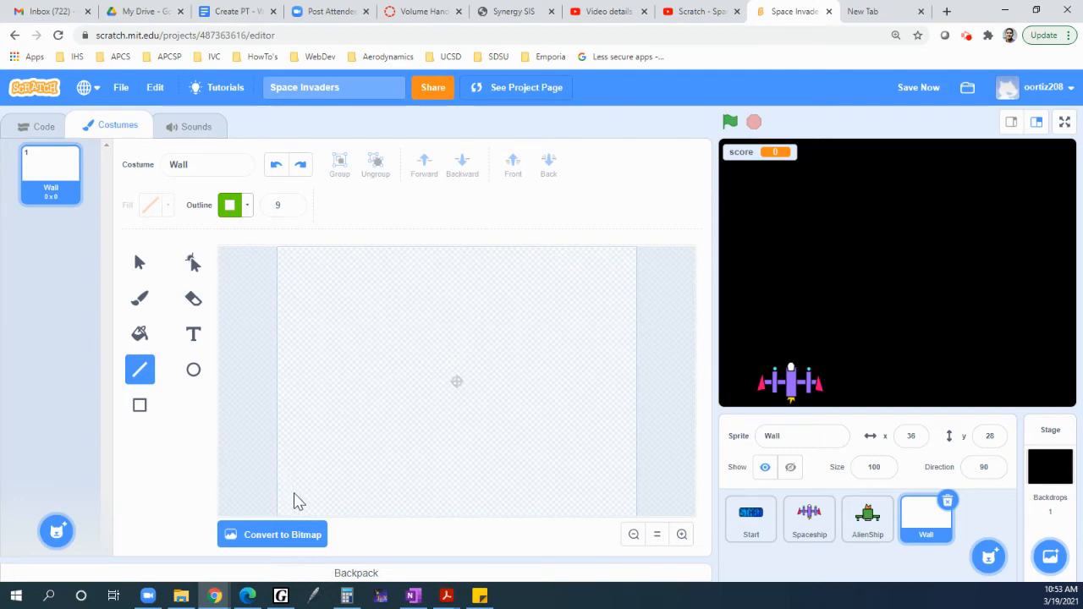
Draw the green wall path: bottom ledge, vertical edge, angled rise, and long top horizontal line
drag(294, 494, 358, 494)
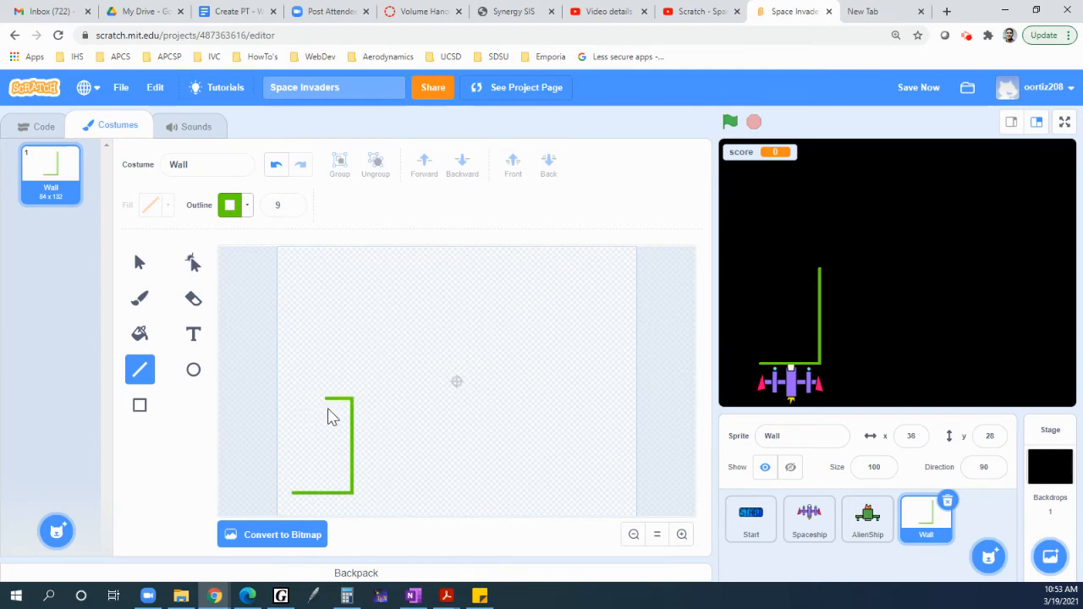
drag(325, 403, 325, 358)
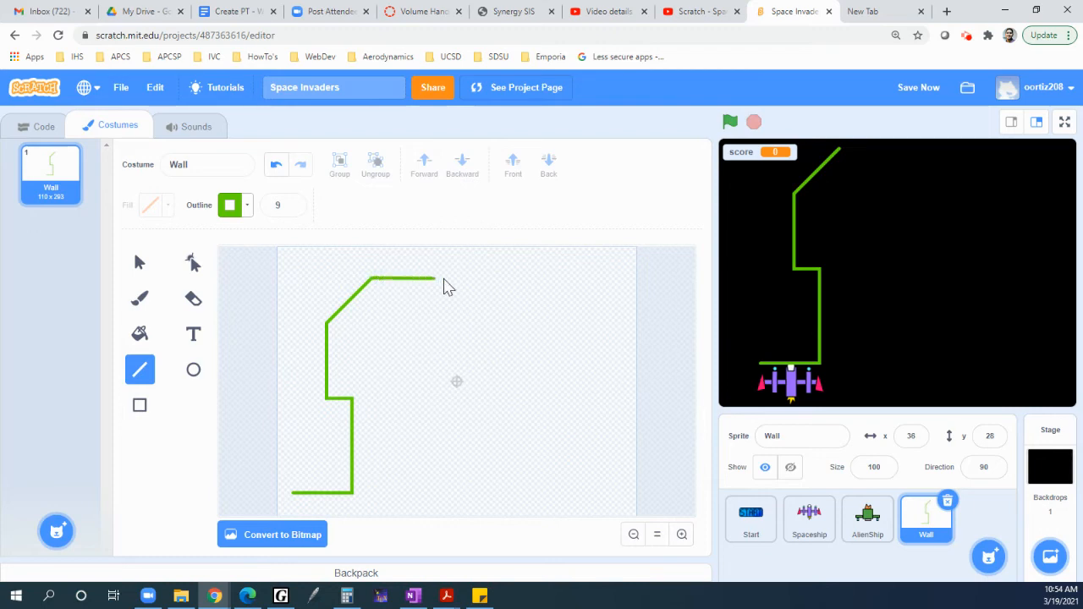
drag(432, 279, 609, 279)
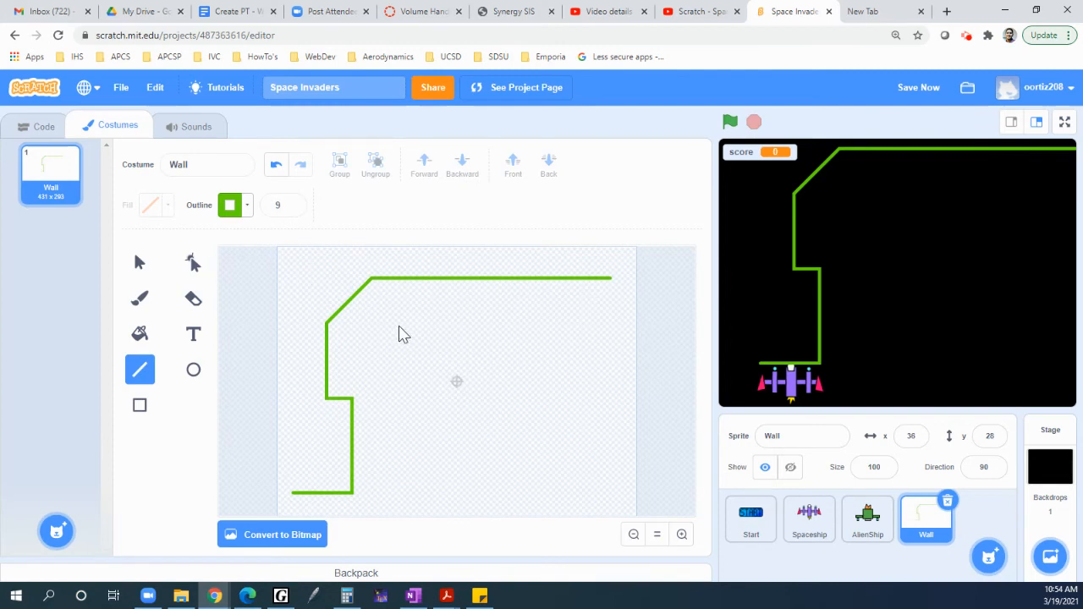
mouse_move(388, 484)
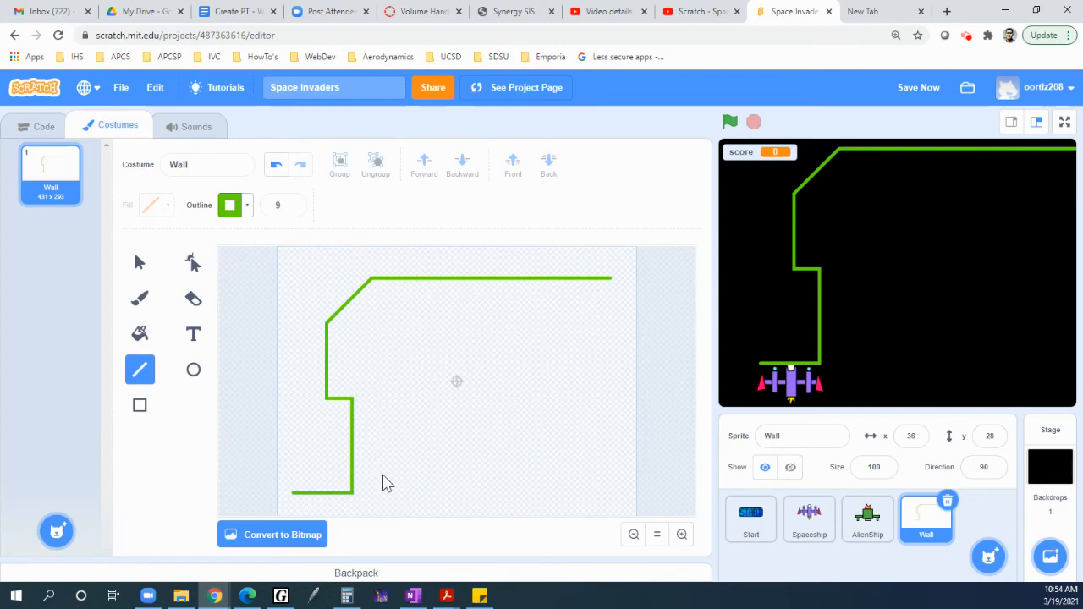
mouse_move(470, 278)
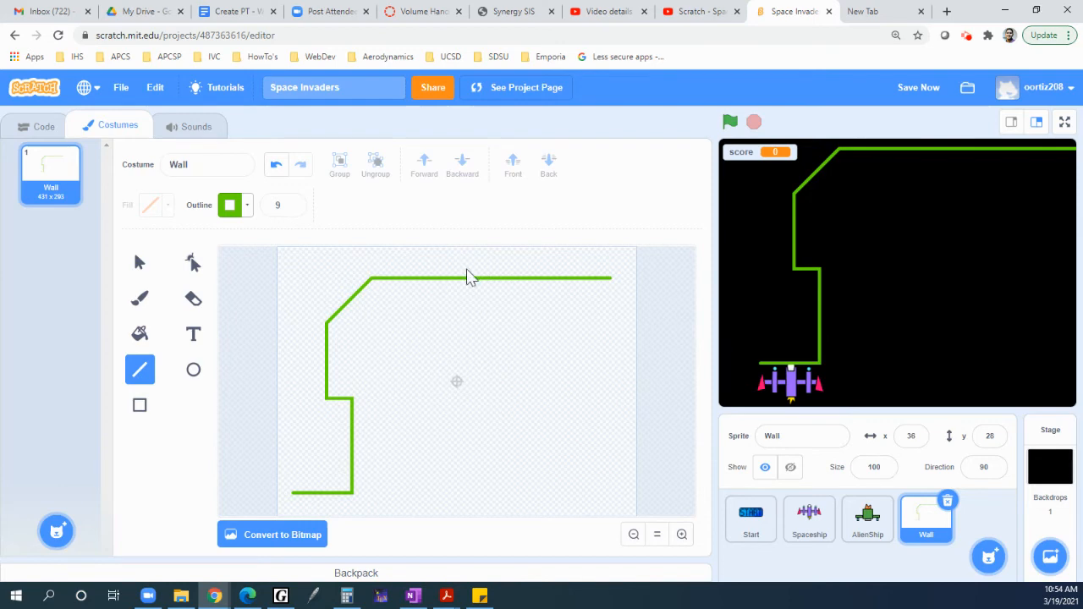
mouse_move(494, 330)
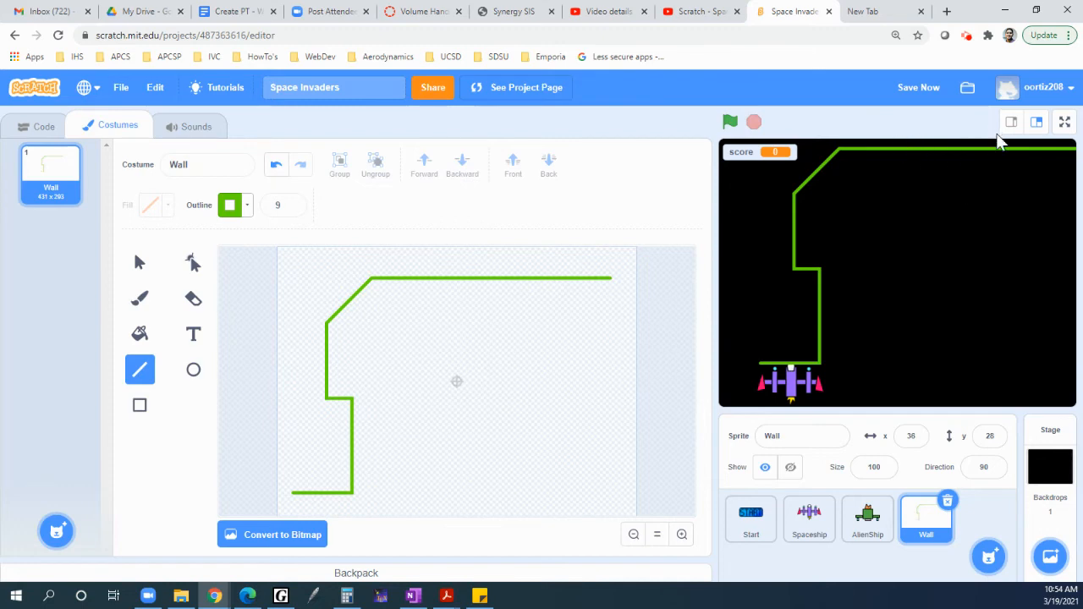
mouse_move(173, 292)
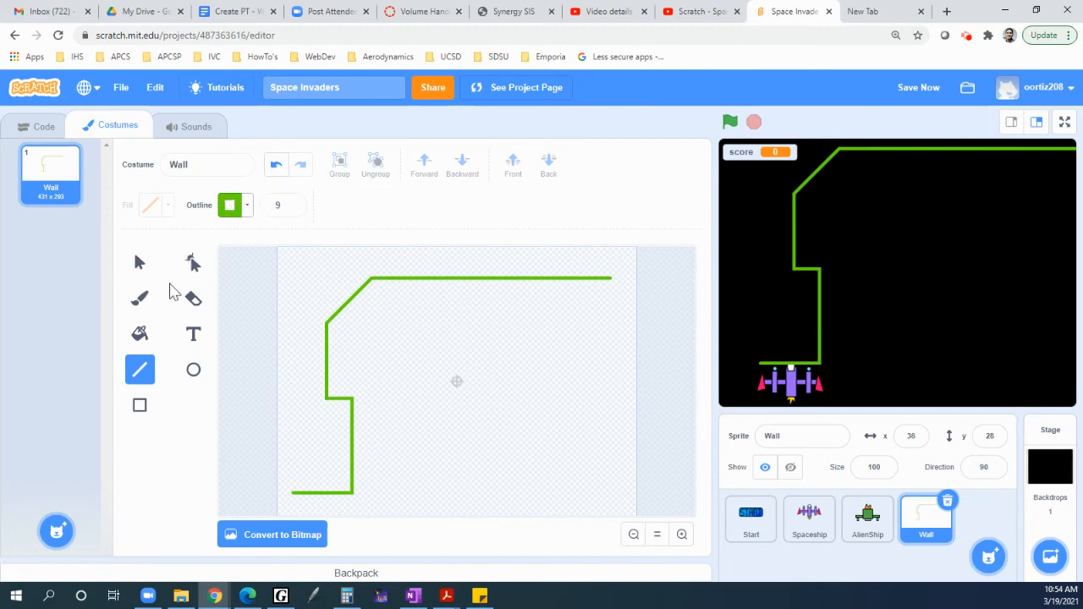
click(139, 263)
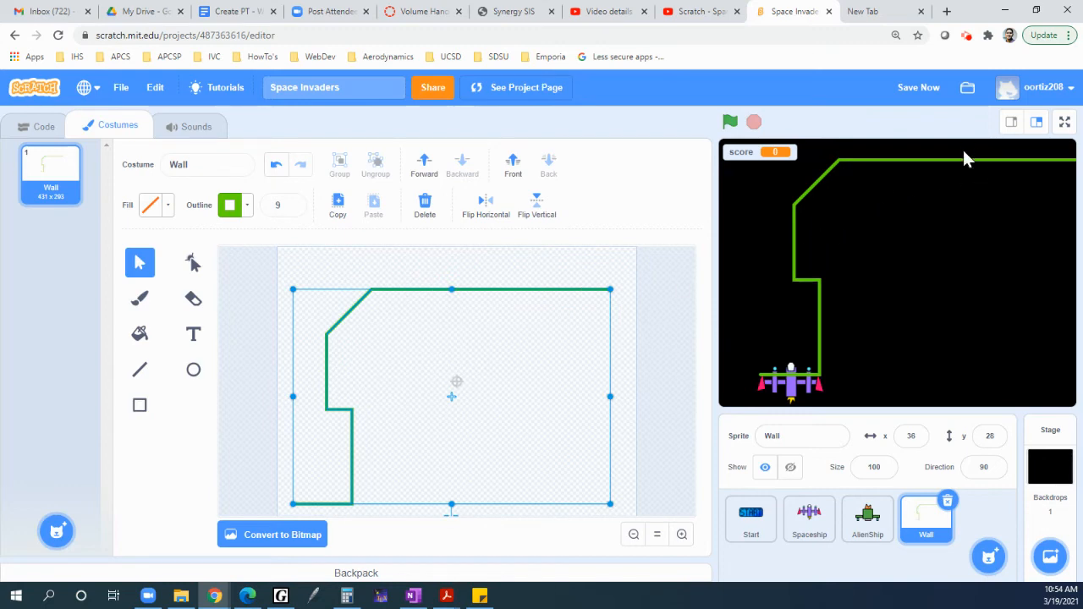
mouse_move(843, 159)
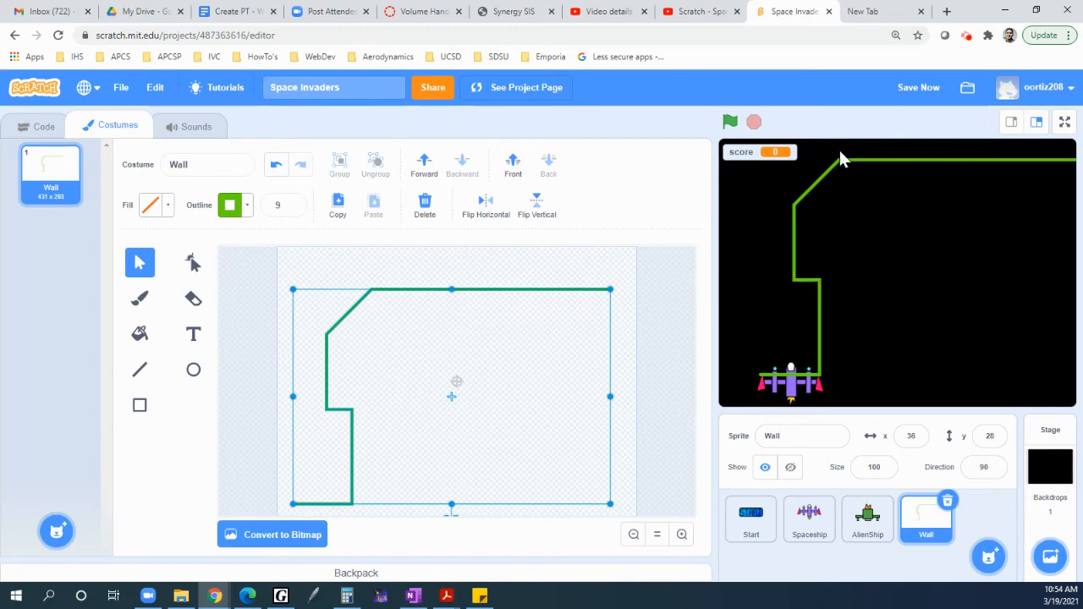
mouse_move(780, 354)
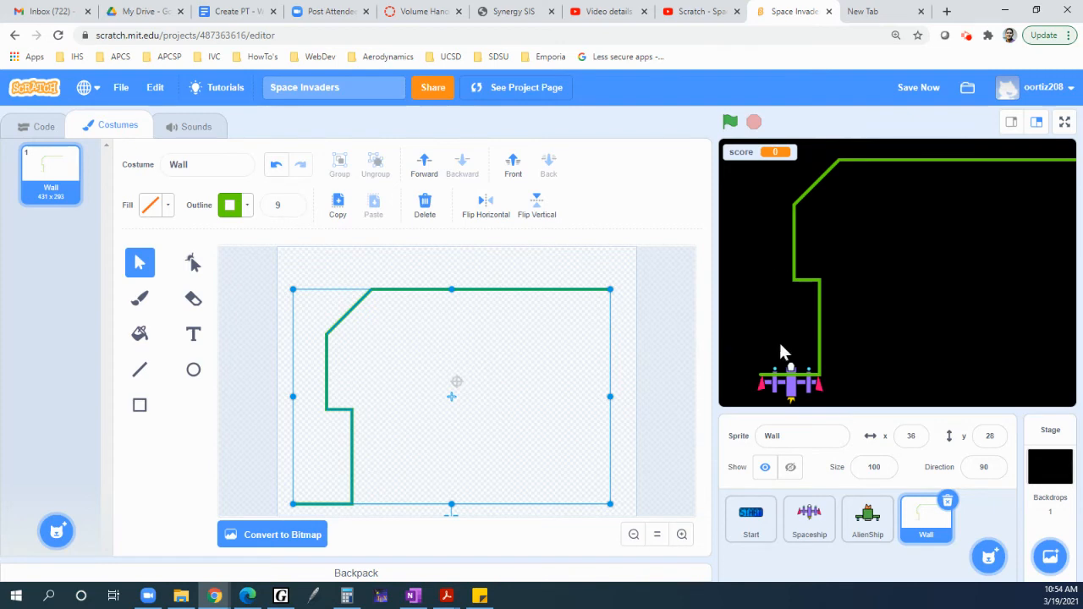
mouse_move(787, 359)
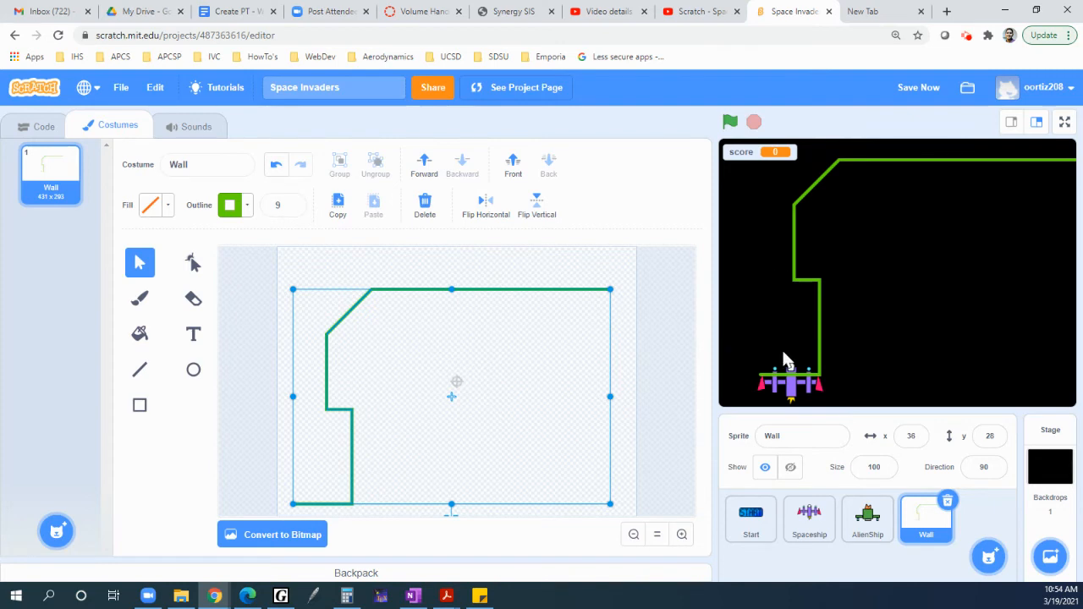
mouse_move(789, 355)
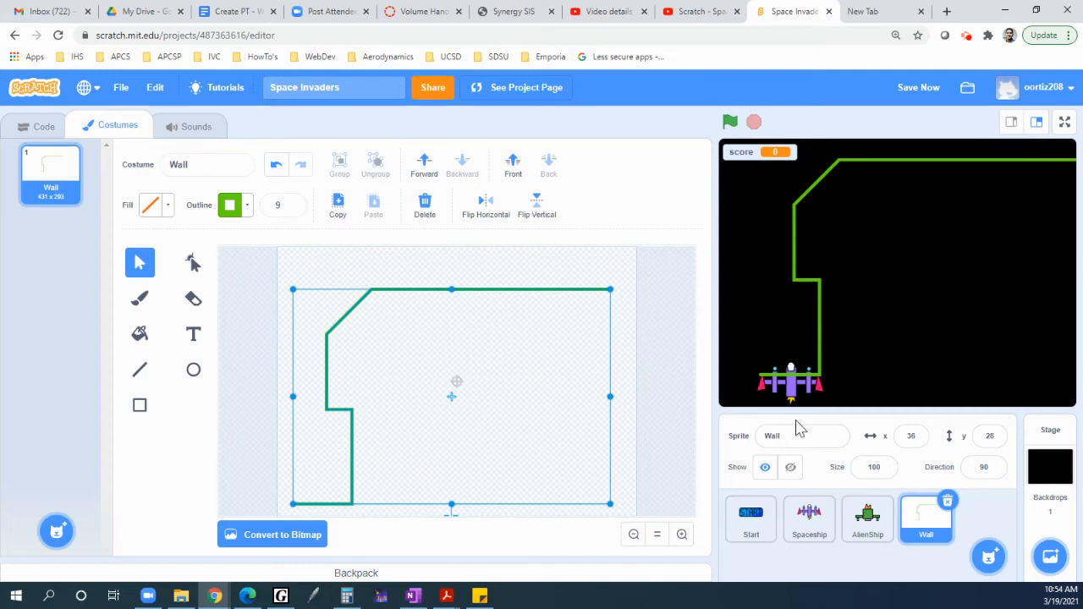
mouse_move(652, 271)
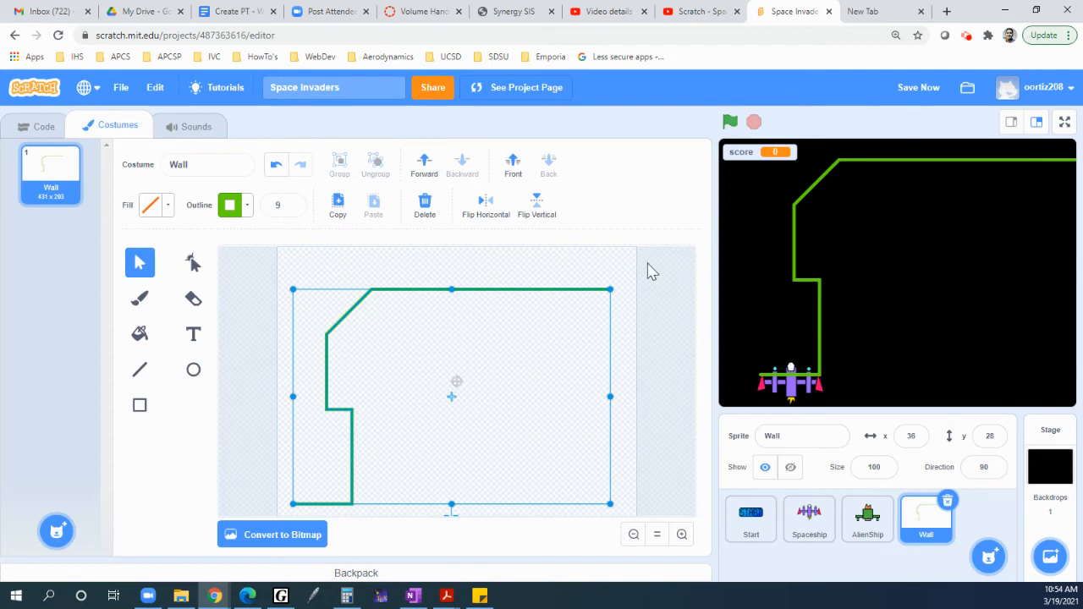
mouse_move(582, 454)
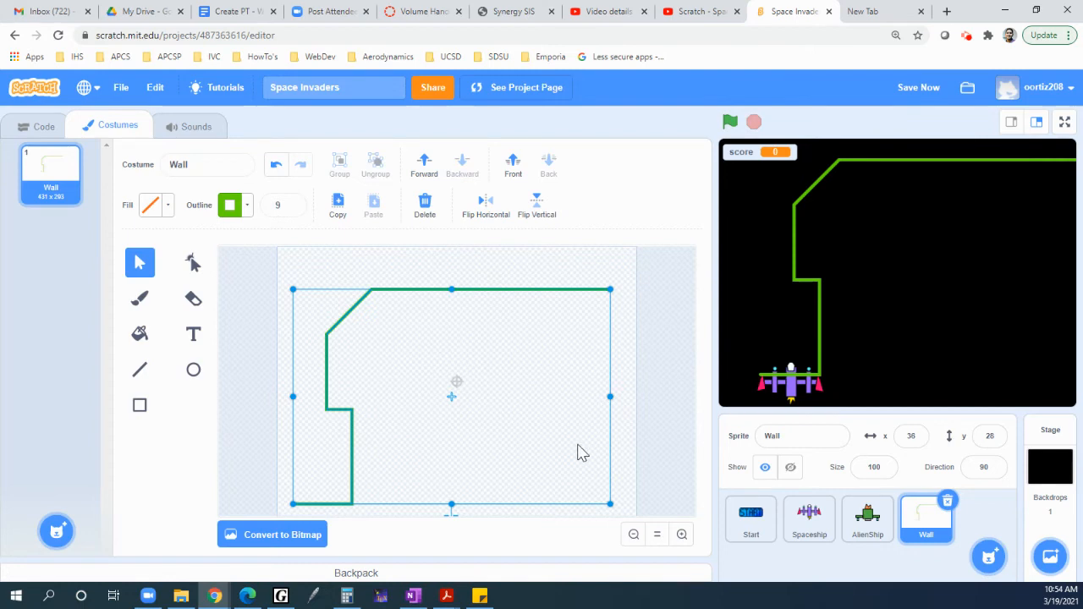
mouse_move(1036, 160)
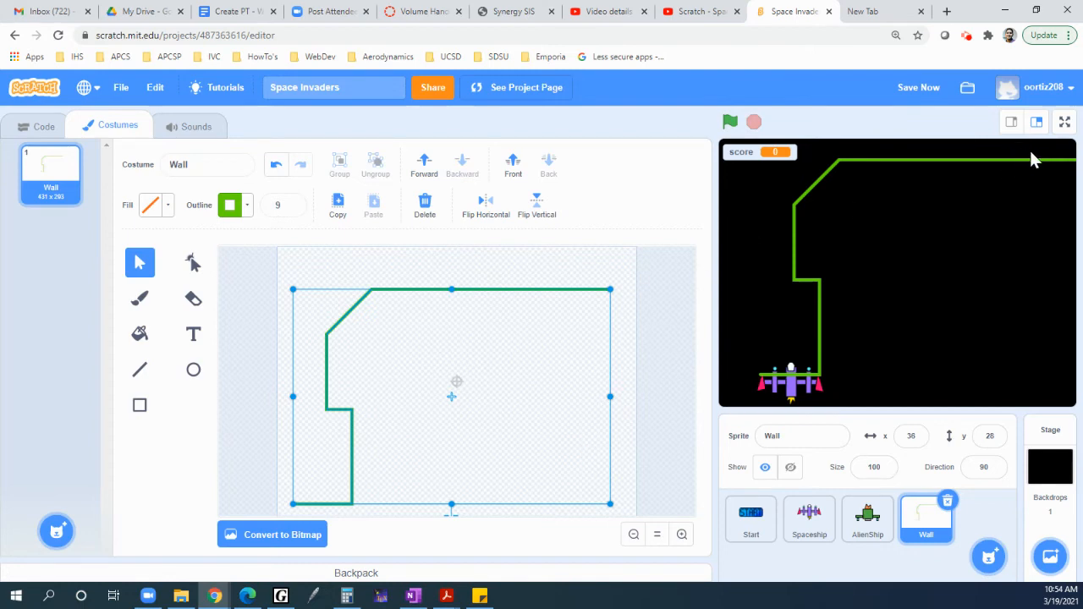
mouse_move(856, 159)
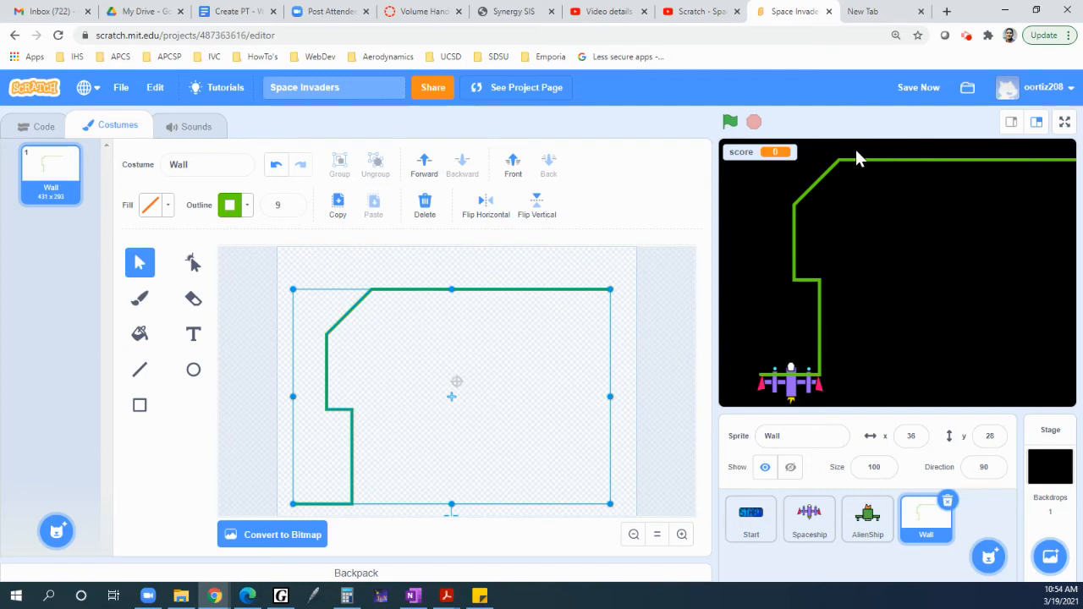
mouse_move(714, 267)
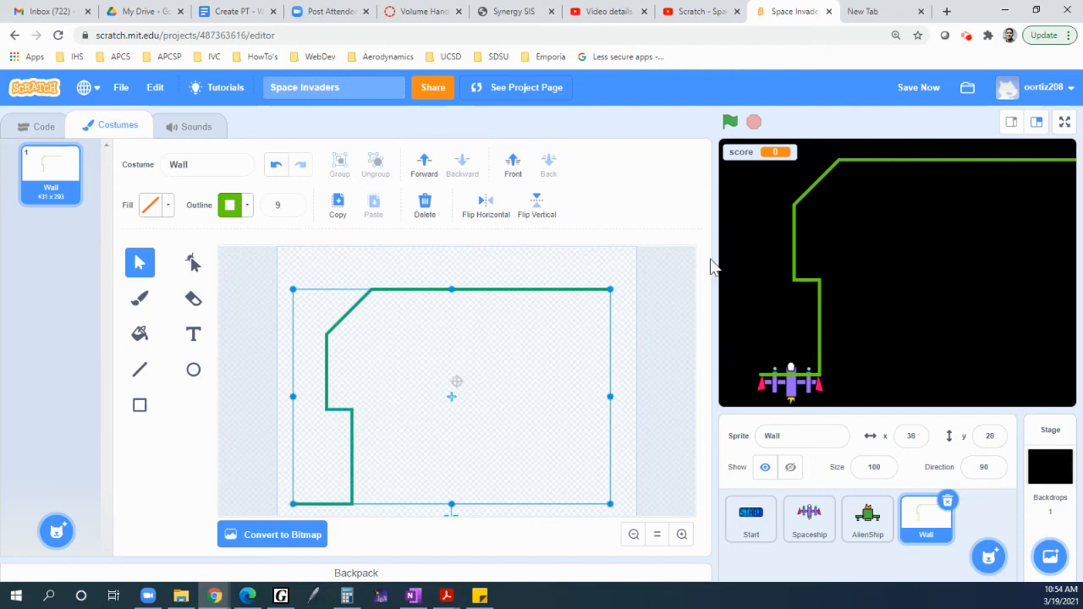
mouse_move(809, 518)
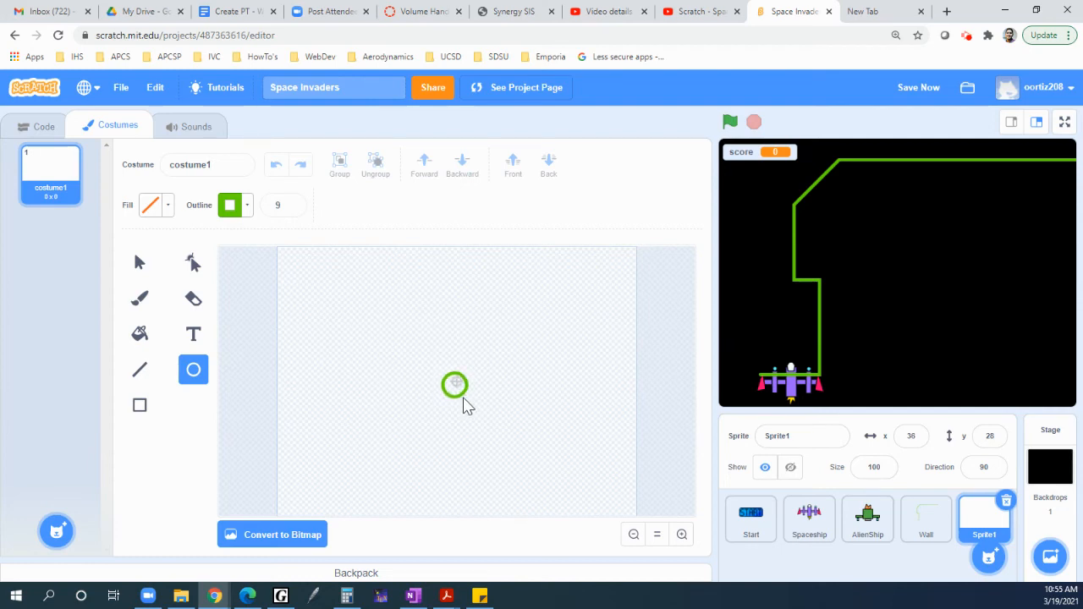
mouse_move(464, 398)
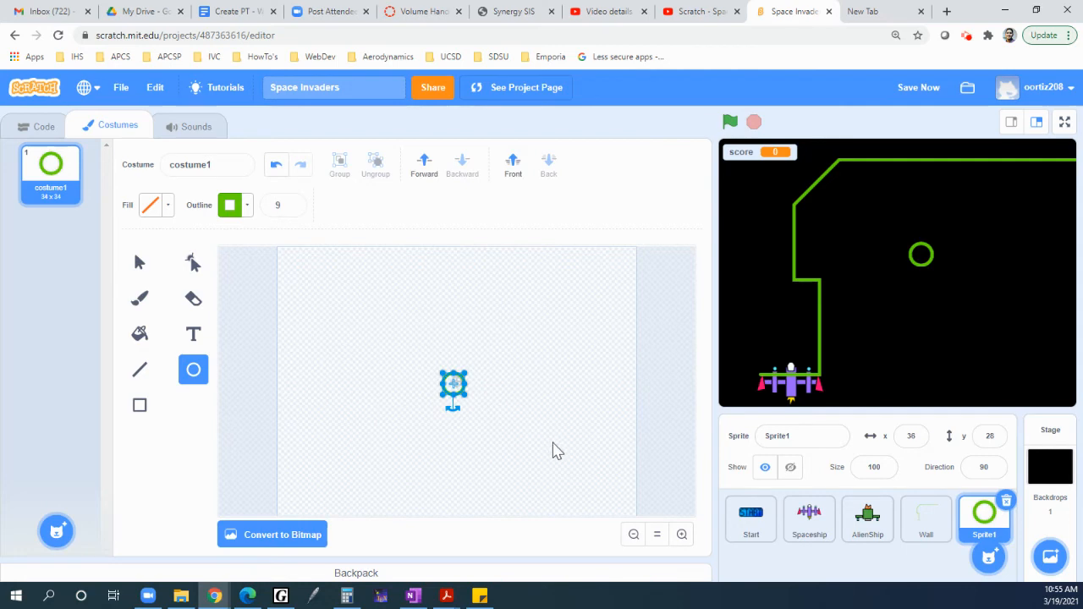
mouse_move(346, 284)
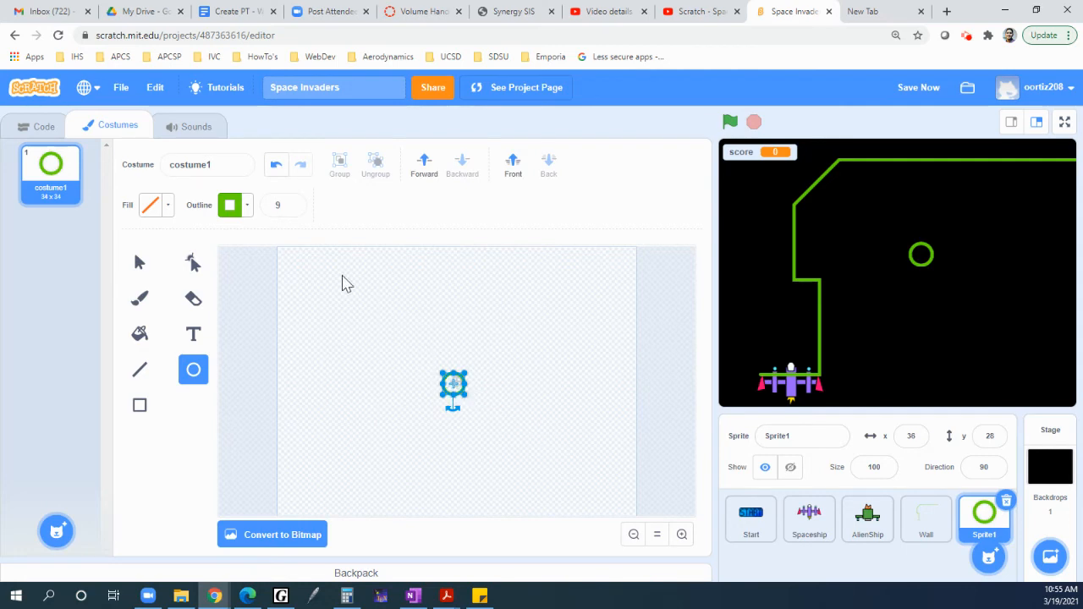
Fill the hollow ring with the outline's sampled green so it becomes a solid green ball
click(149, 205)
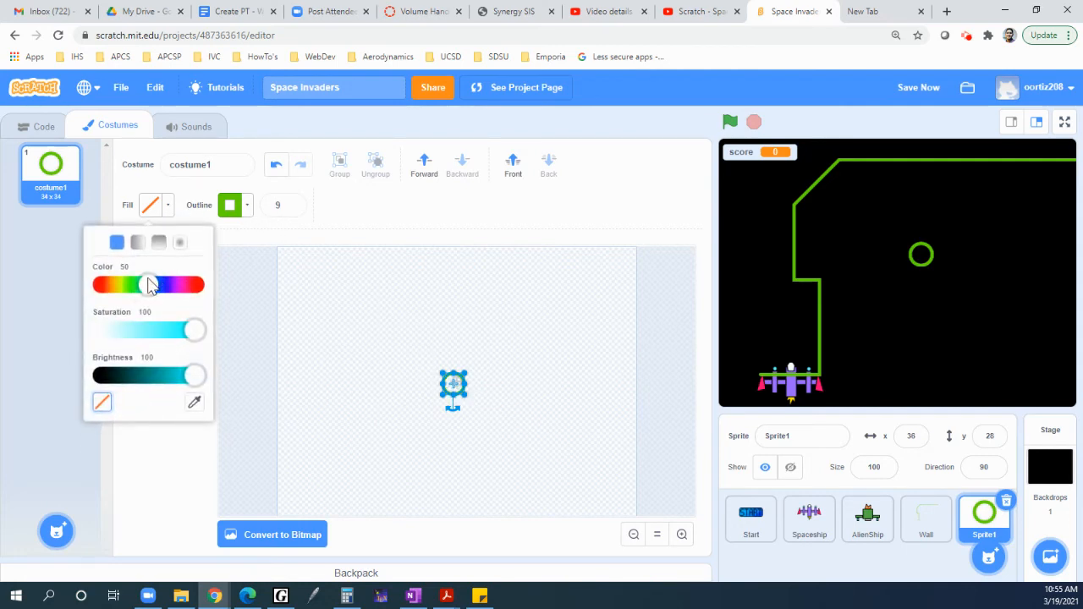
drag(149, 284, 105, 284)
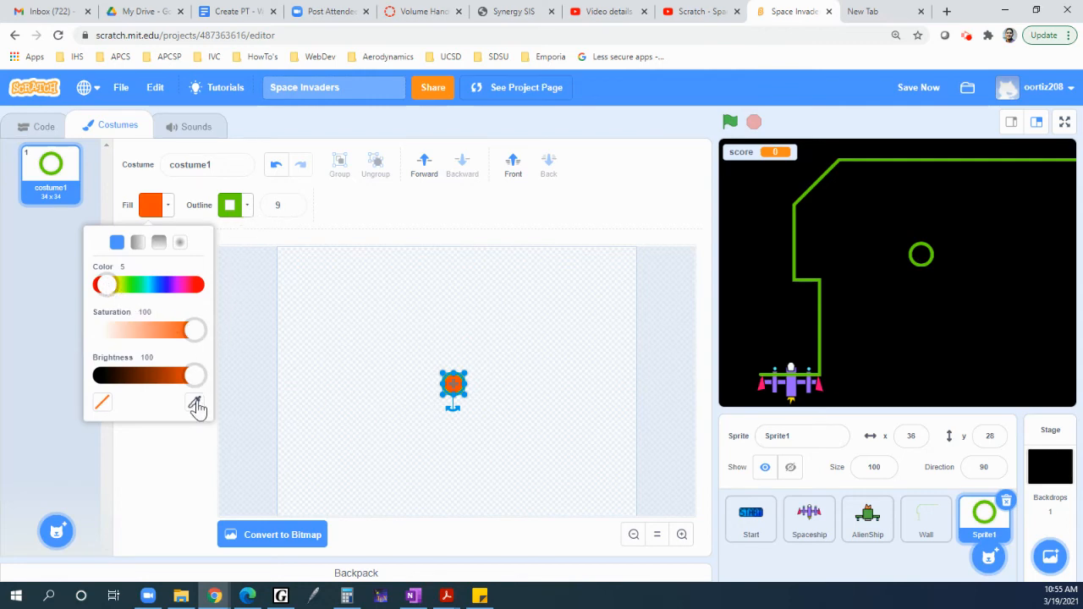
click(195, 403)
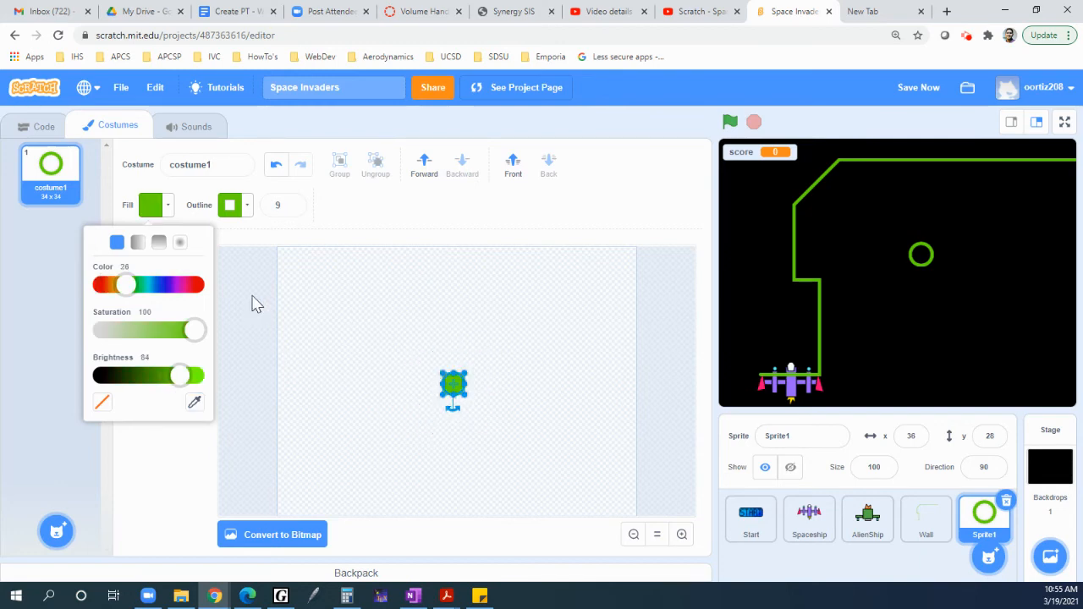
click(420, 354)
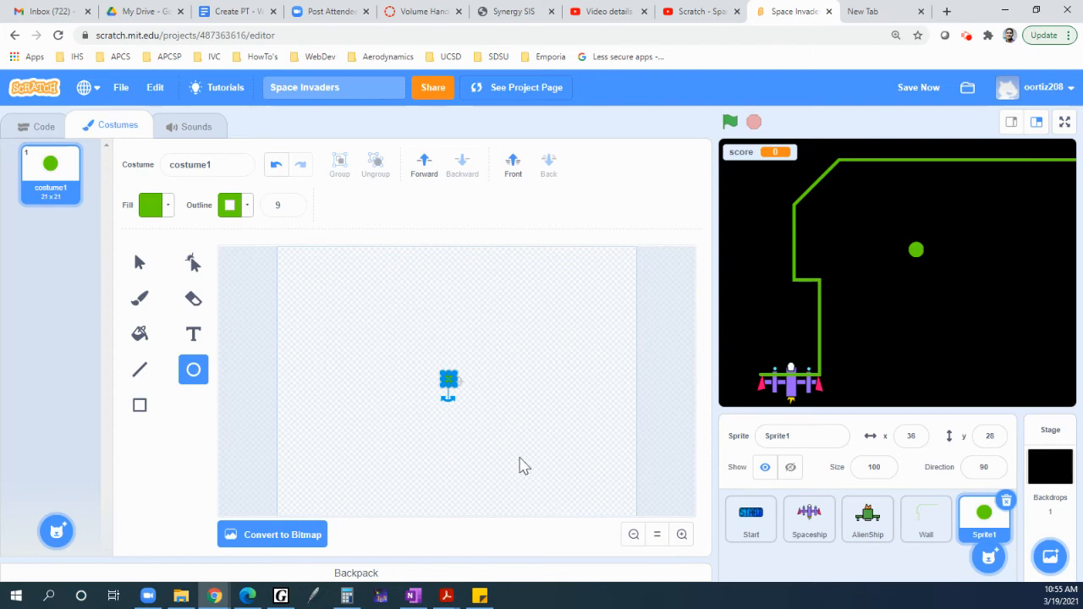
mouse_move(470, 311)
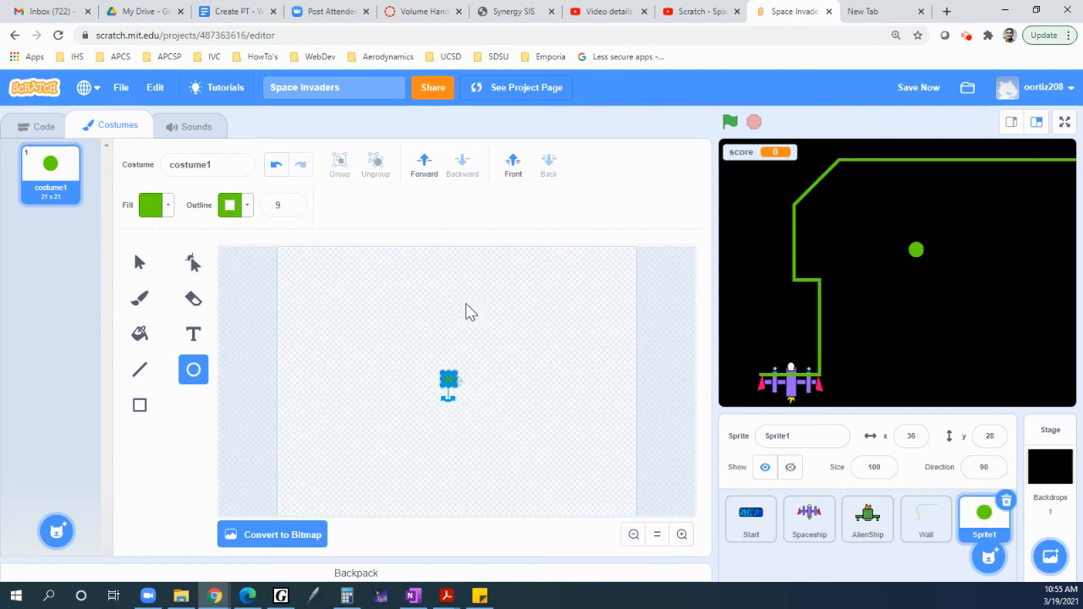
Switch to the sprite's Code and place the green ball at the stage's top-right
click(44, 125)
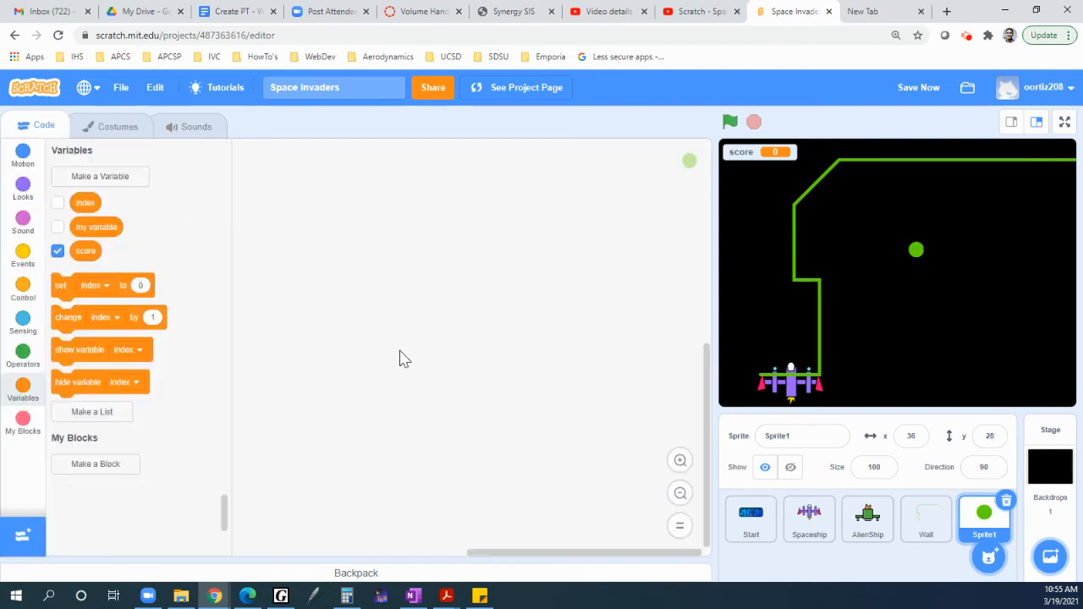
mouse_move(905, 482)
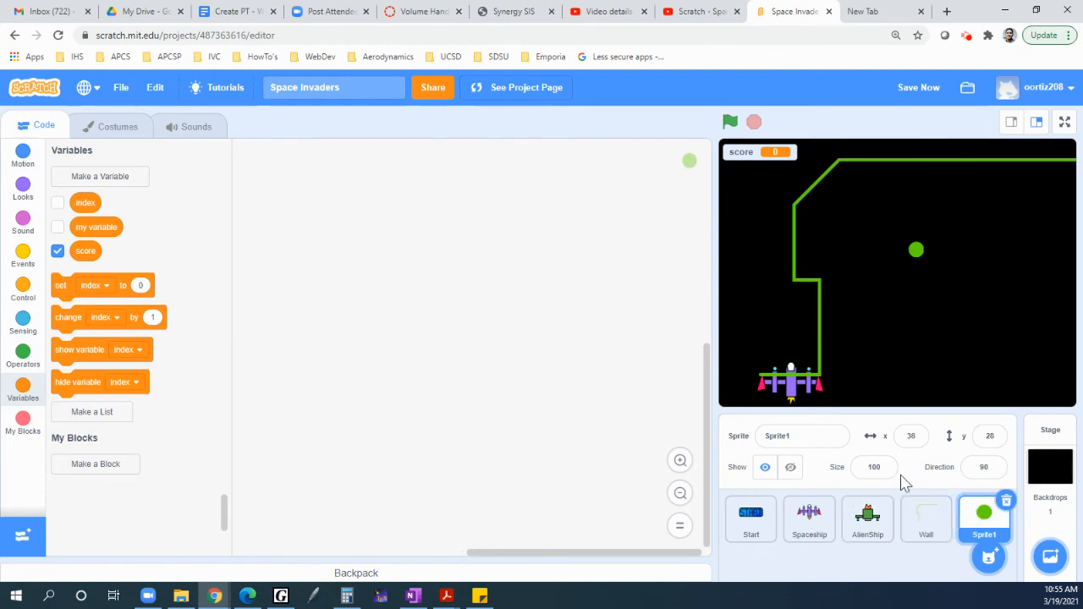
mouse_move(508, 302)
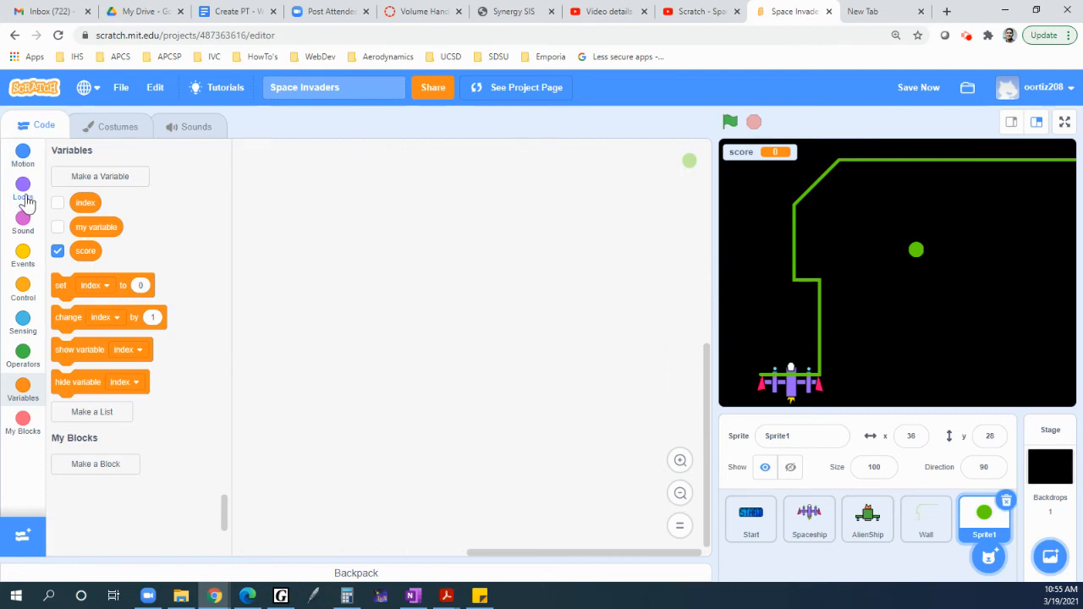
mouse_move(917, 257)
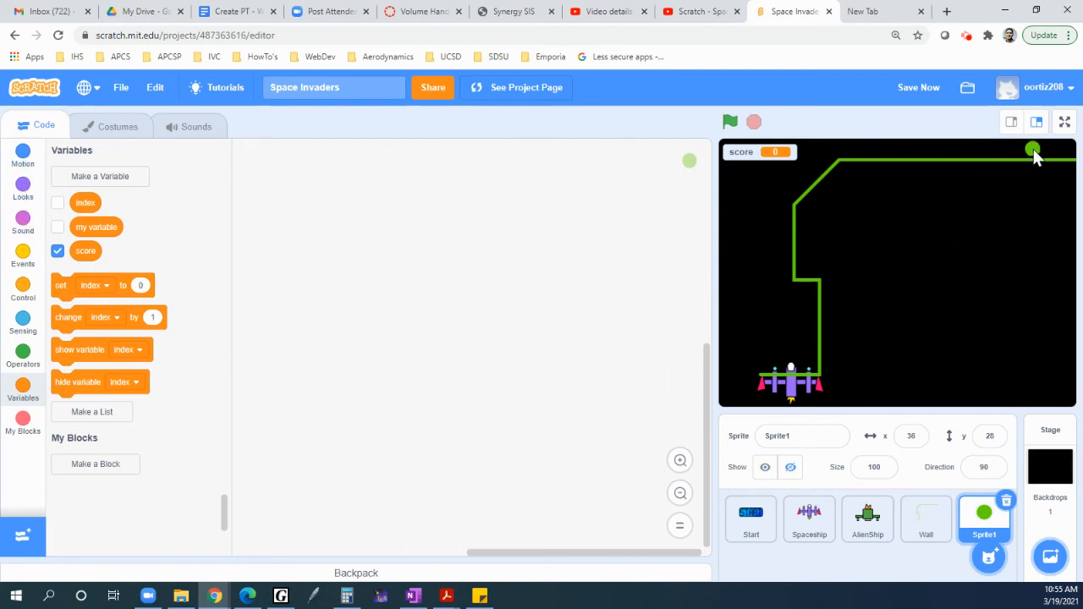
click(874, 467)
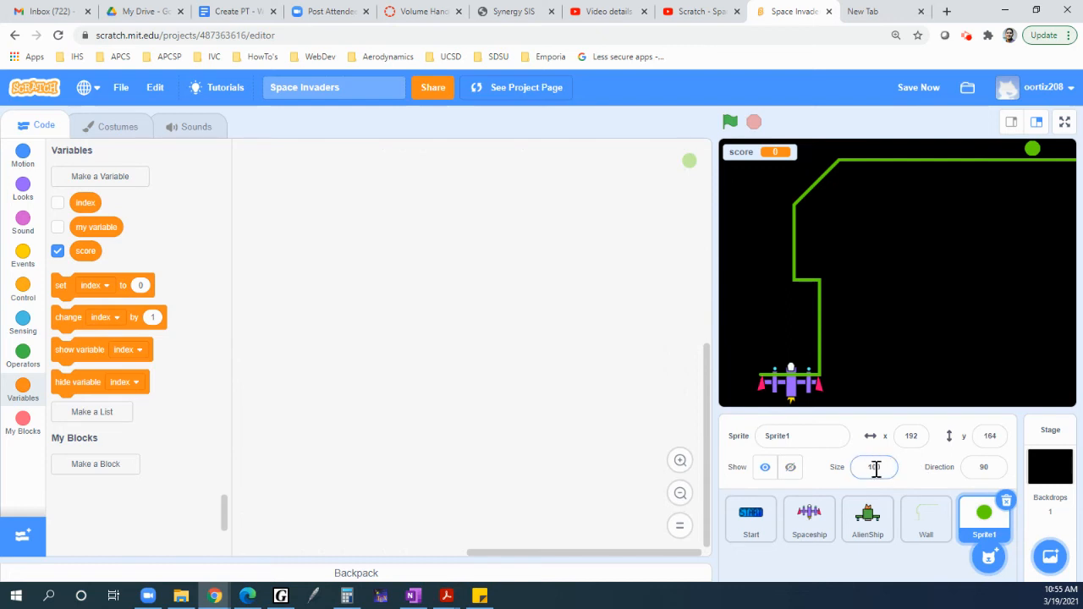
click(983, 467)
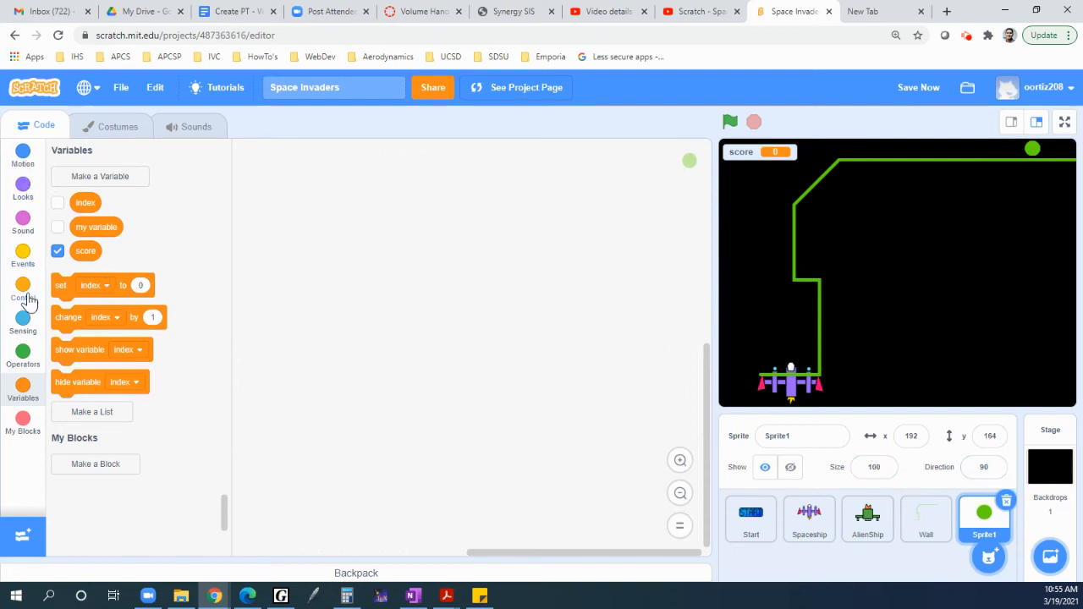
click(24, 291)
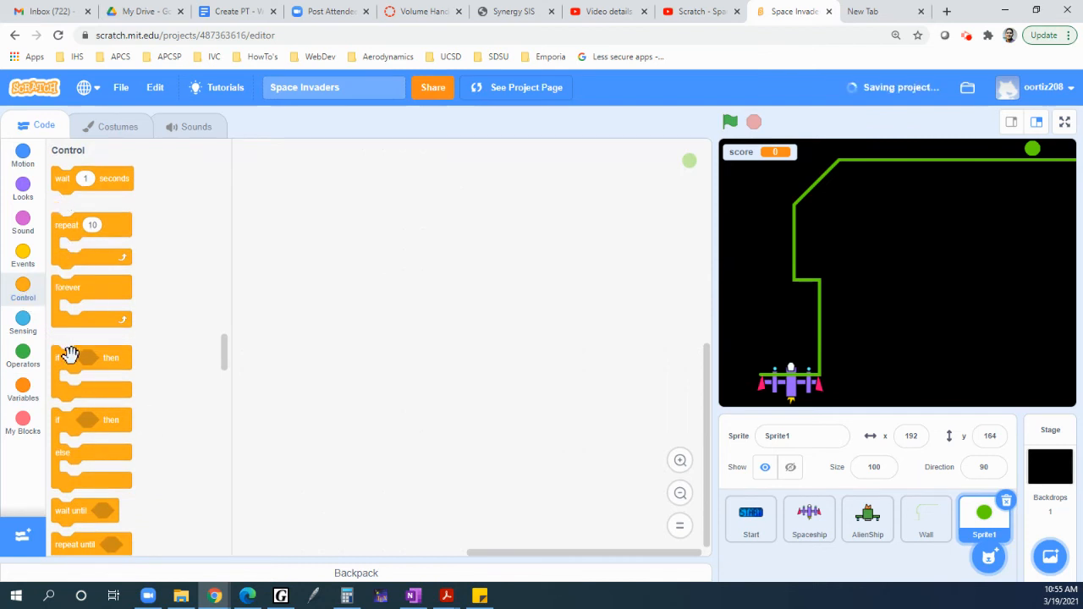
scroll(down, 3)
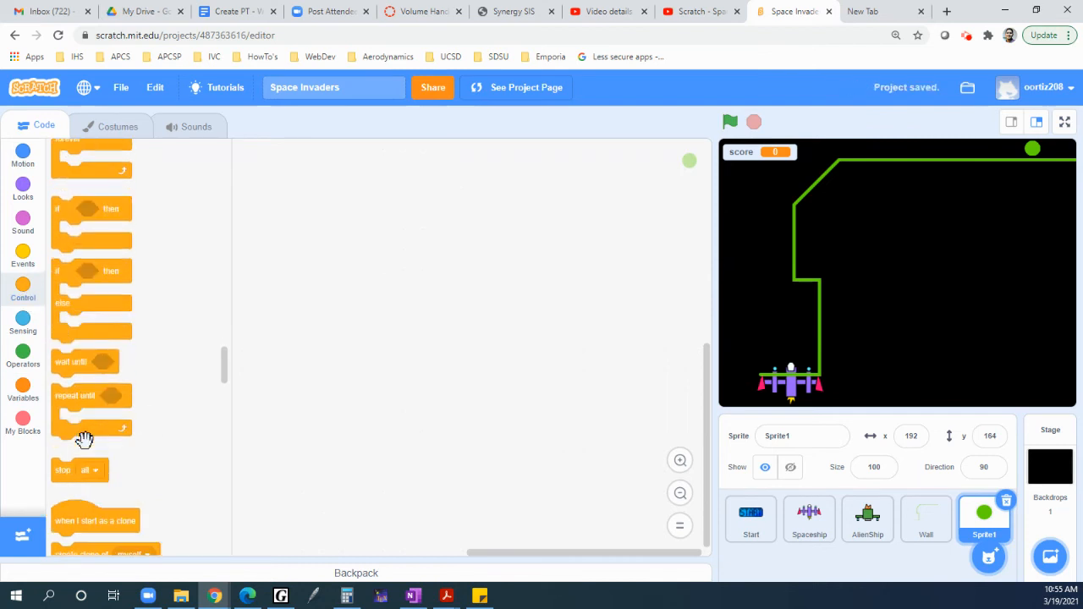
scroll(up, 3)
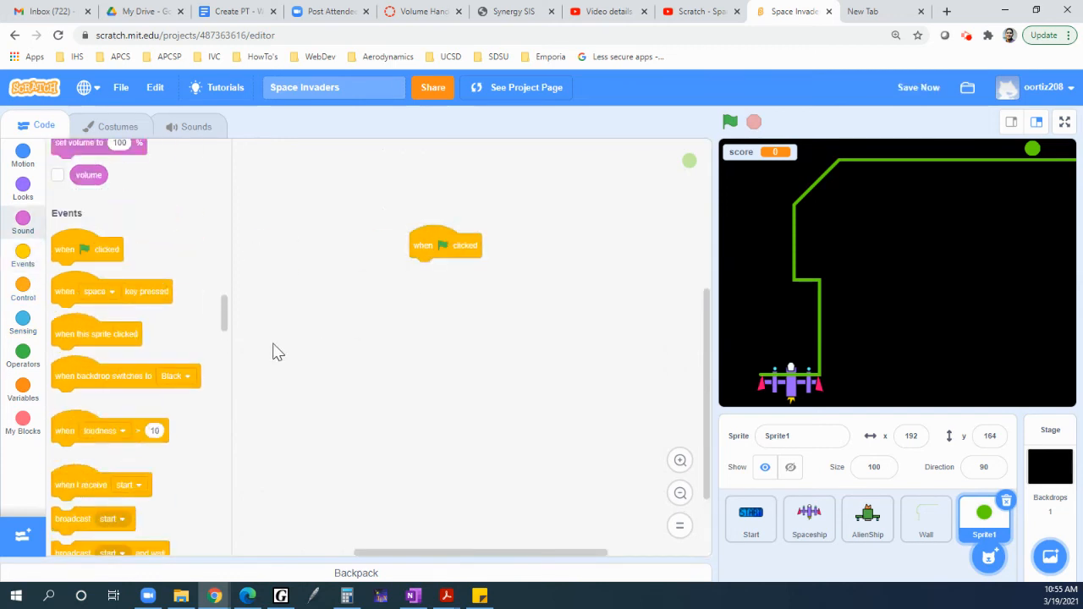
Attach a show block under the 'when flag clicked' hat
click(23, 153)
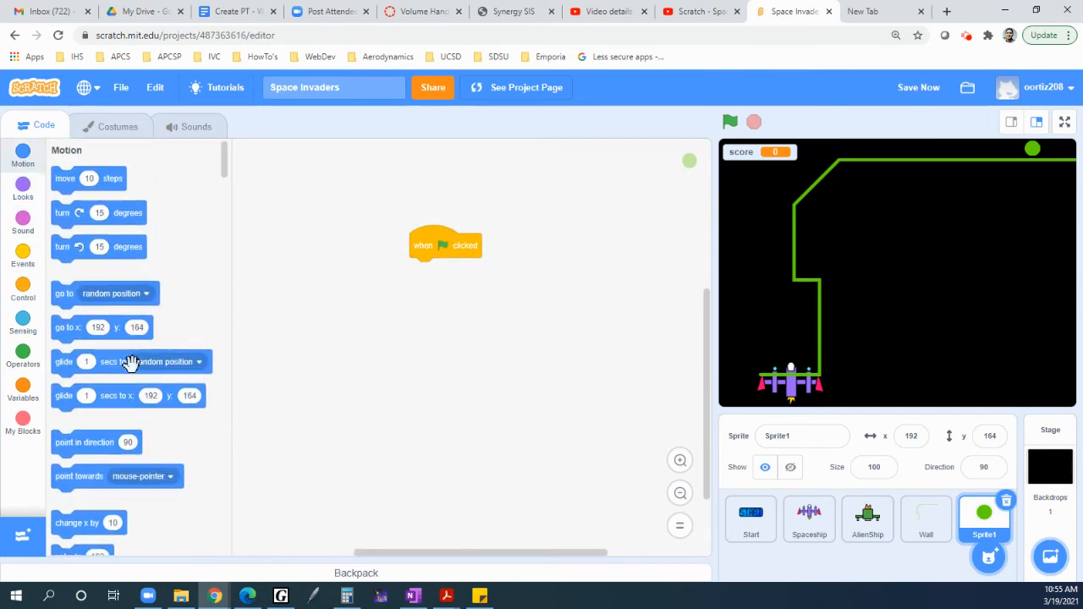
scroll(down, 3)
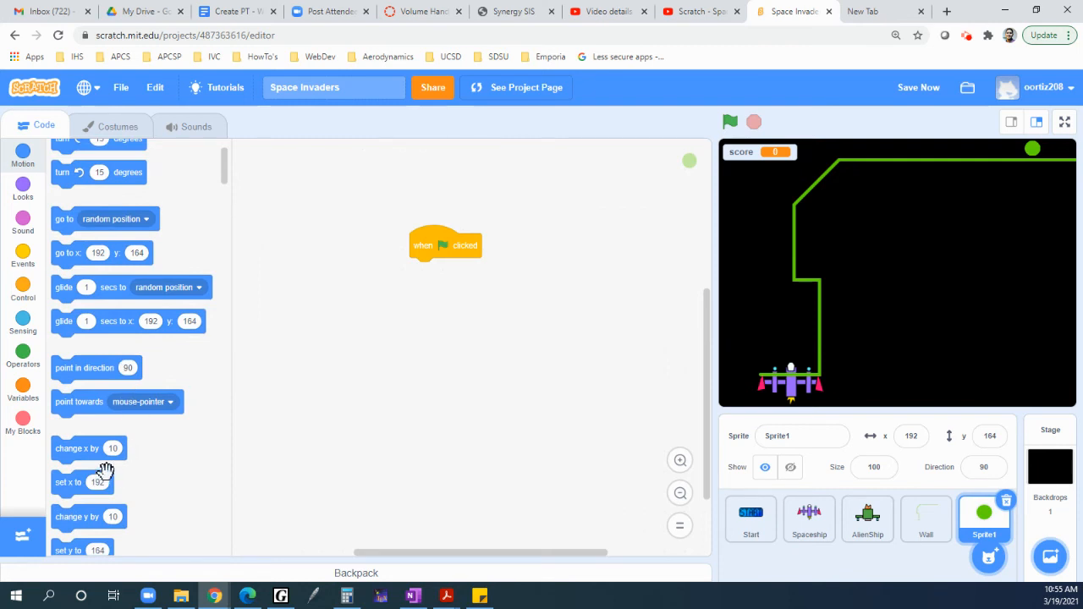
scroll(up, 3)
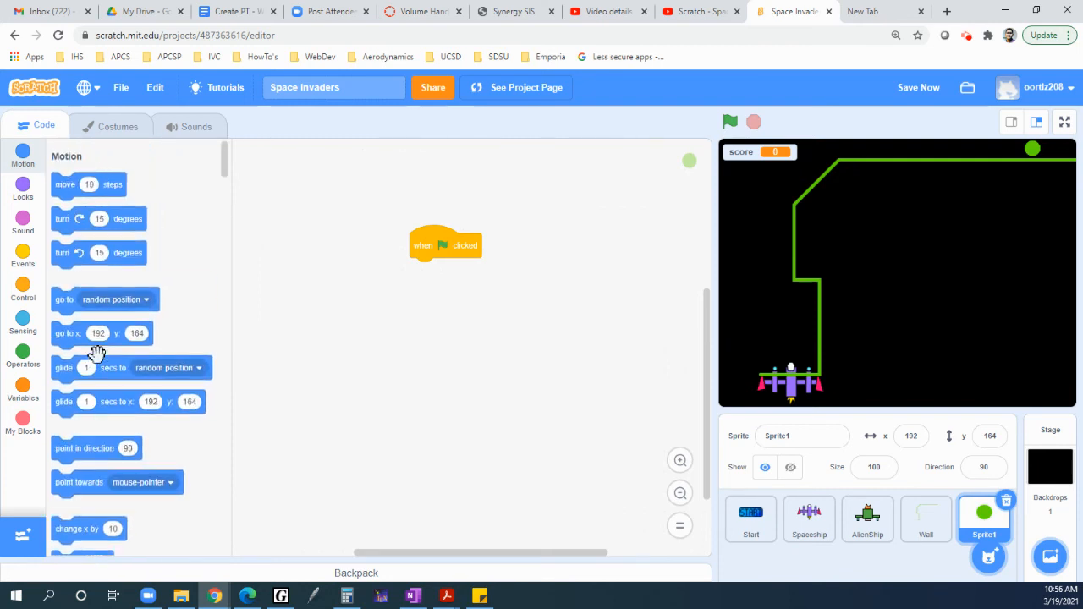
scroll(down, 3)
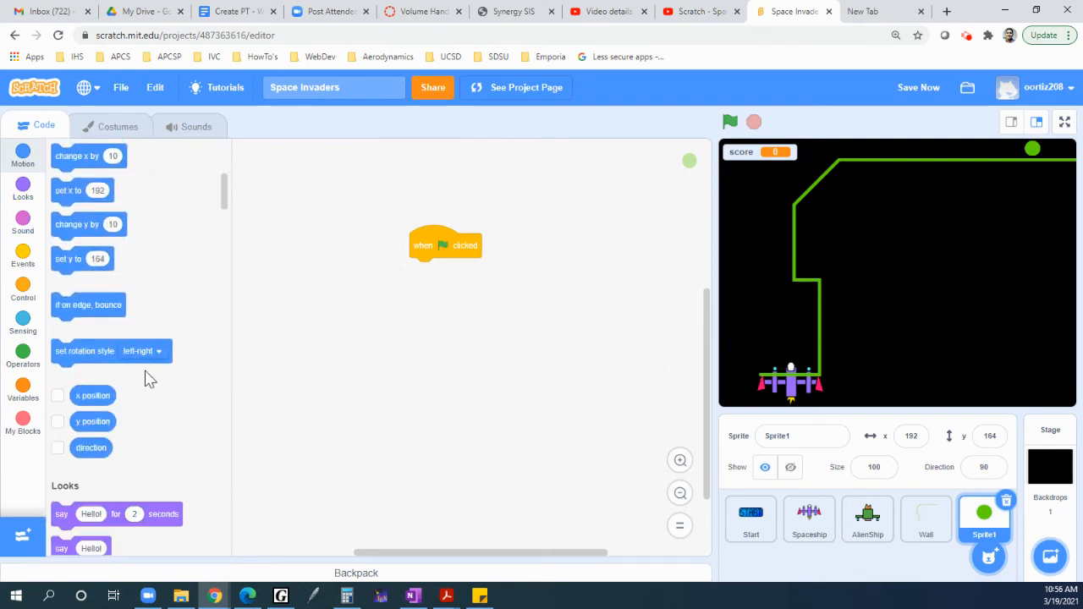
scroll(down, 3)
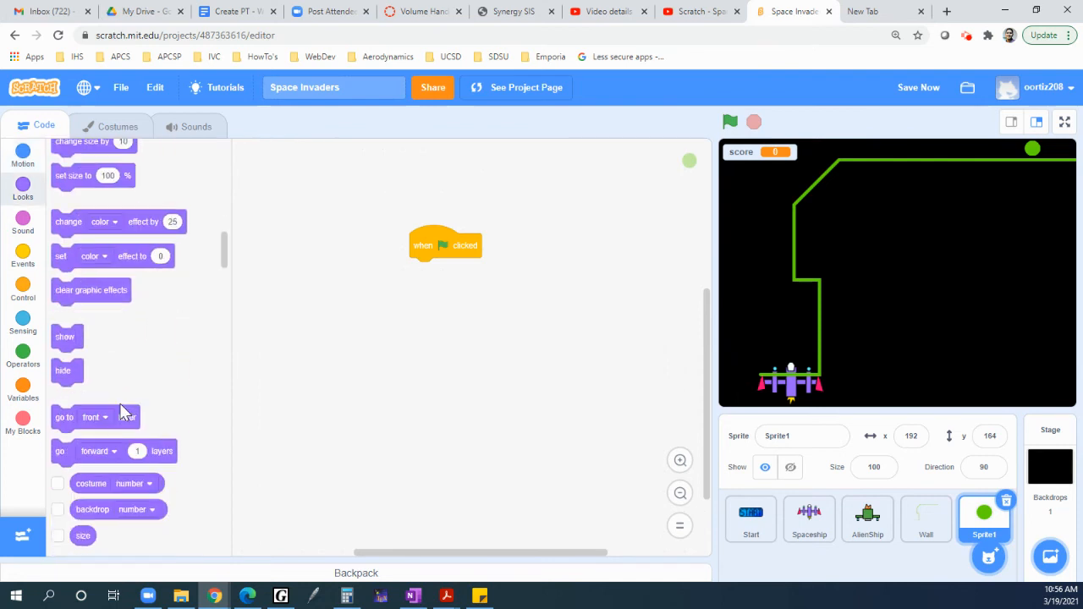
drag(64, 337, 423, 269)
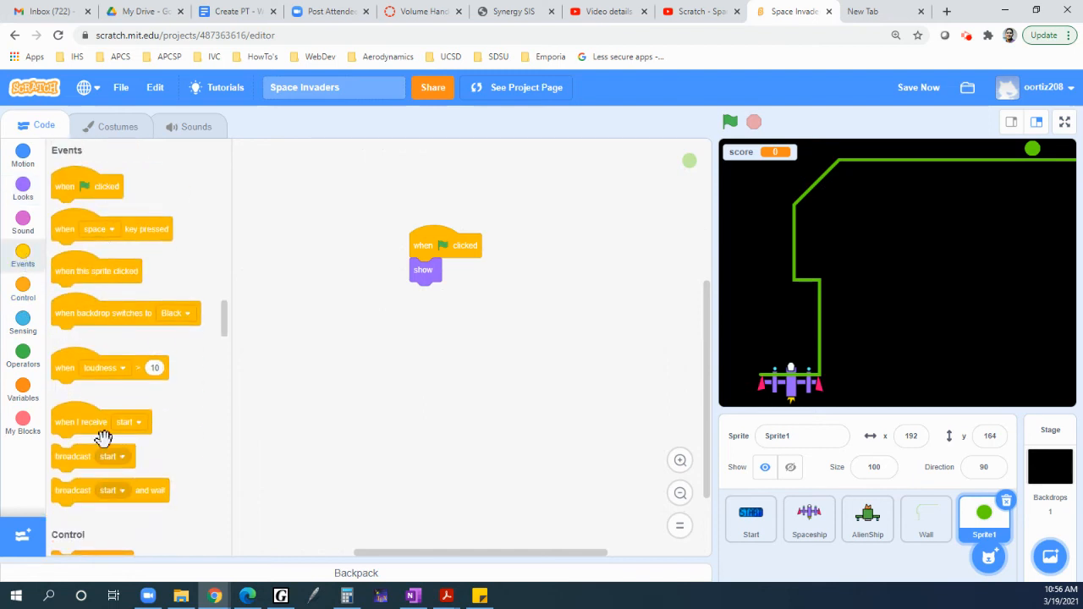
Add a forever loop below show containing a set x block
click(24, 291)
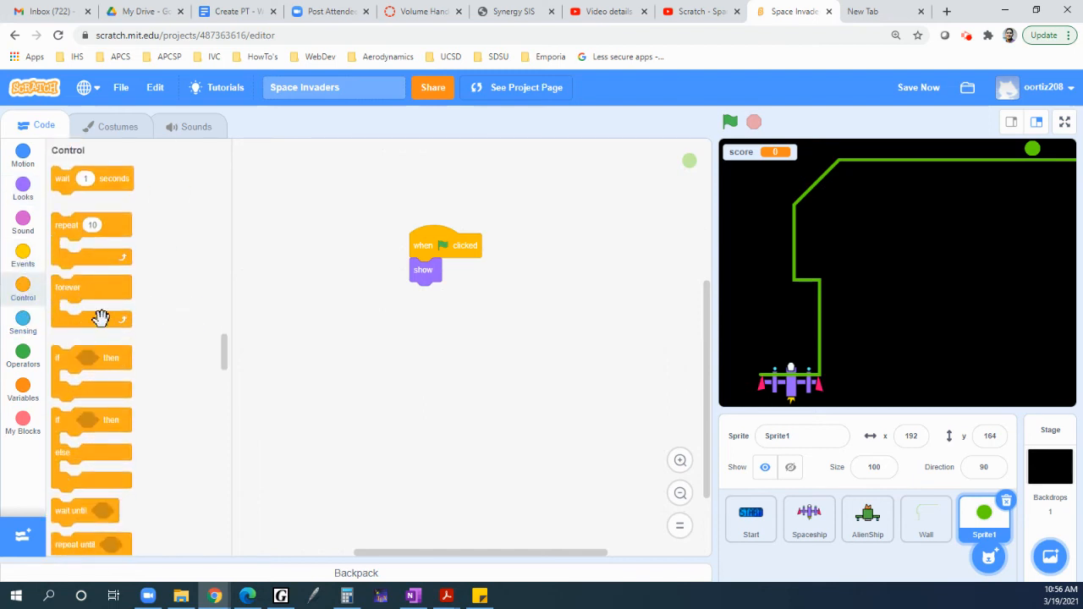
drag(91, 302, 449, 308)
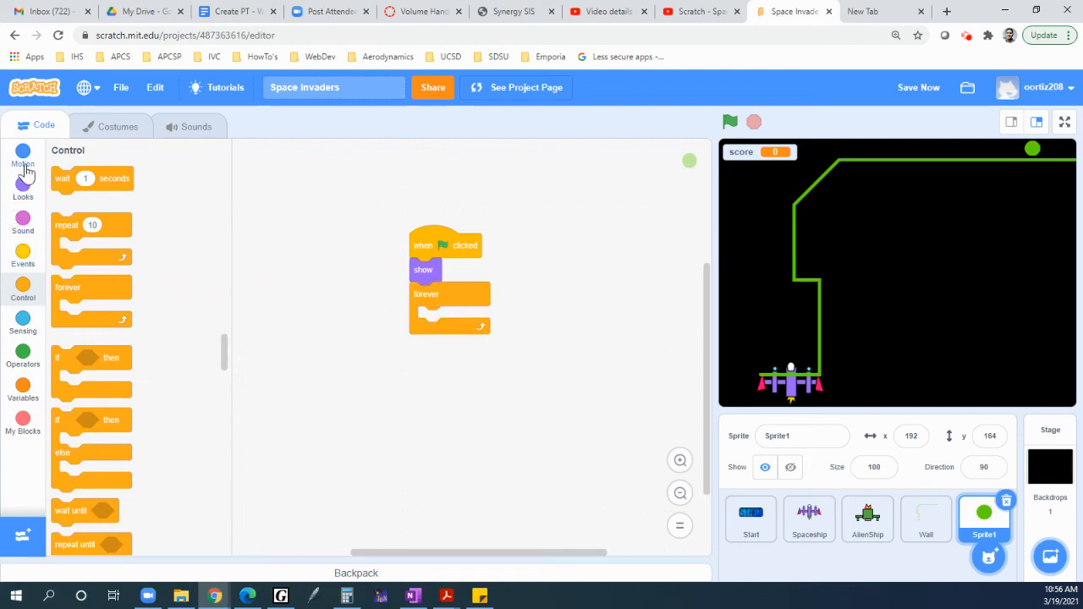
click(24, 157)
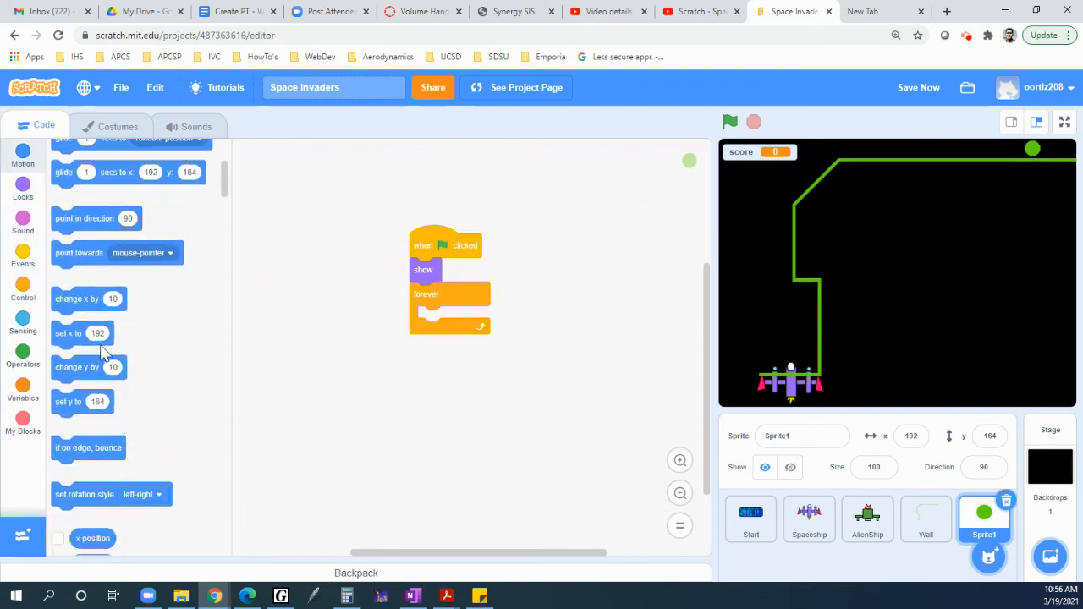
drag(81, 331, 426, 332)
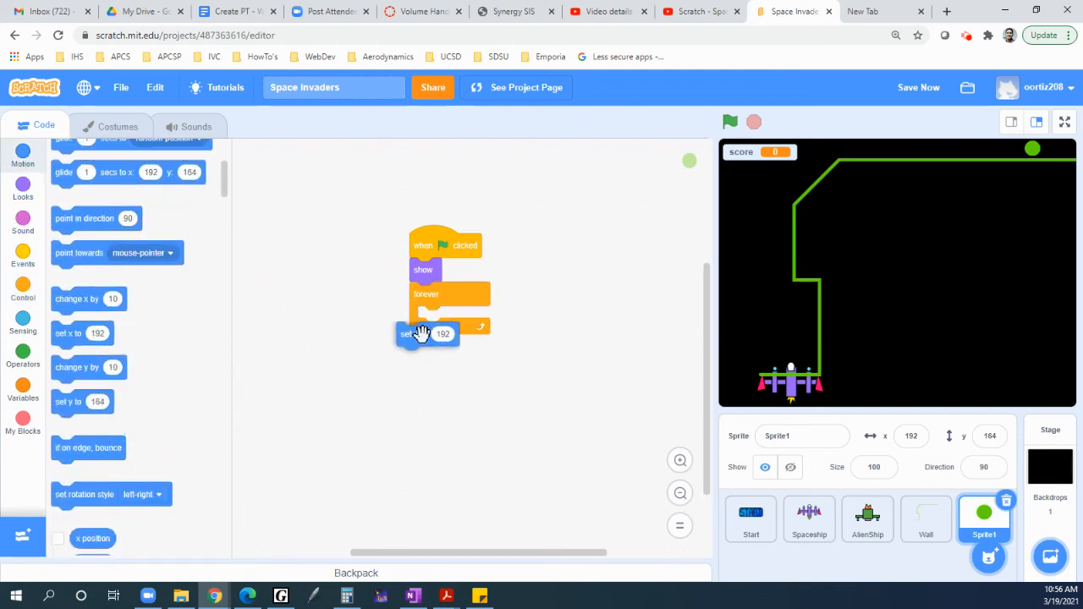
drag(427, 332, 433, 318)
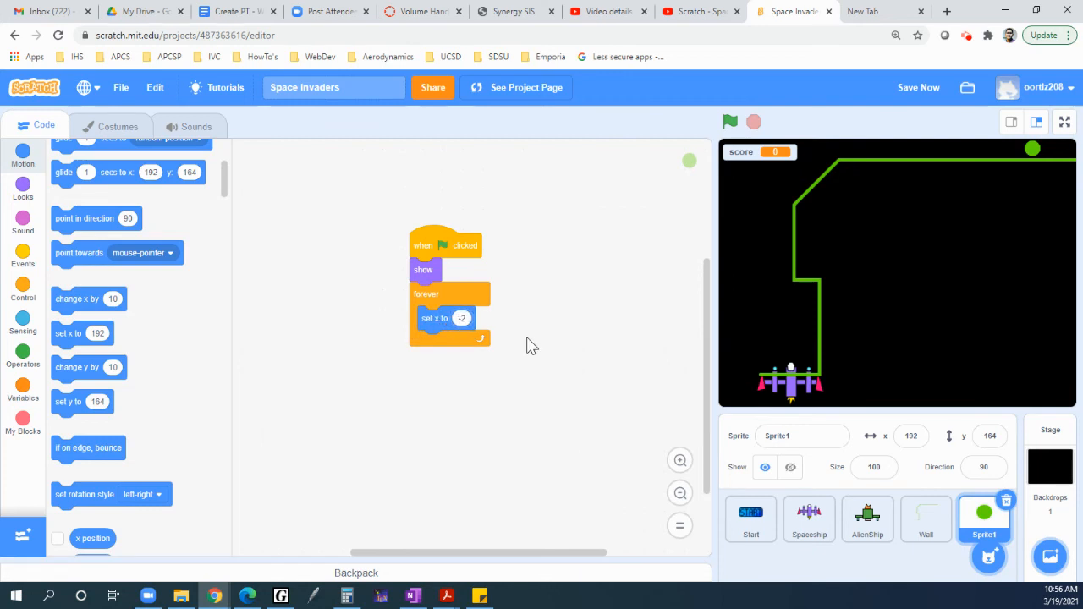
mouse_move(43, 298)
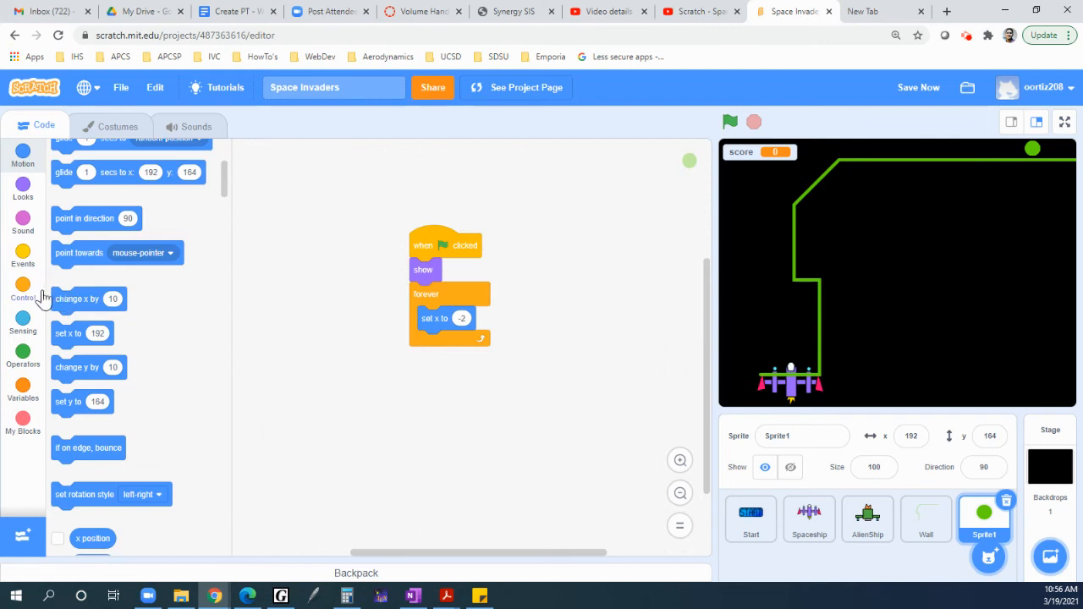
Build an if condition 'not touching Wall?' inside the forever loop
click(24, 290)
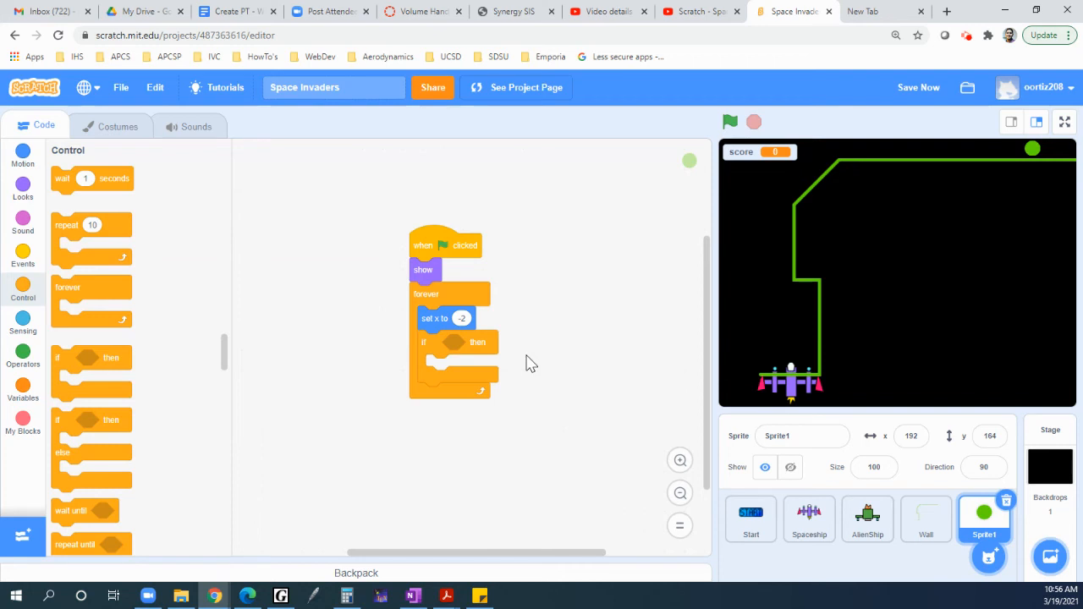
mouse_move(149, 320)
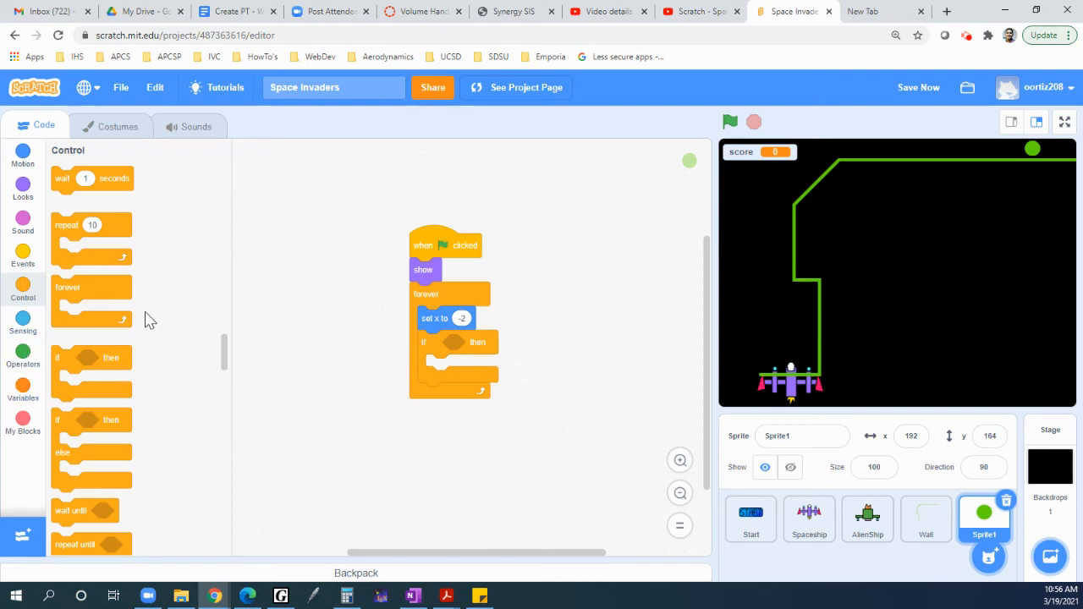
mouse_move(23, 325)
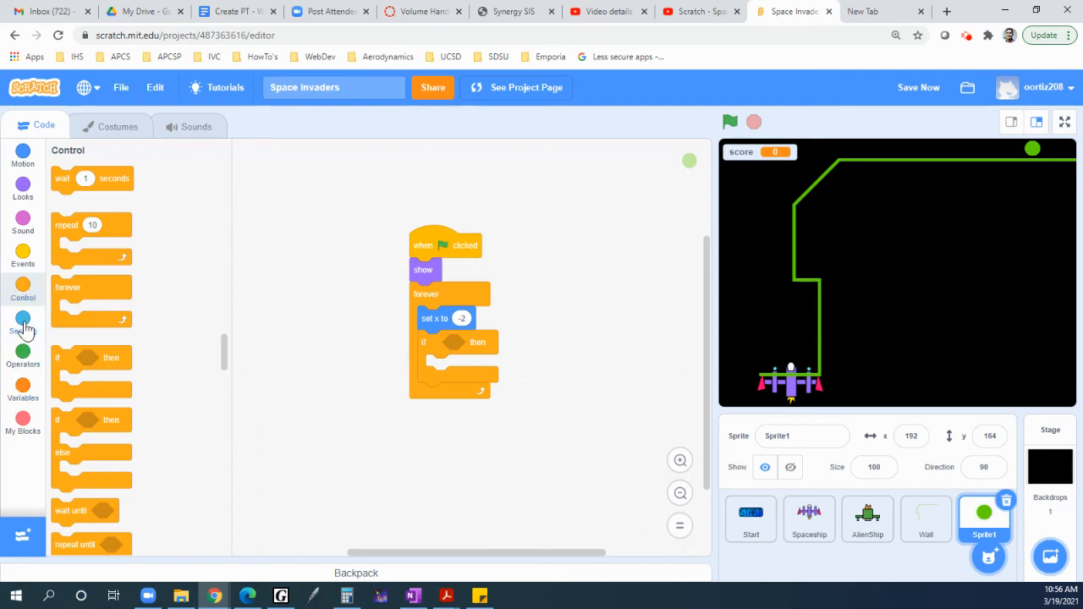
click(24, 320)
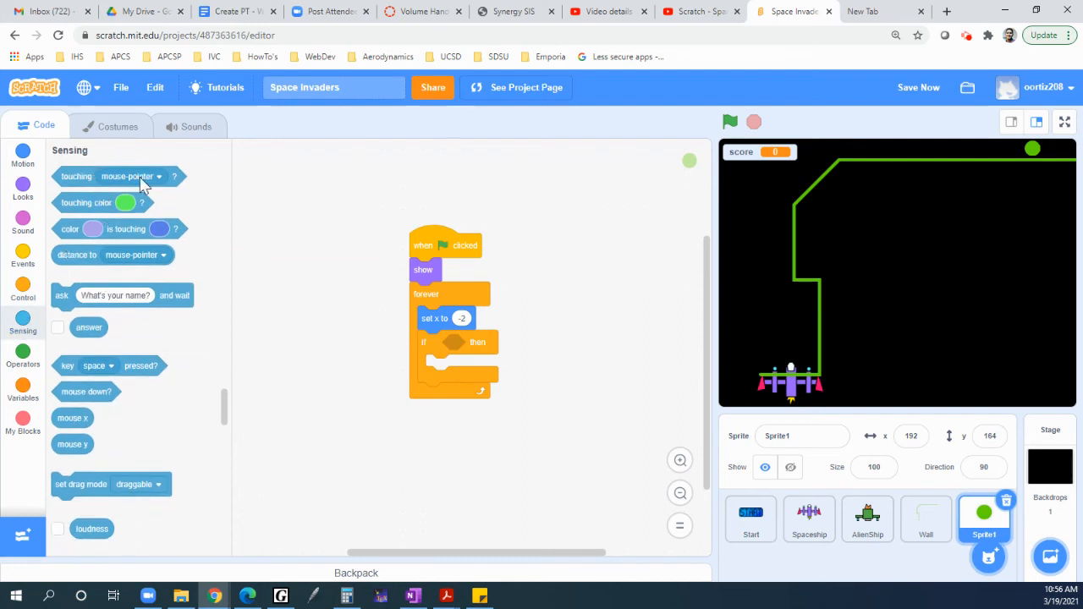
click(127, 176)
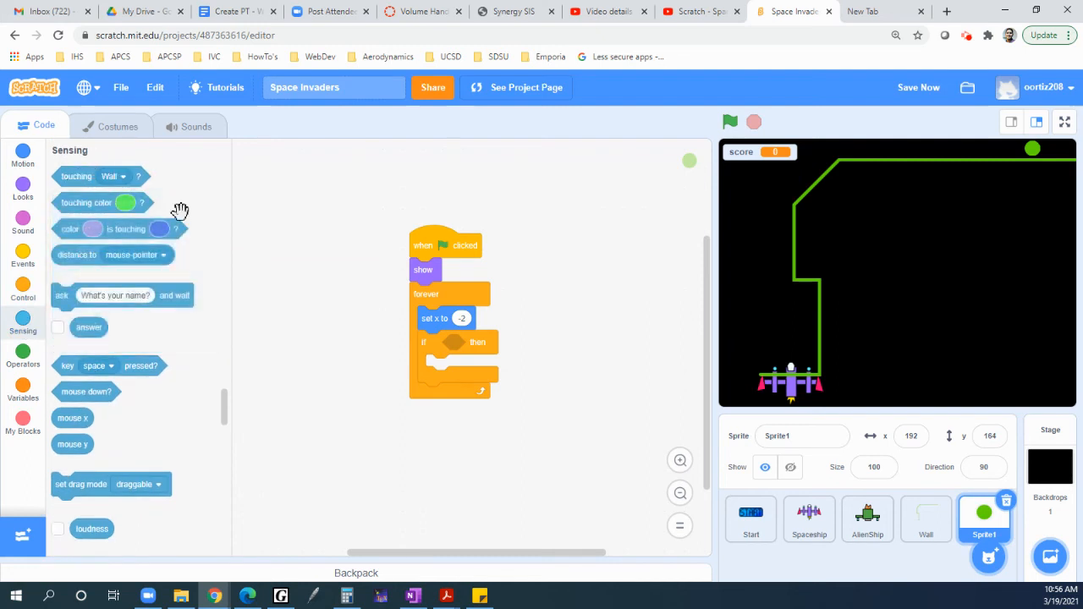
click(23, 355)
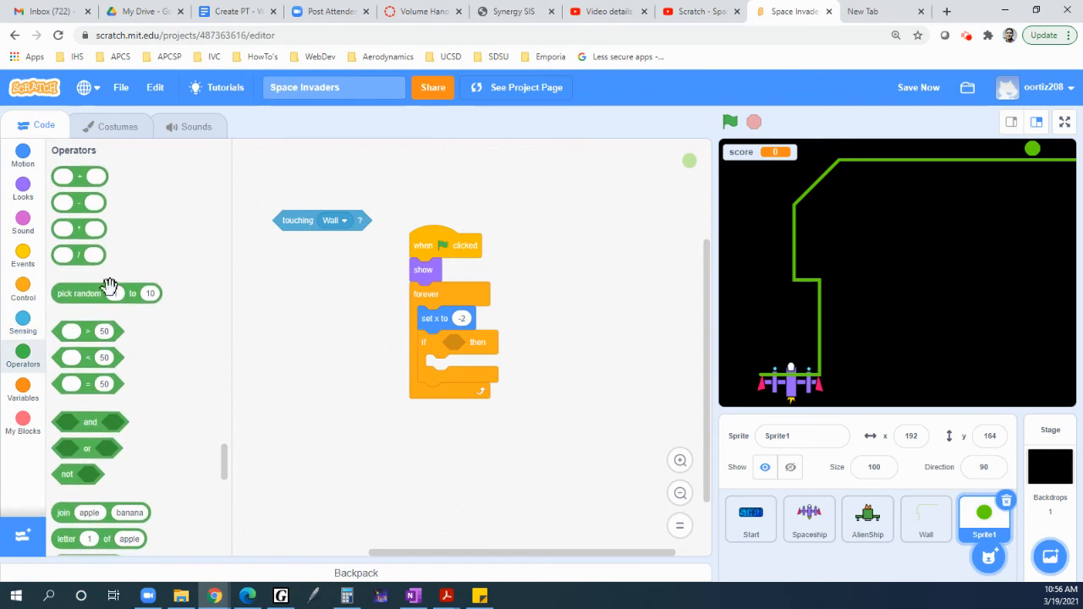
drag(78, 474, 329, 274)
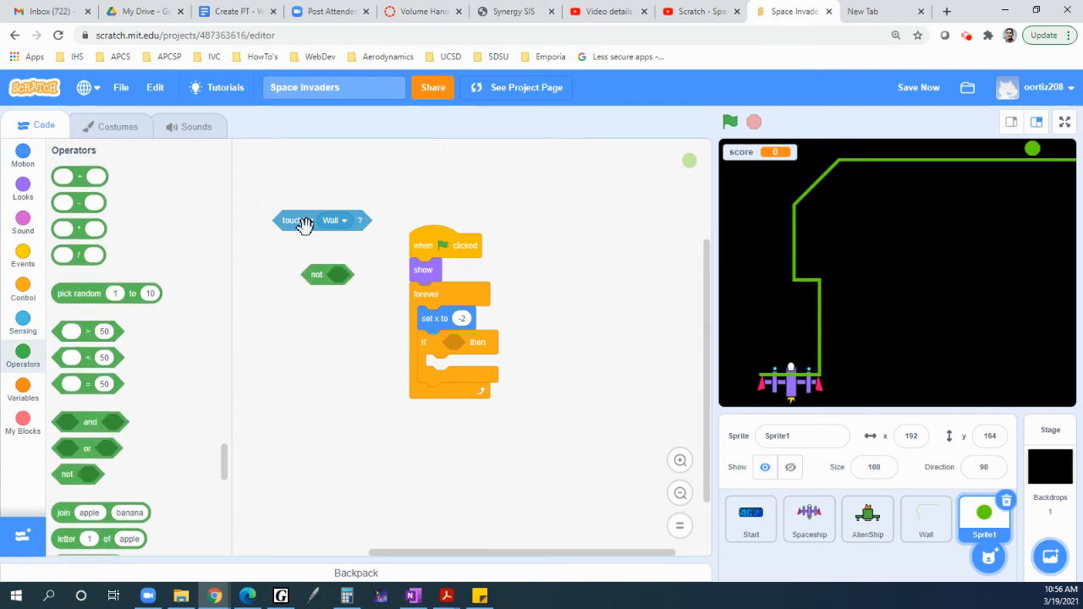
drag(304, 220, 505, 333)
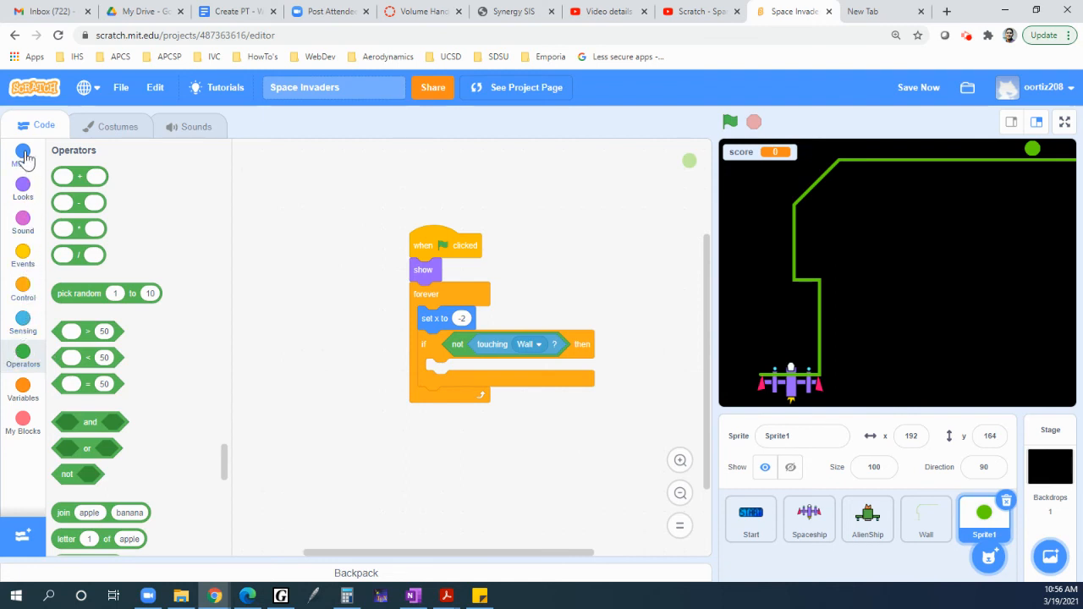
Add a set y to -2 block inside the if-not-touching-Wall check
click(23, 291)
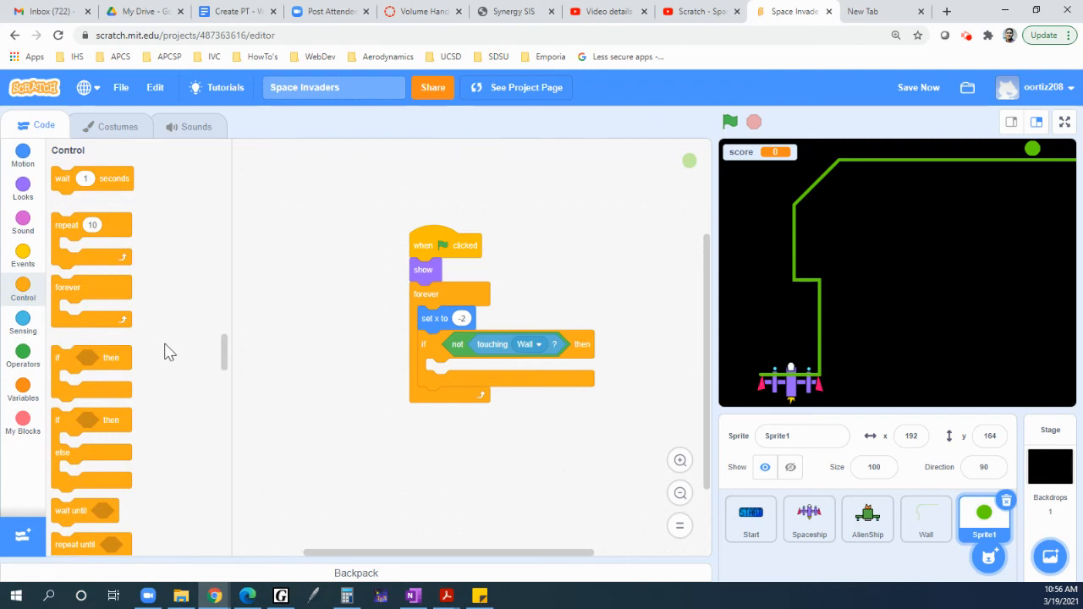
scroll(down, 3)
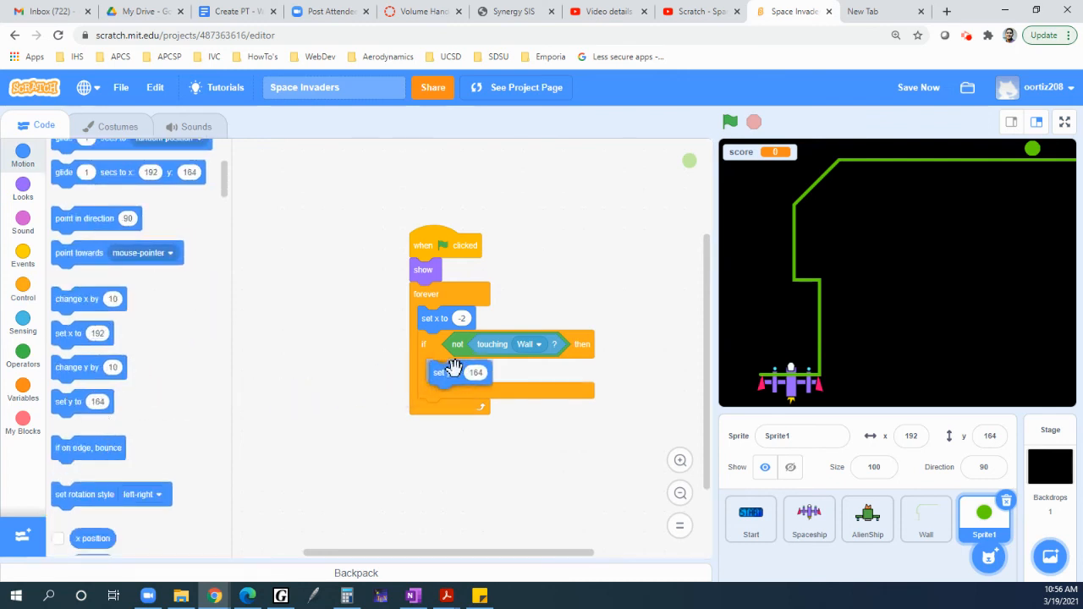
click(475, 373)
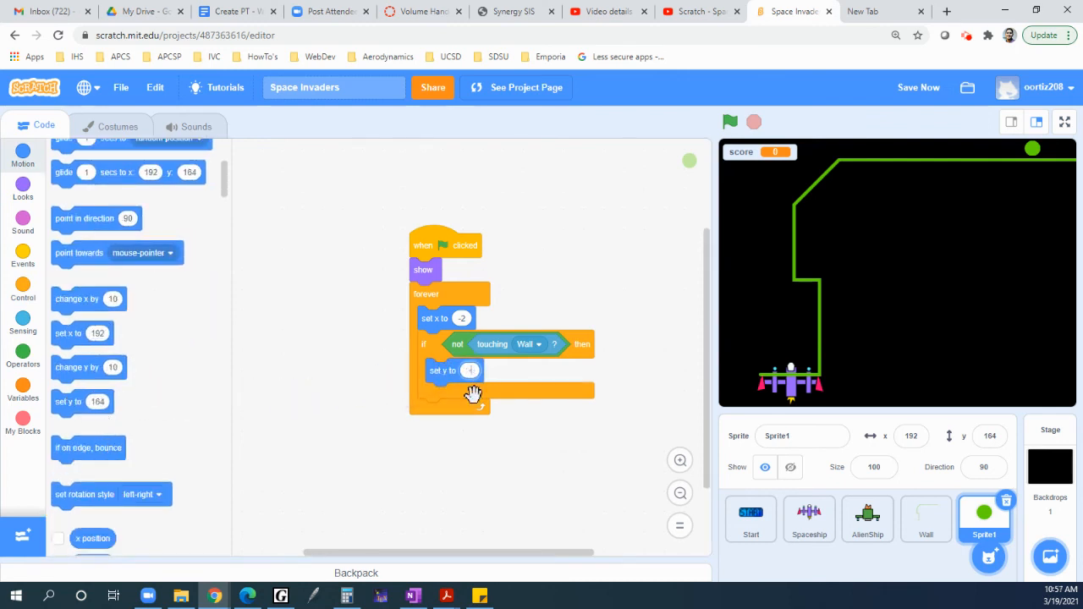
Test with the green flag, then add 'go to x: 203 y: 164' after show and rerun
click(730, 122)
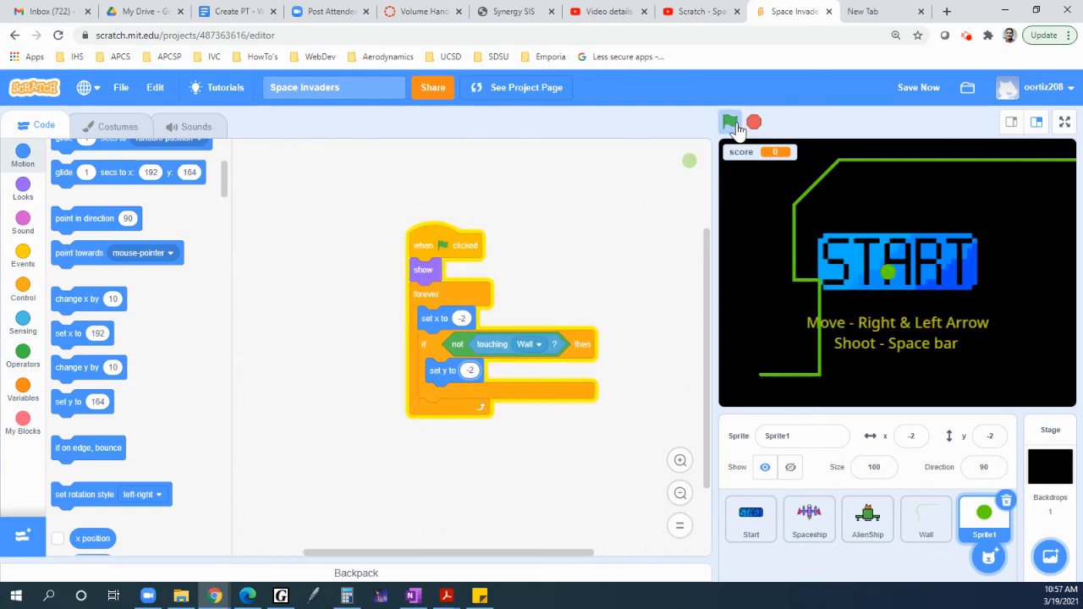
click(730, 122)
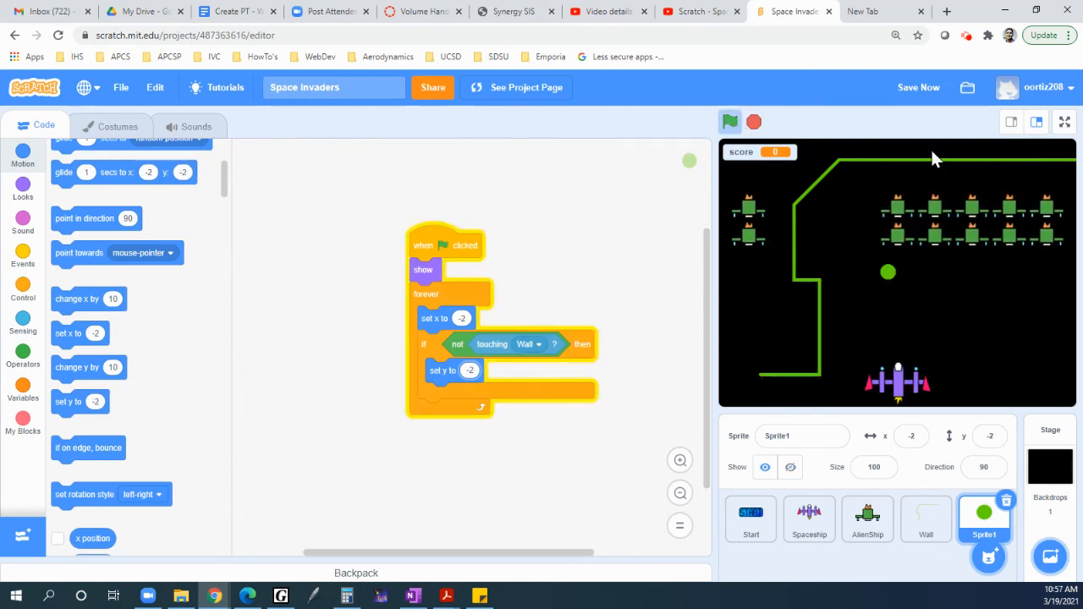
click(730, 122)
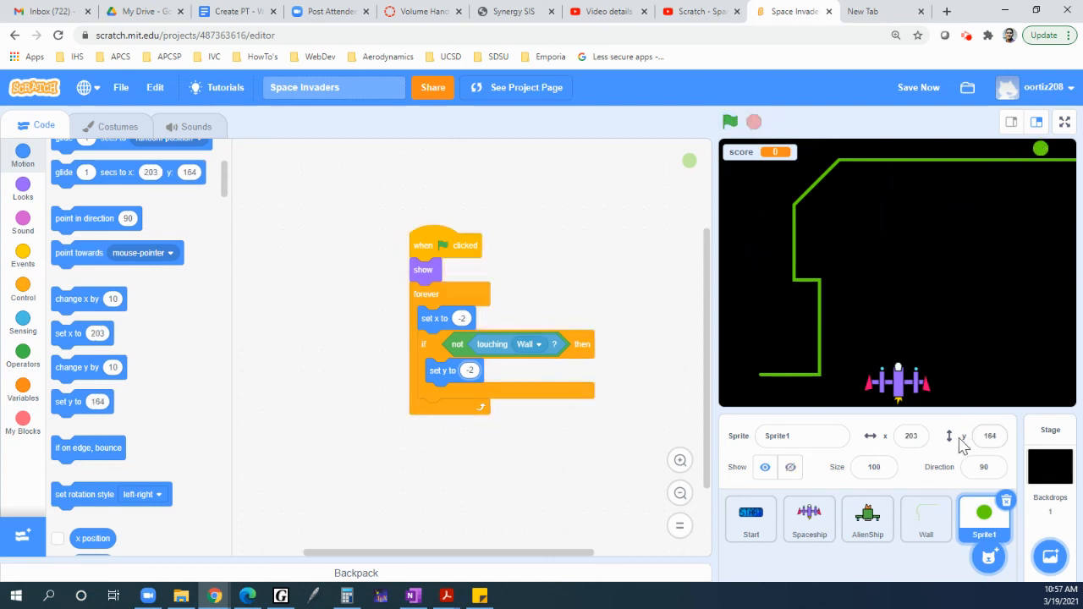
mouse_move(139, 306)
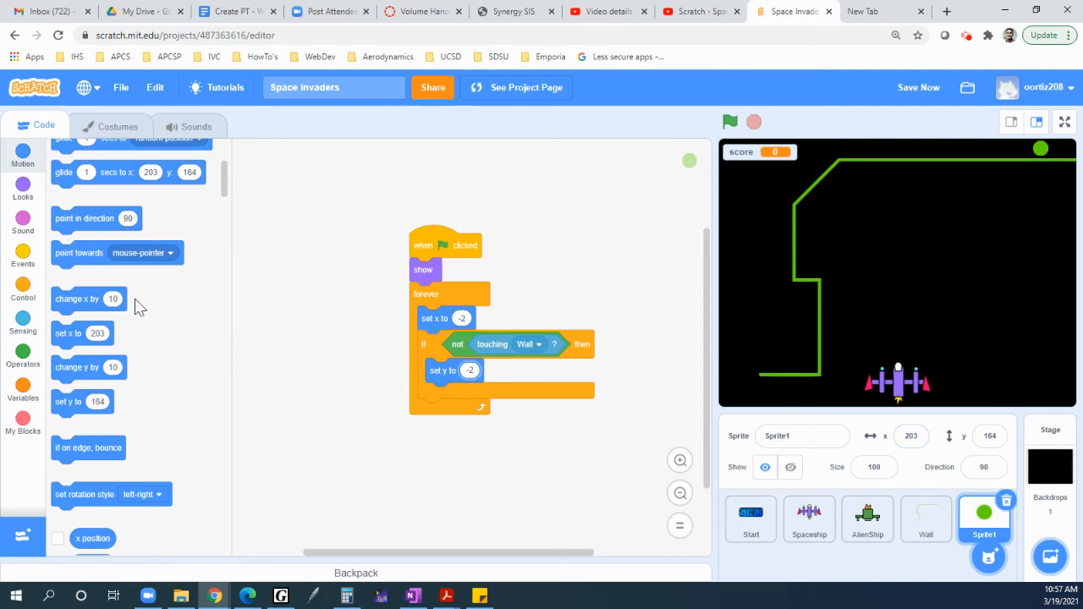
mouse_move(81, 330)
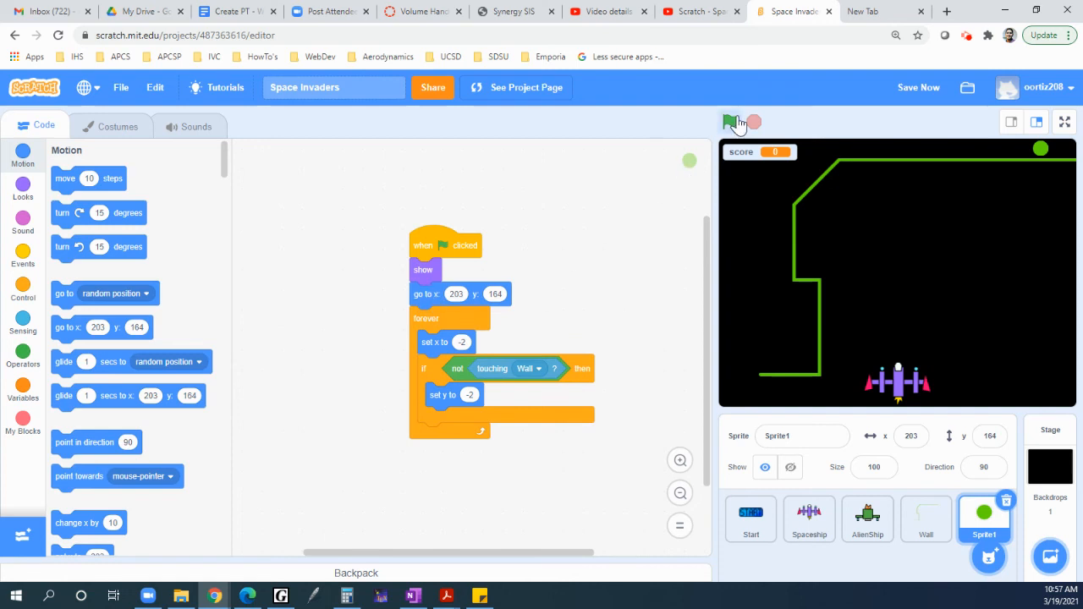
click(730, 122)
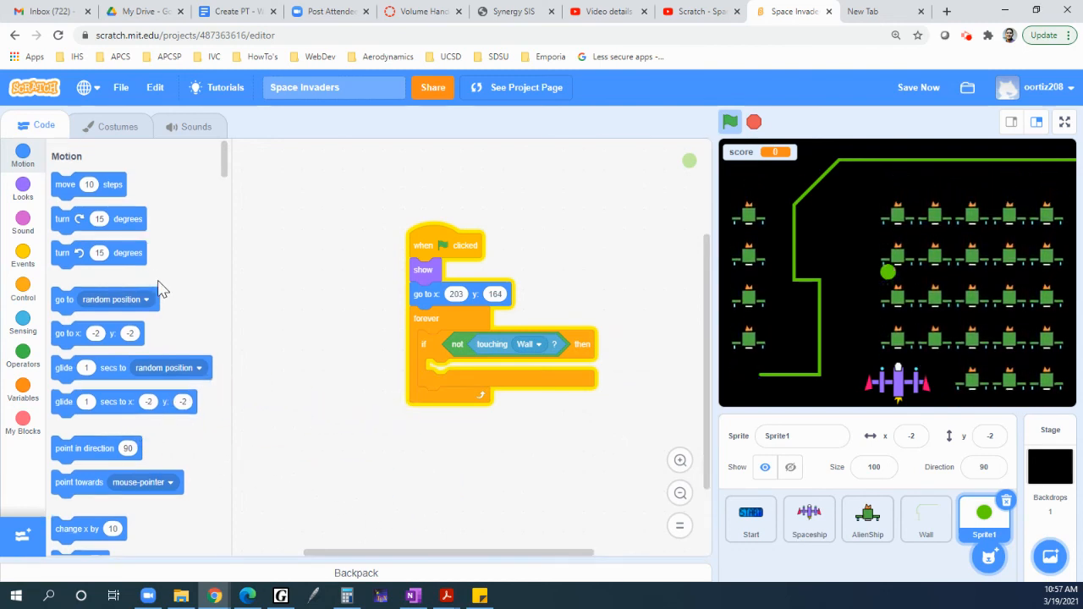
Put 'change x by -2' at the loop's start and 'change y by -2' inside the if
scroll(down, 3)
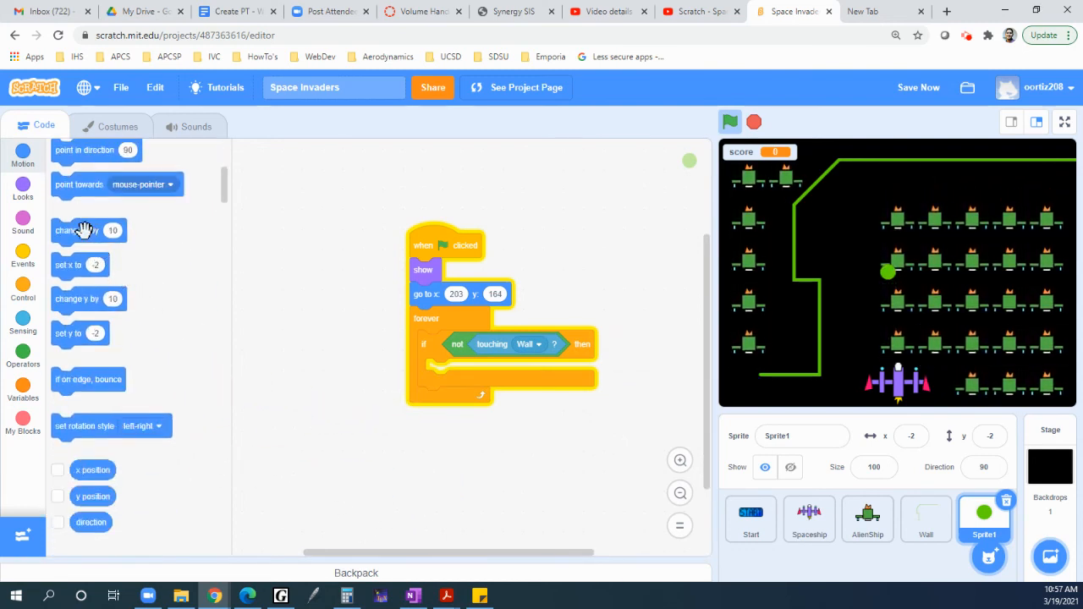
drag(88, 231, 437, 318)
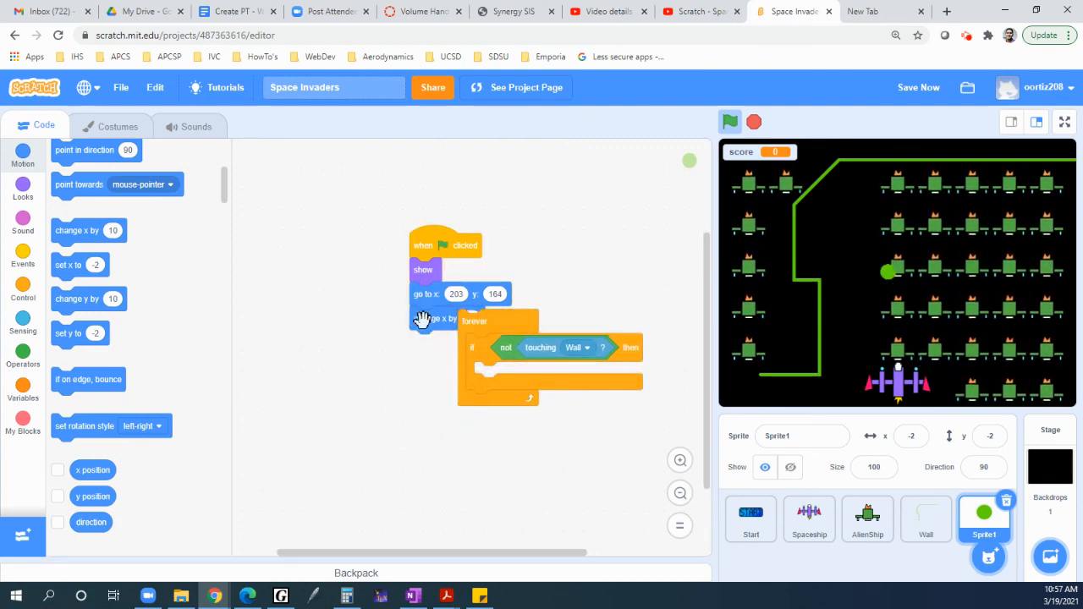
drag(432, 318, 448, 342)
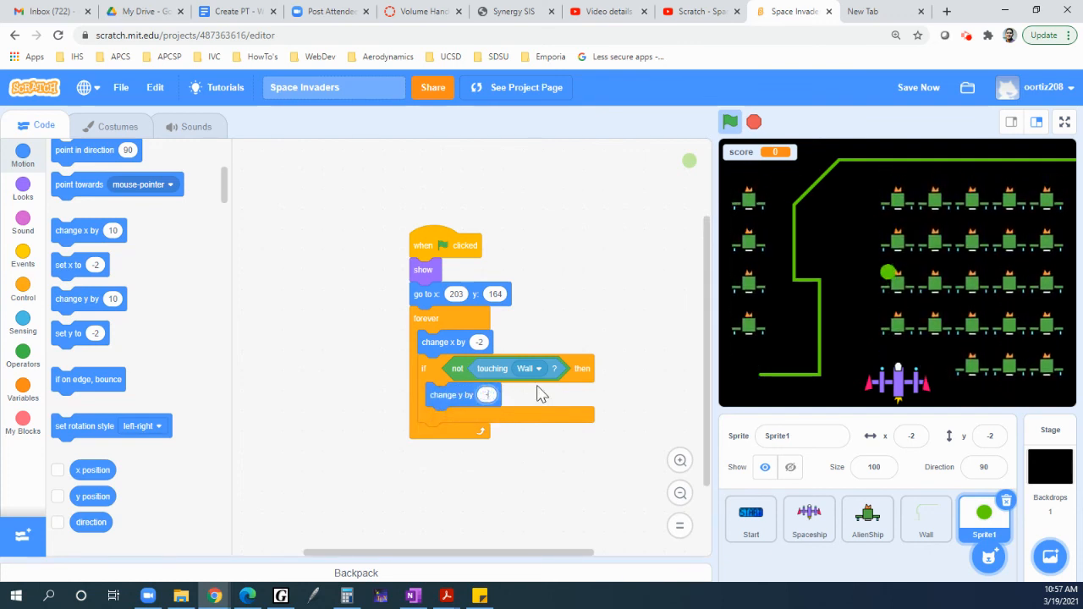
click(729, 122)
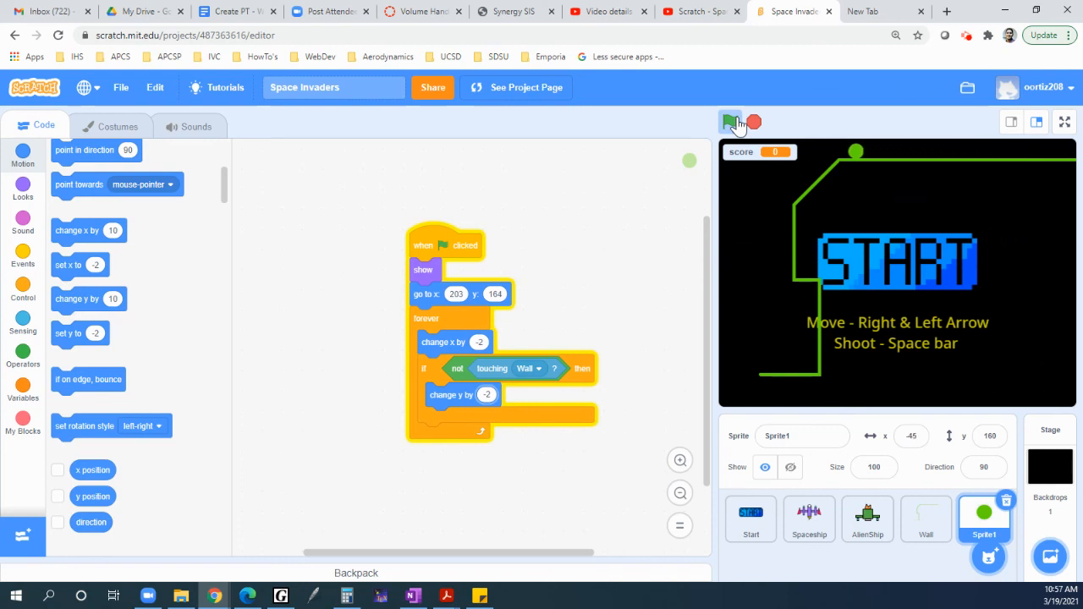
click(731, 122)
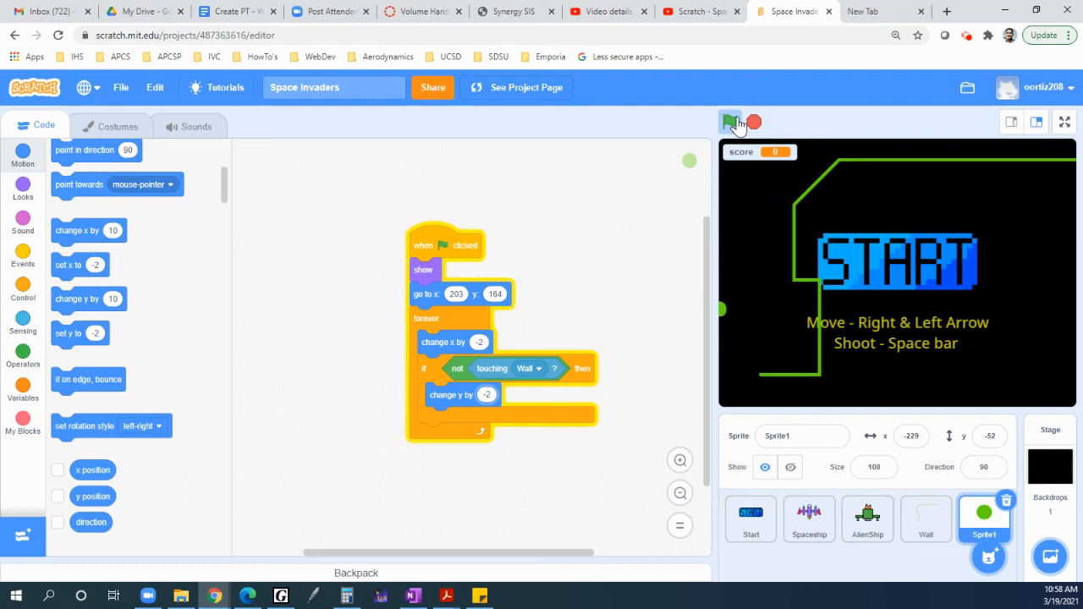
click(731, 122)
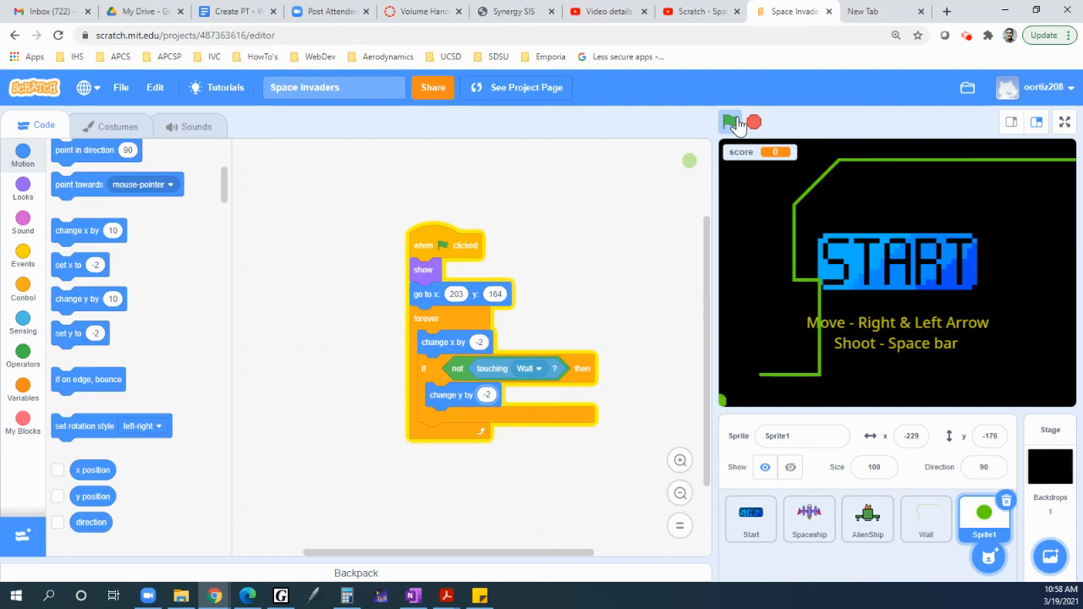
click(731, 122)
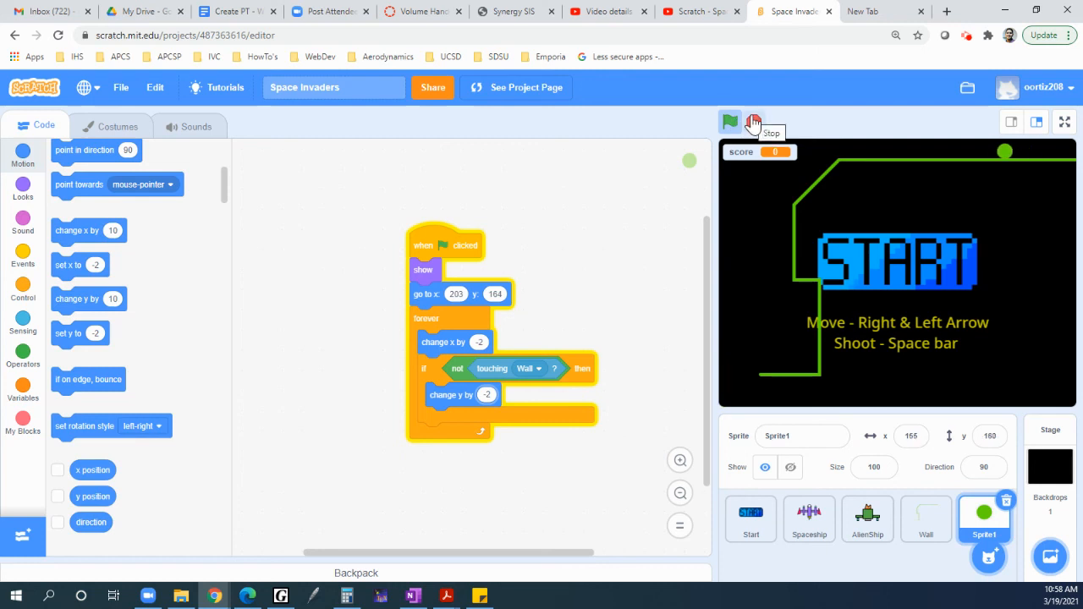
click(730, 122)
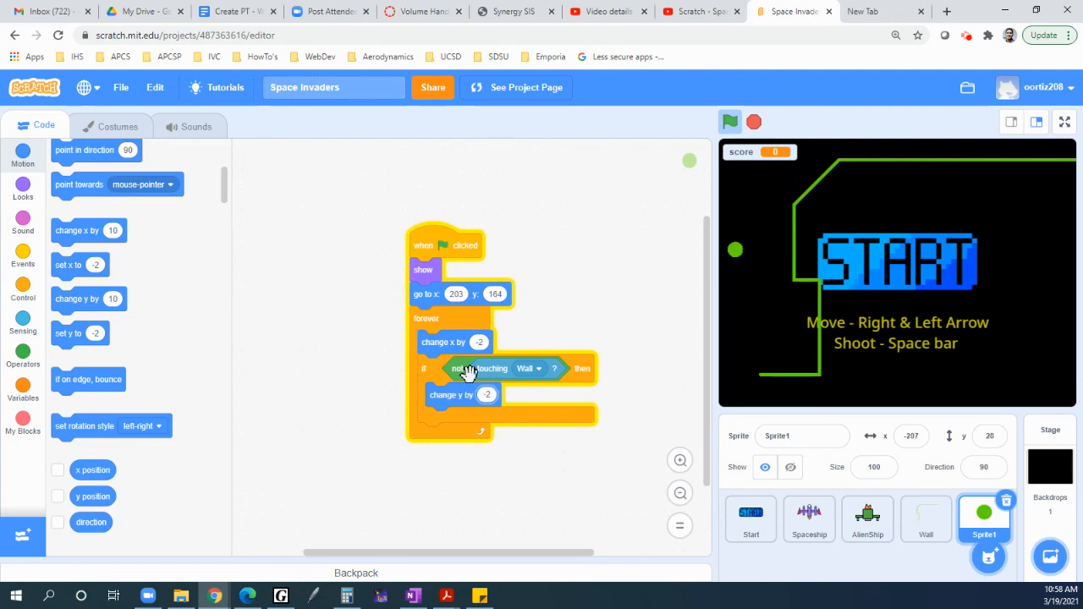
mouse_move(616, 234)
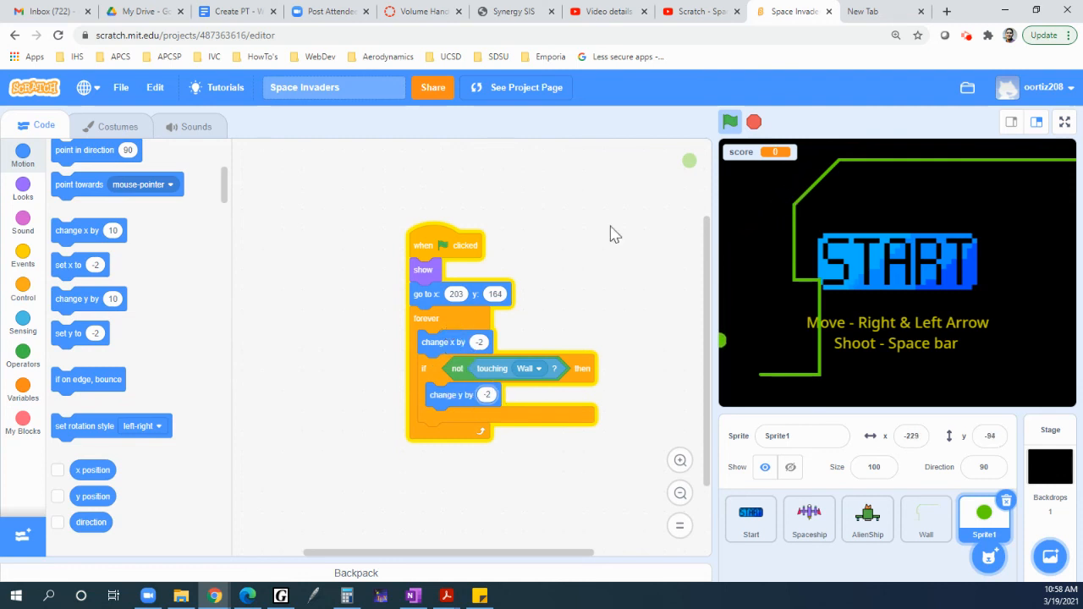
click(730, 122)
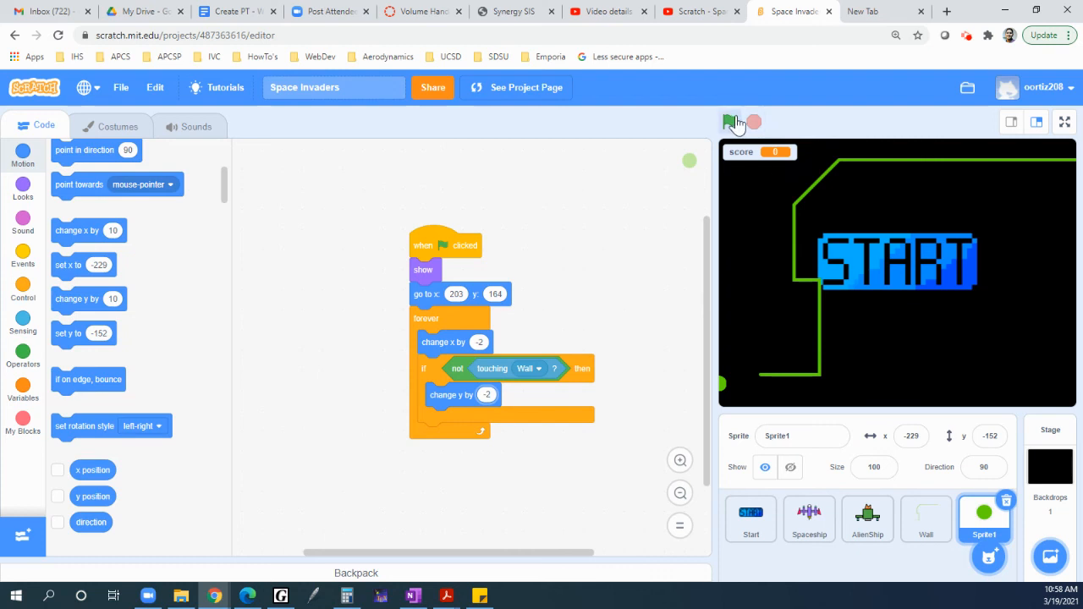
click(729, 122)
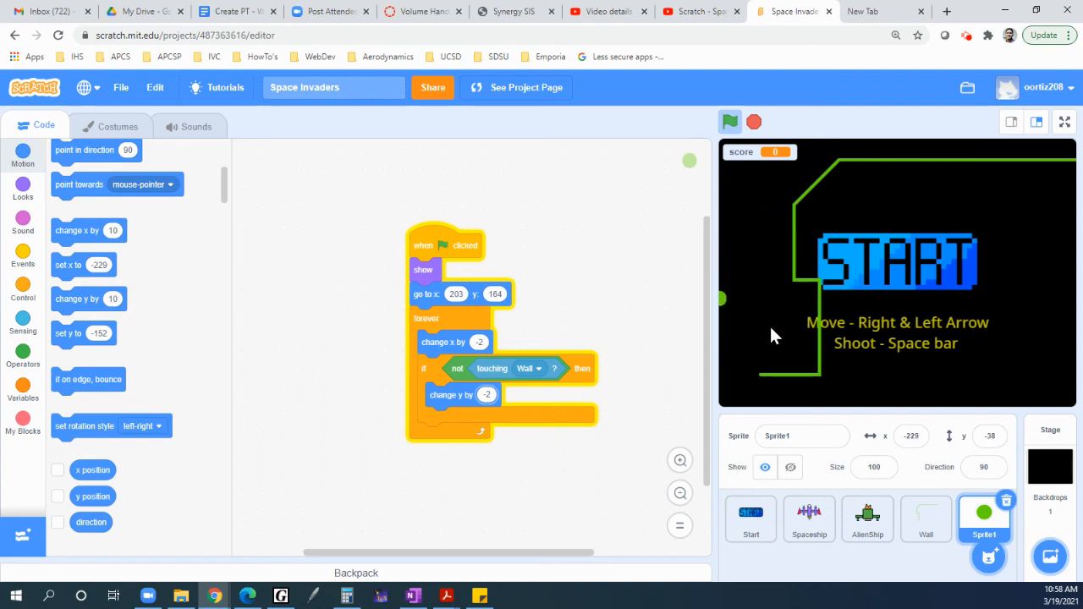
click(730, 122)
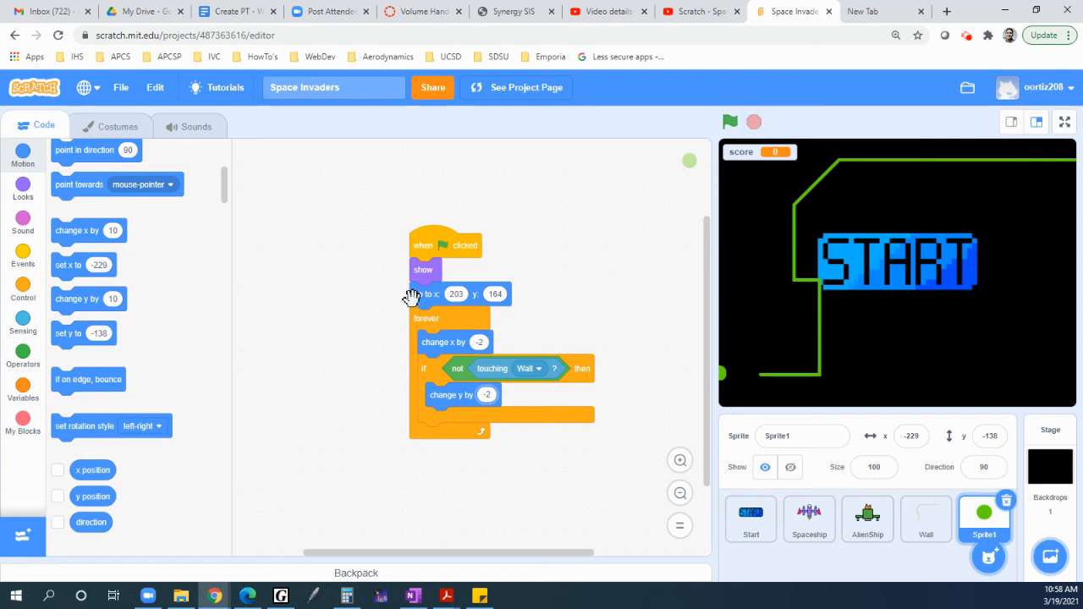
mouse_move(850, 24)
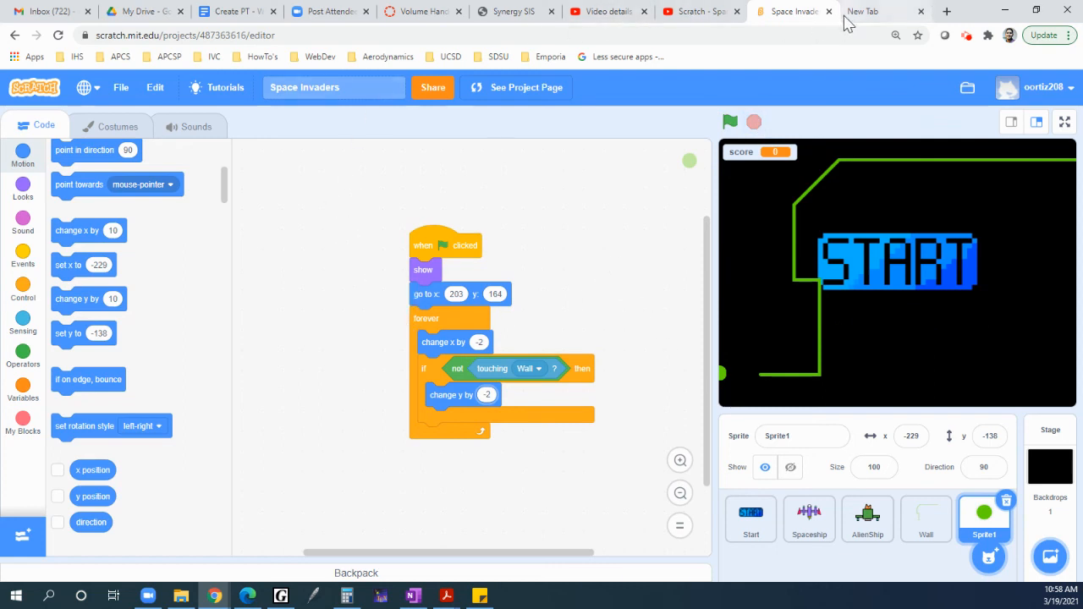